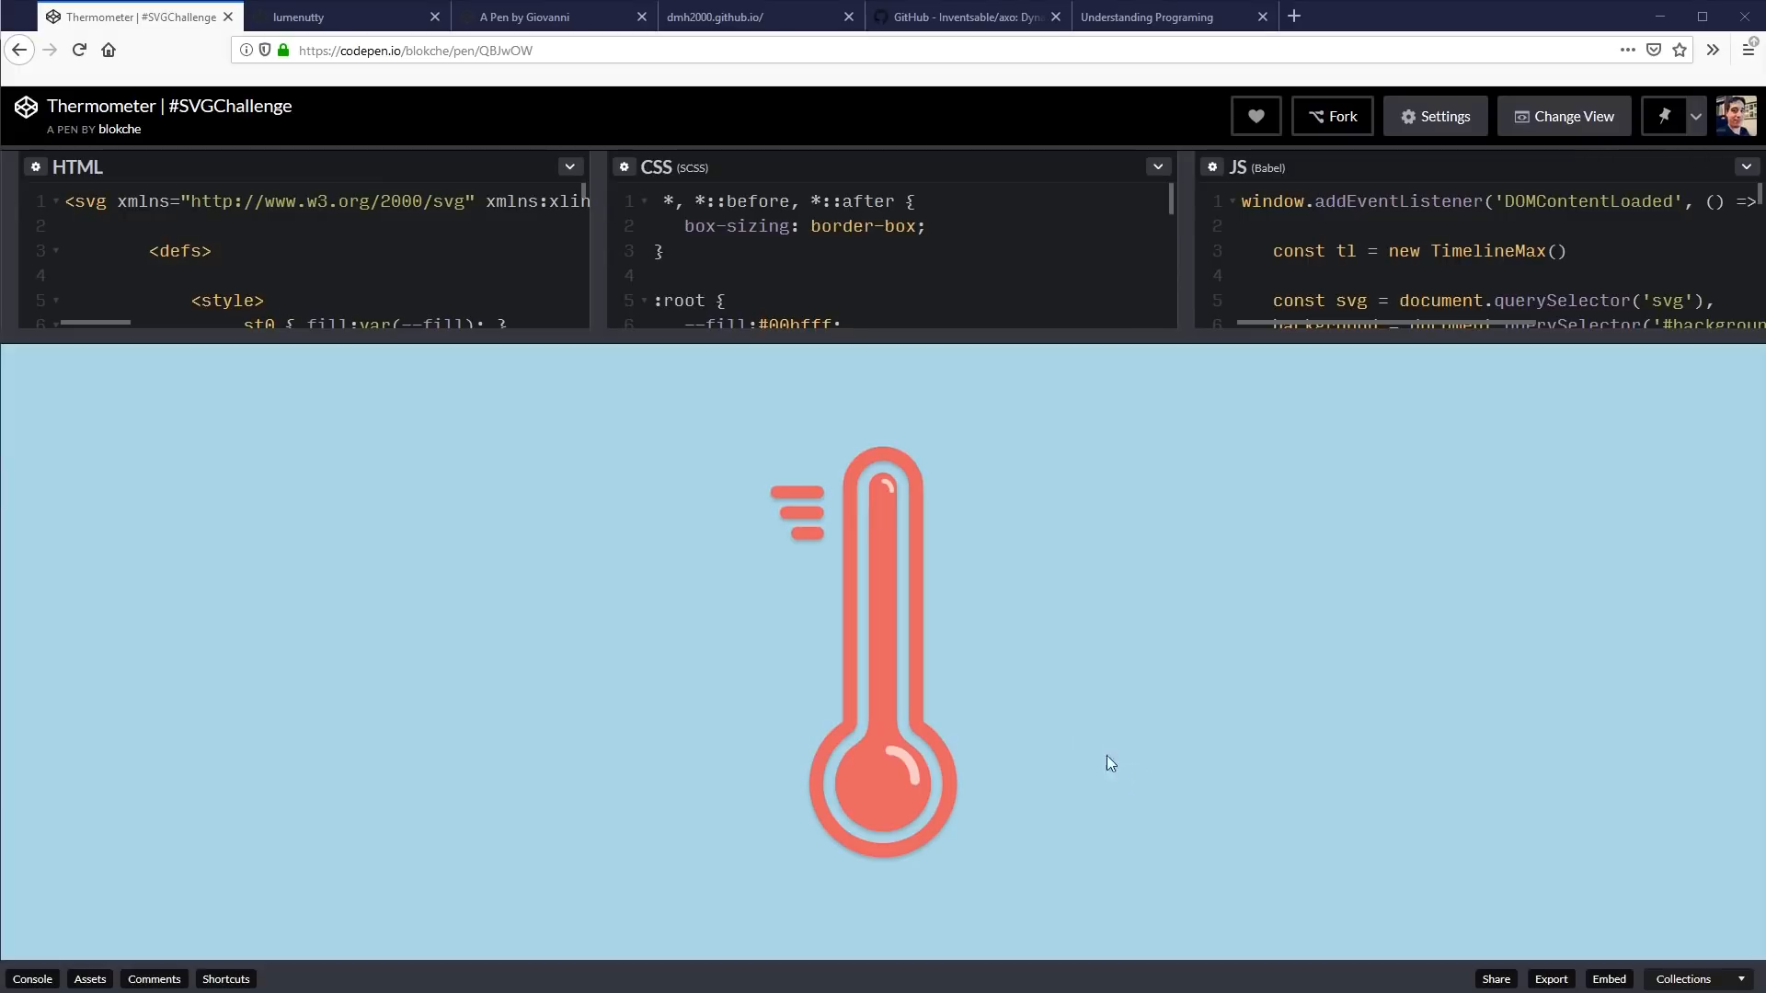
mouse_move(643, 548)
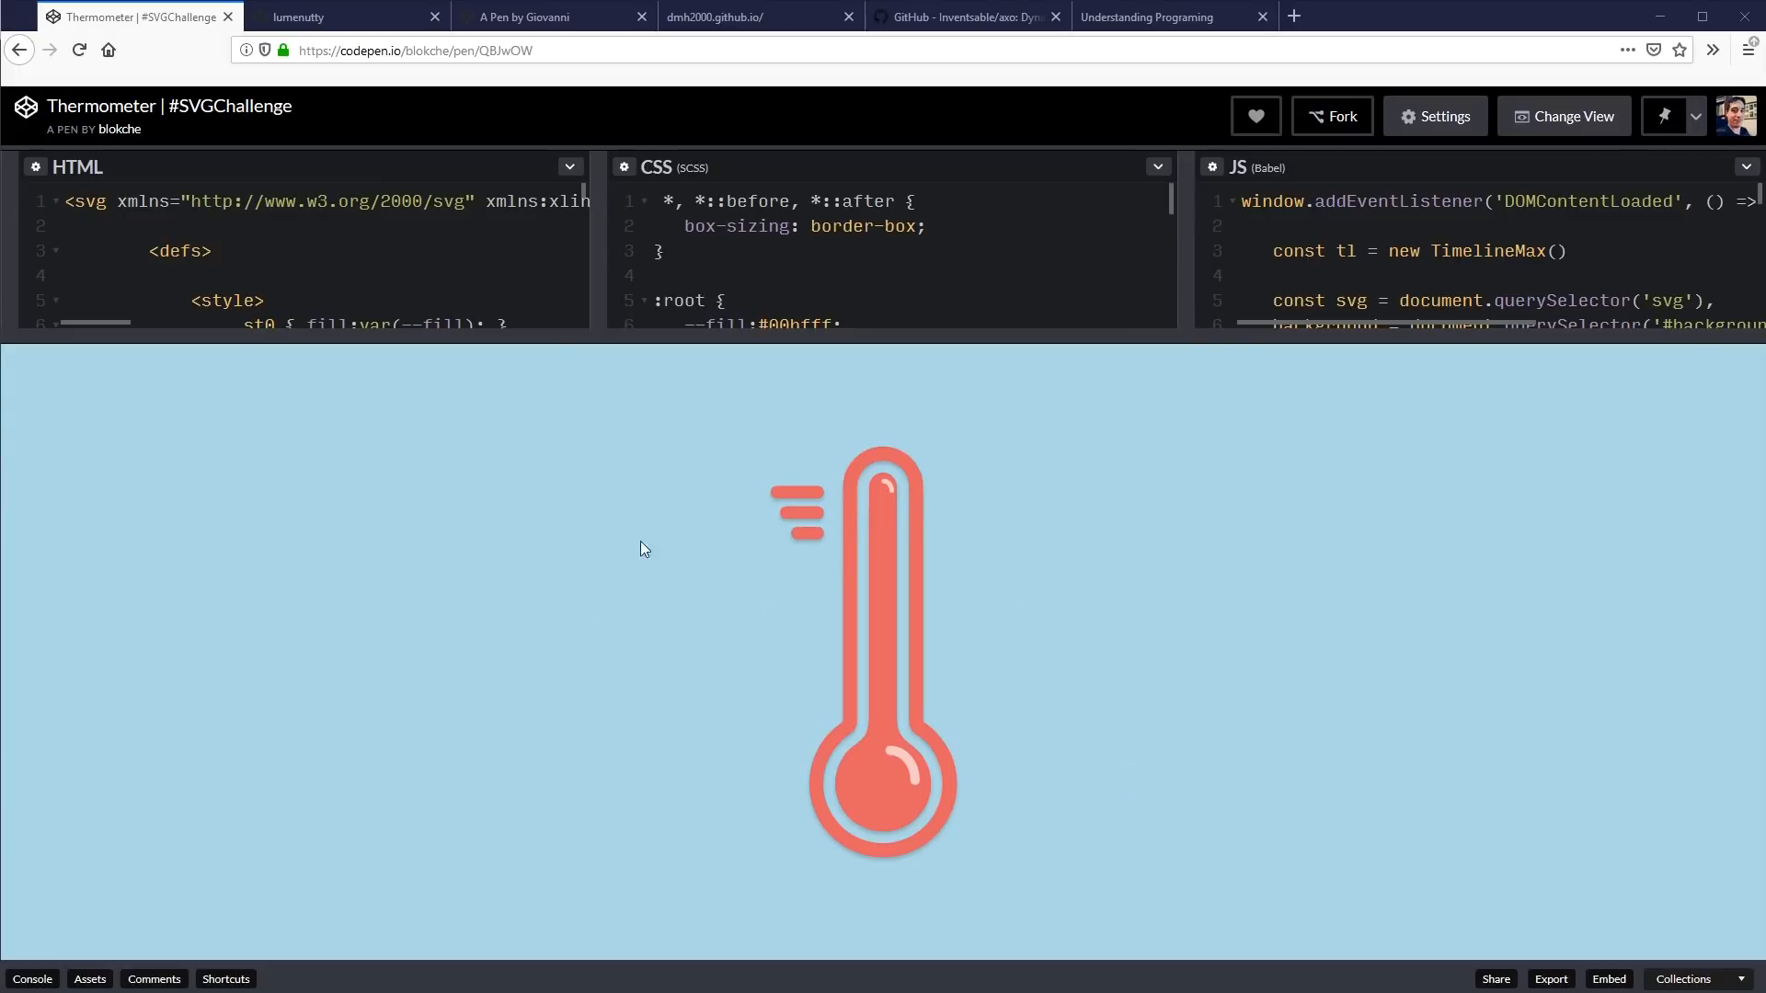
mouse_move(905, 495)
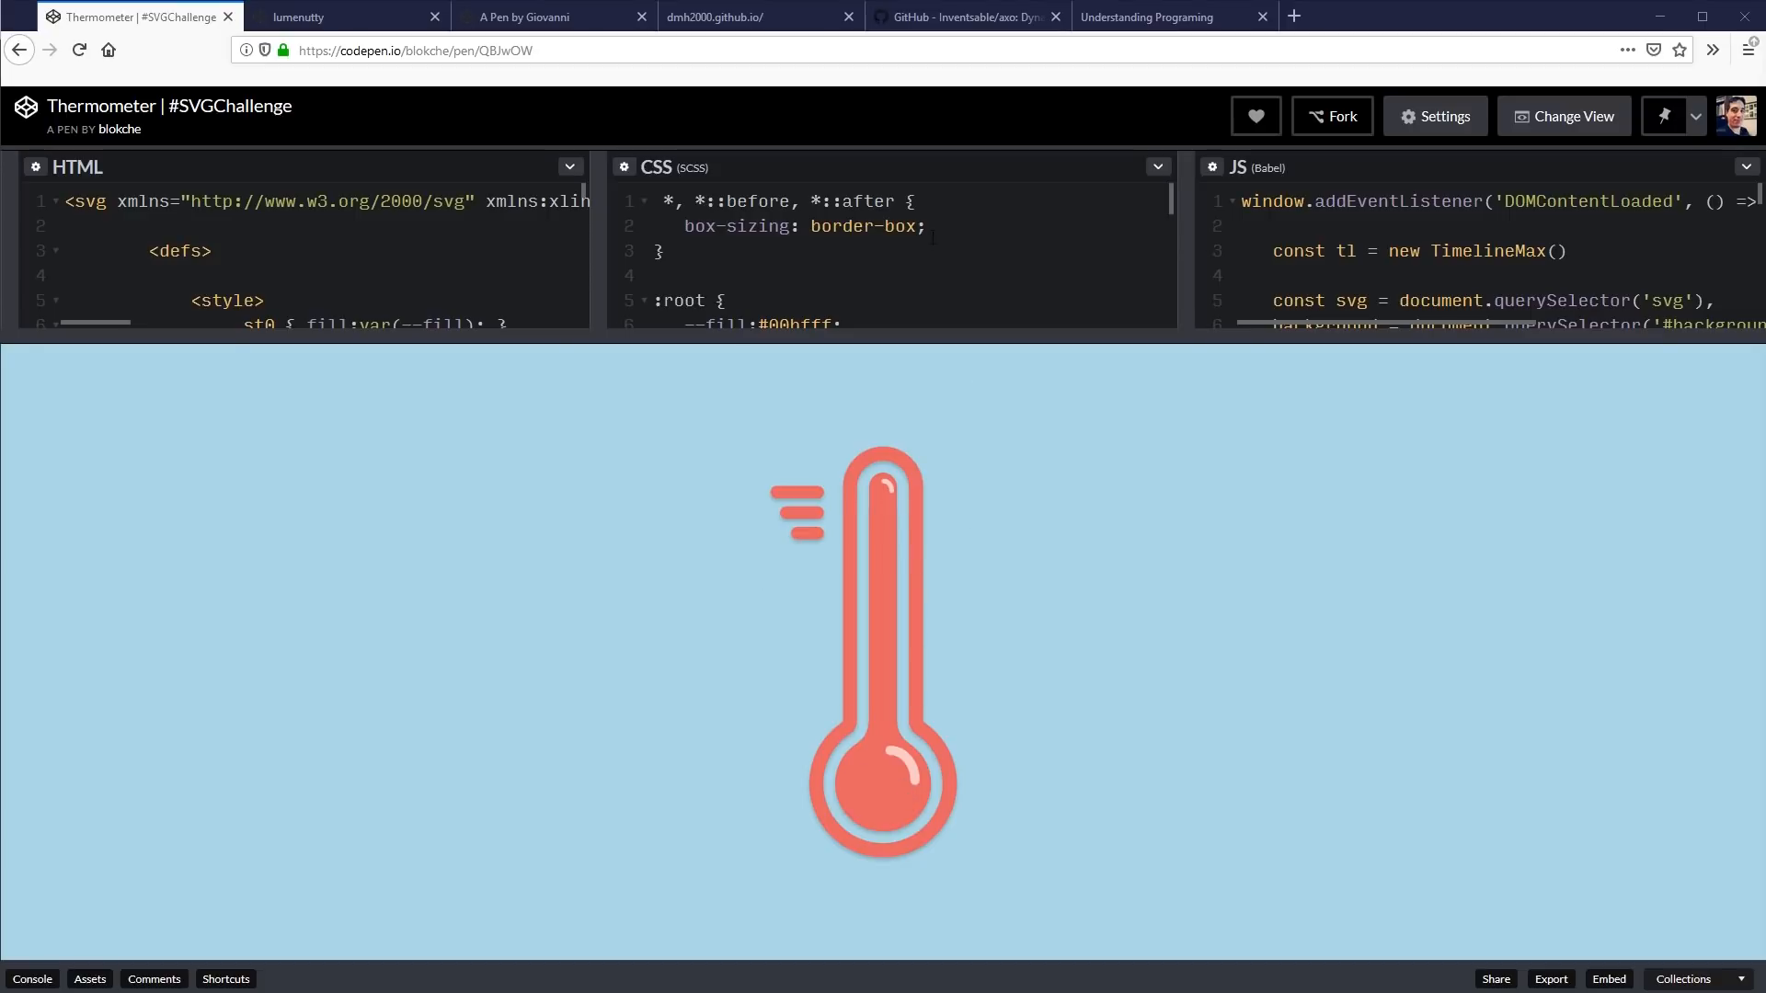
Replace the thermometer's --fill colour #00bfff with 'yellow' in the CSS :root rule.
left_click(217, 250)
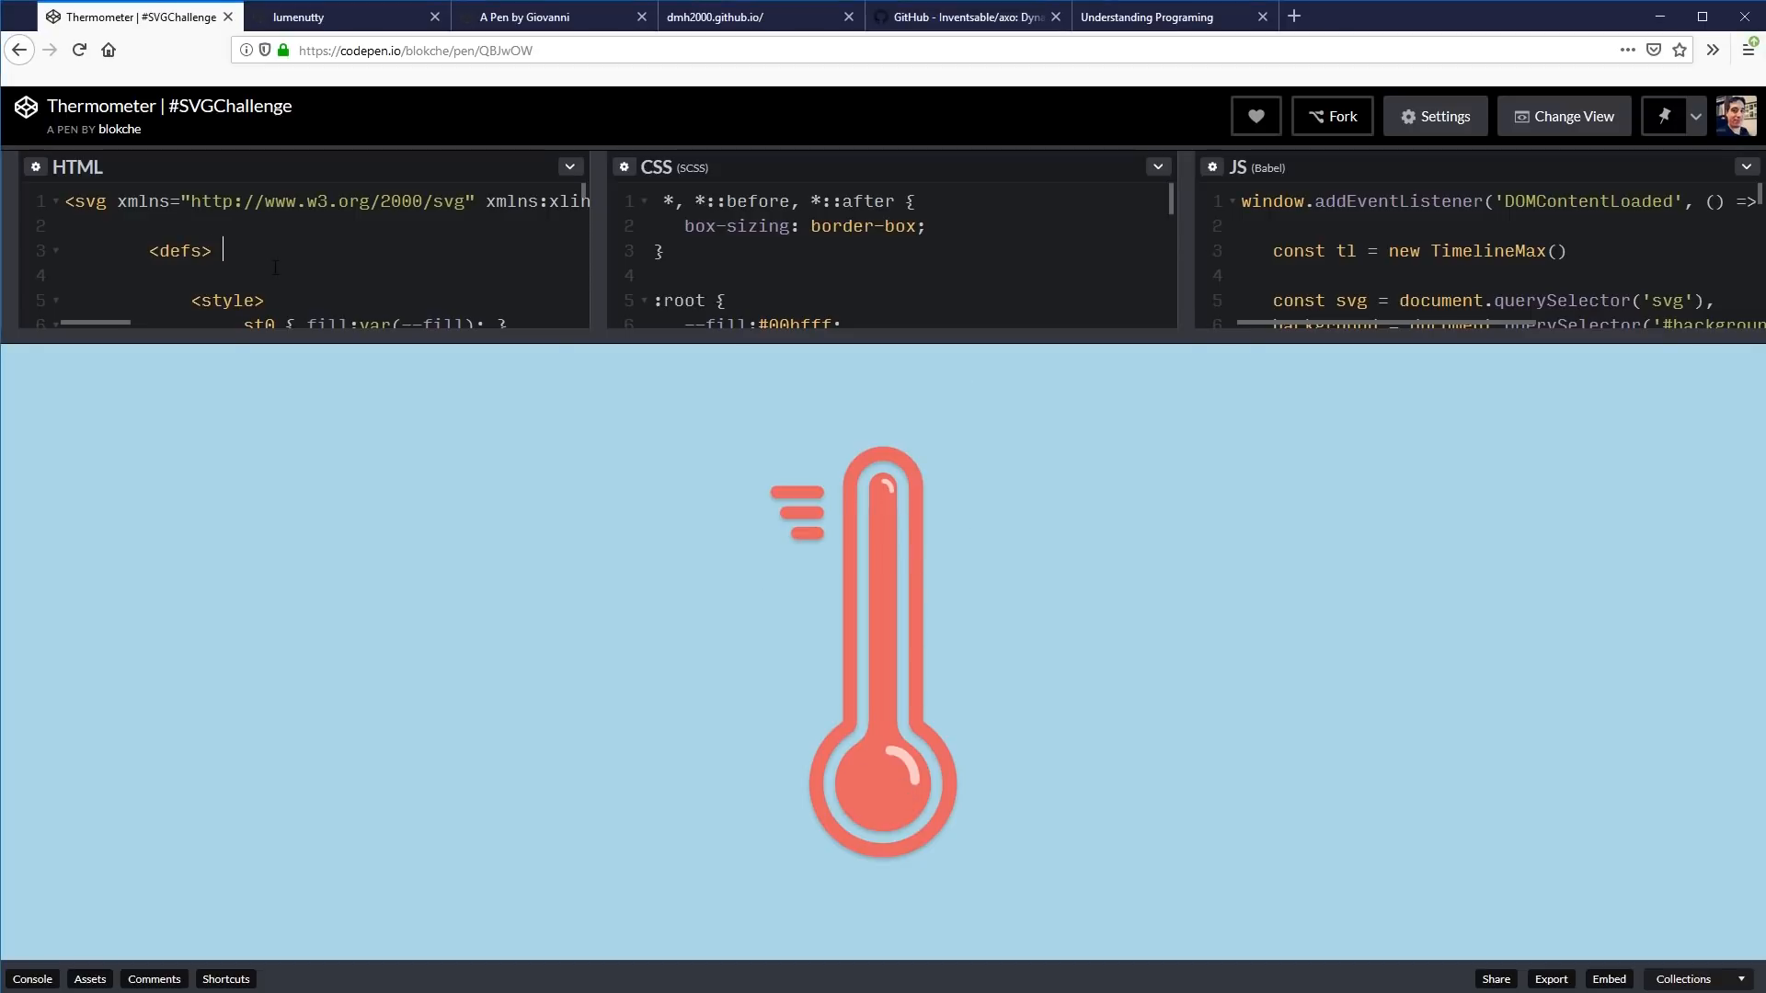
left_click(77, 48)
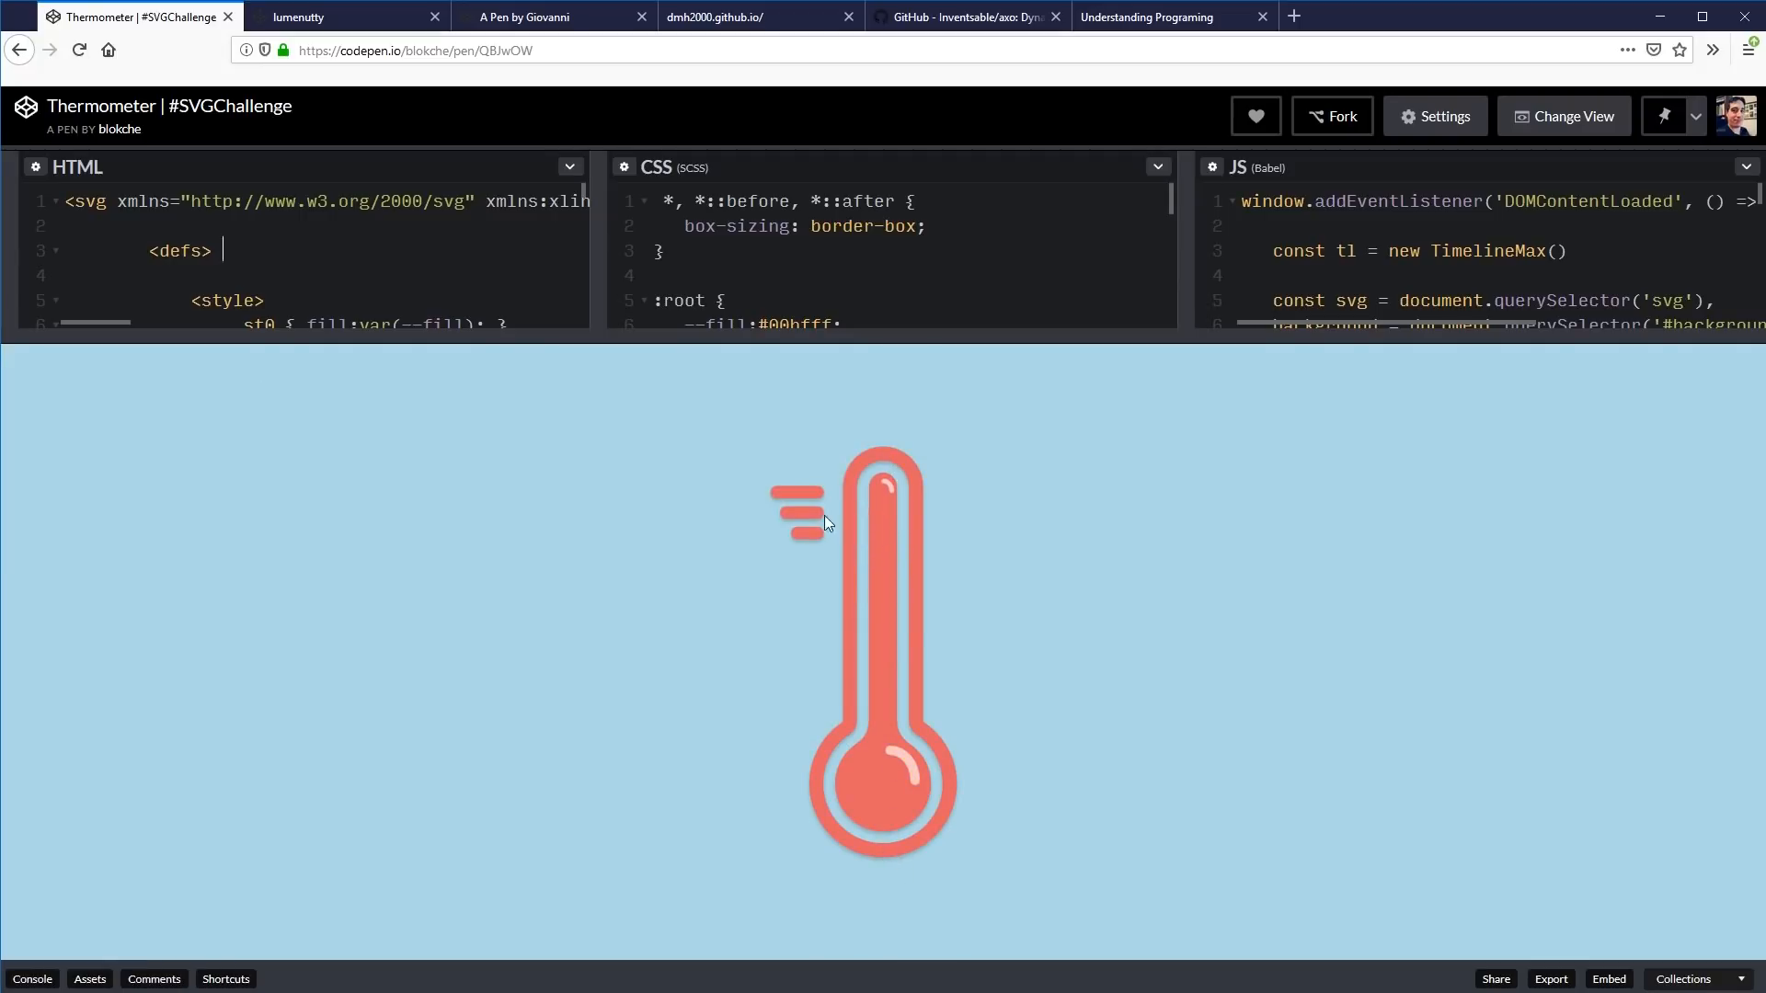
mouse_move(832, 477)
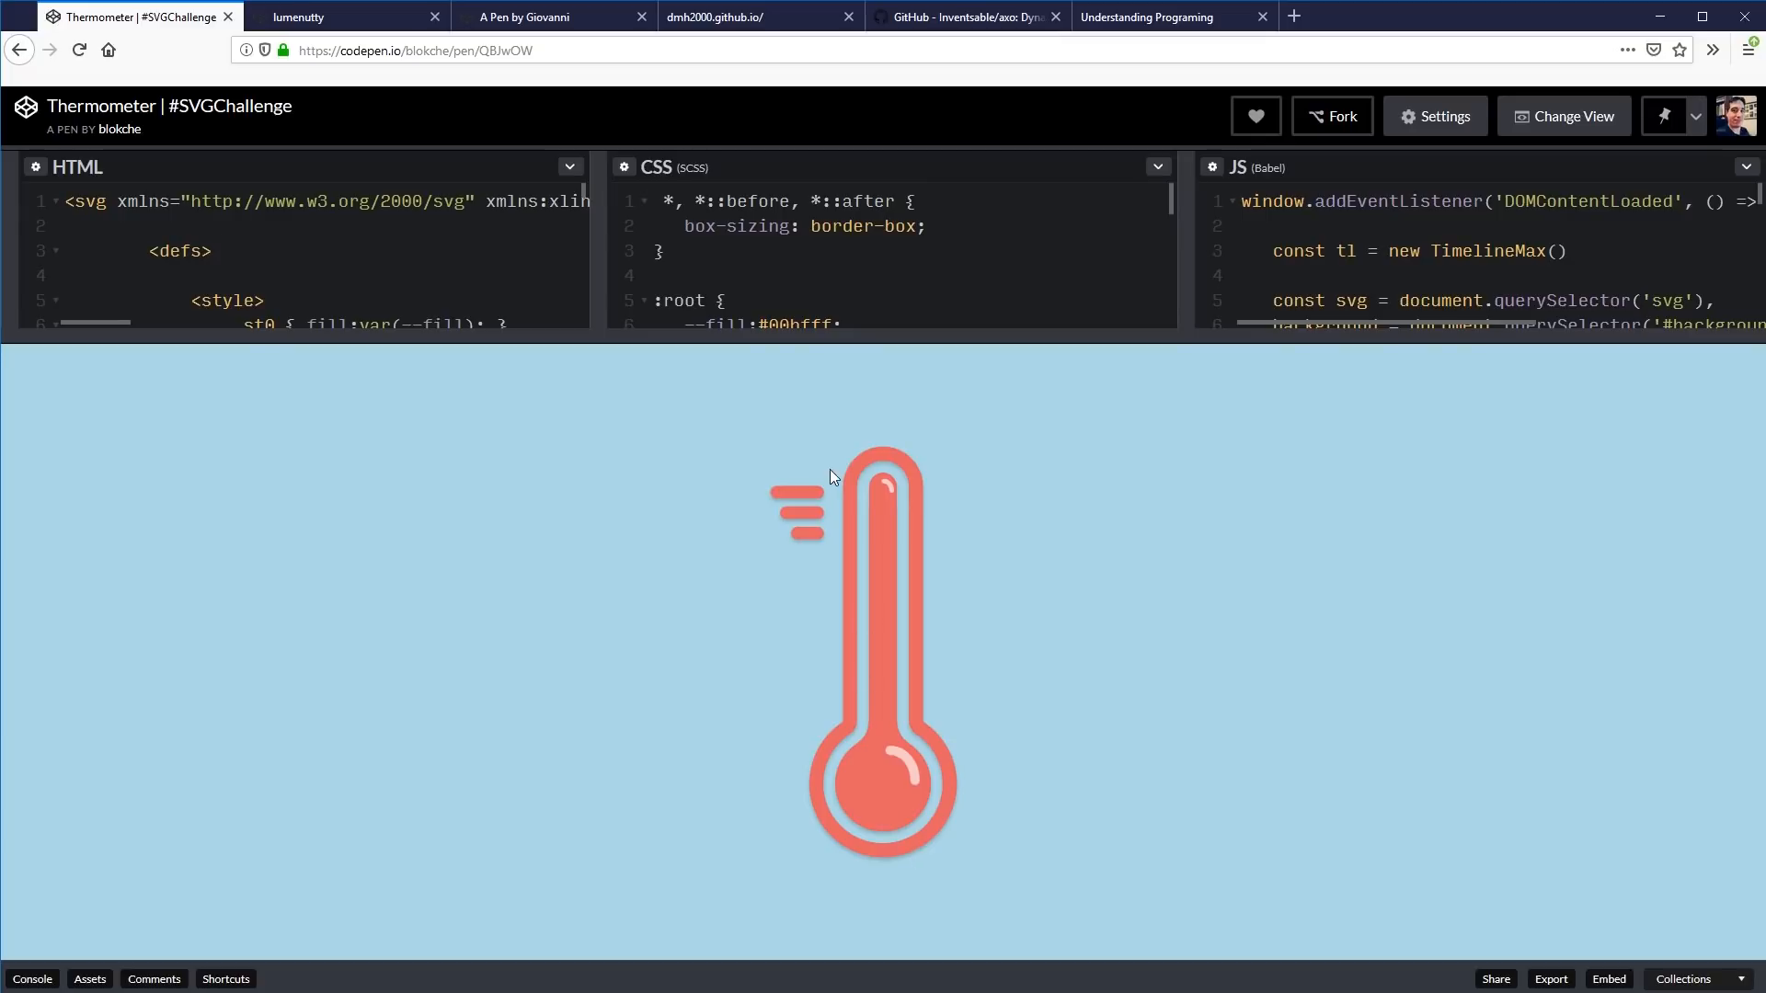
mouse_move(1082, 552)
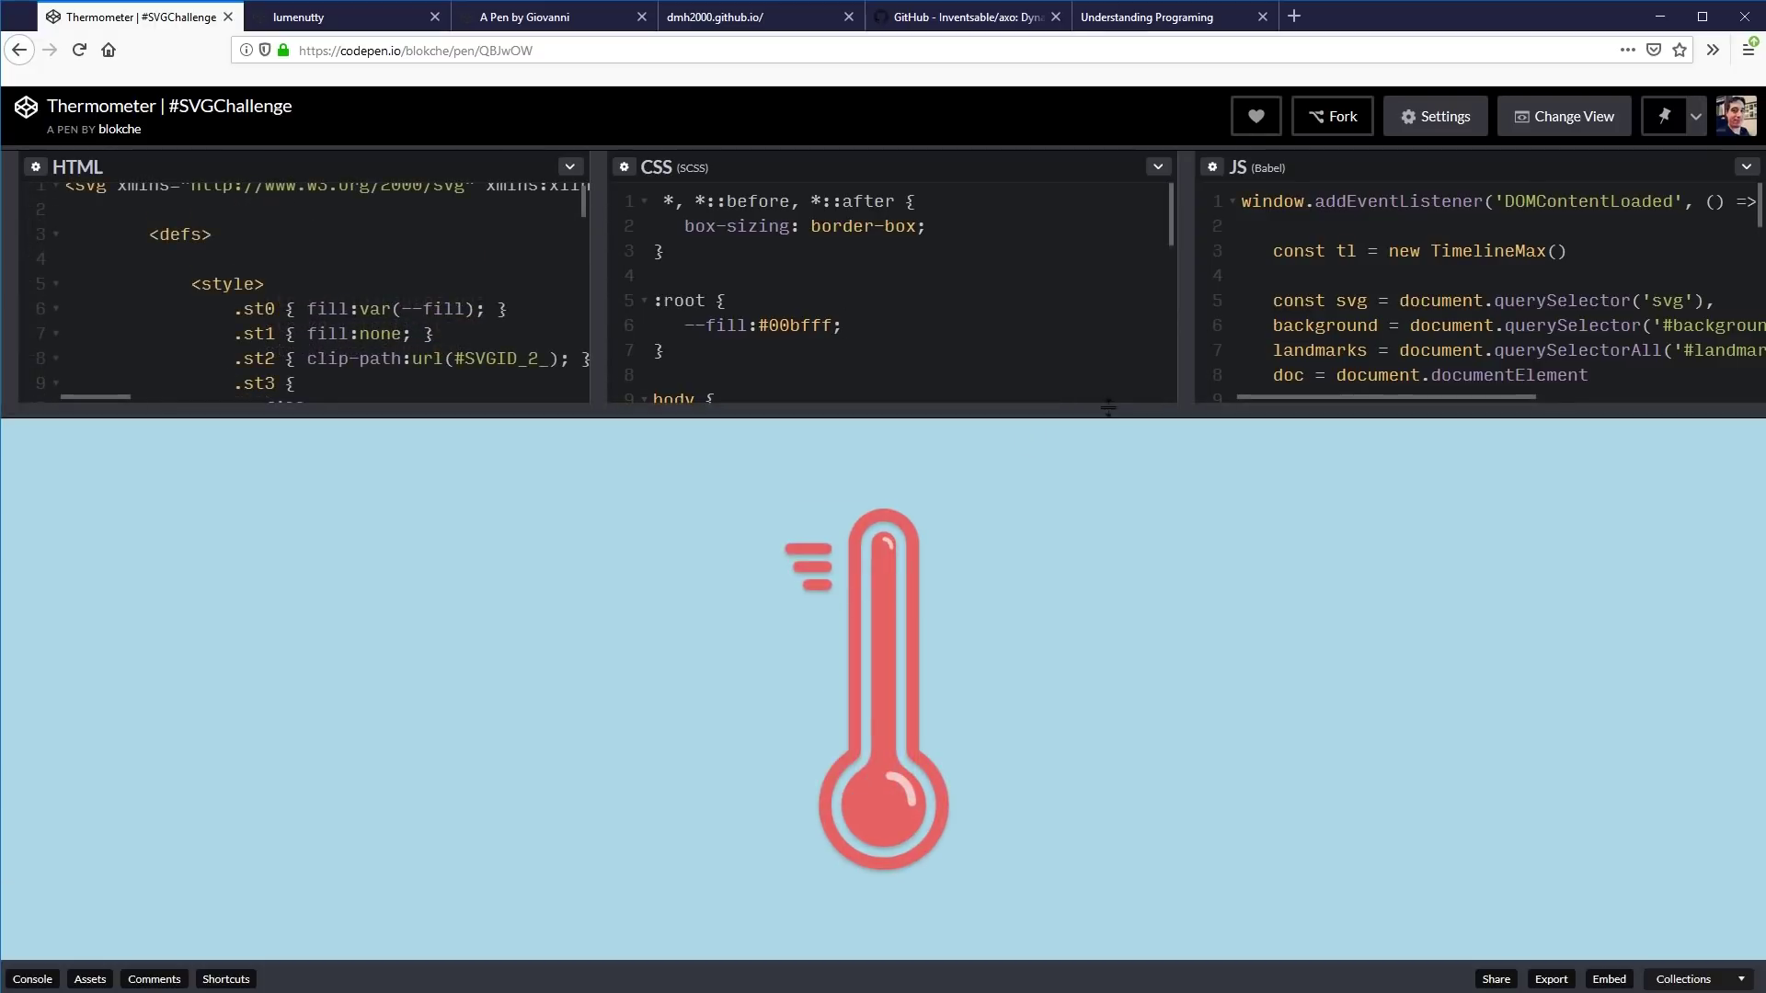
left_click(845, 326)
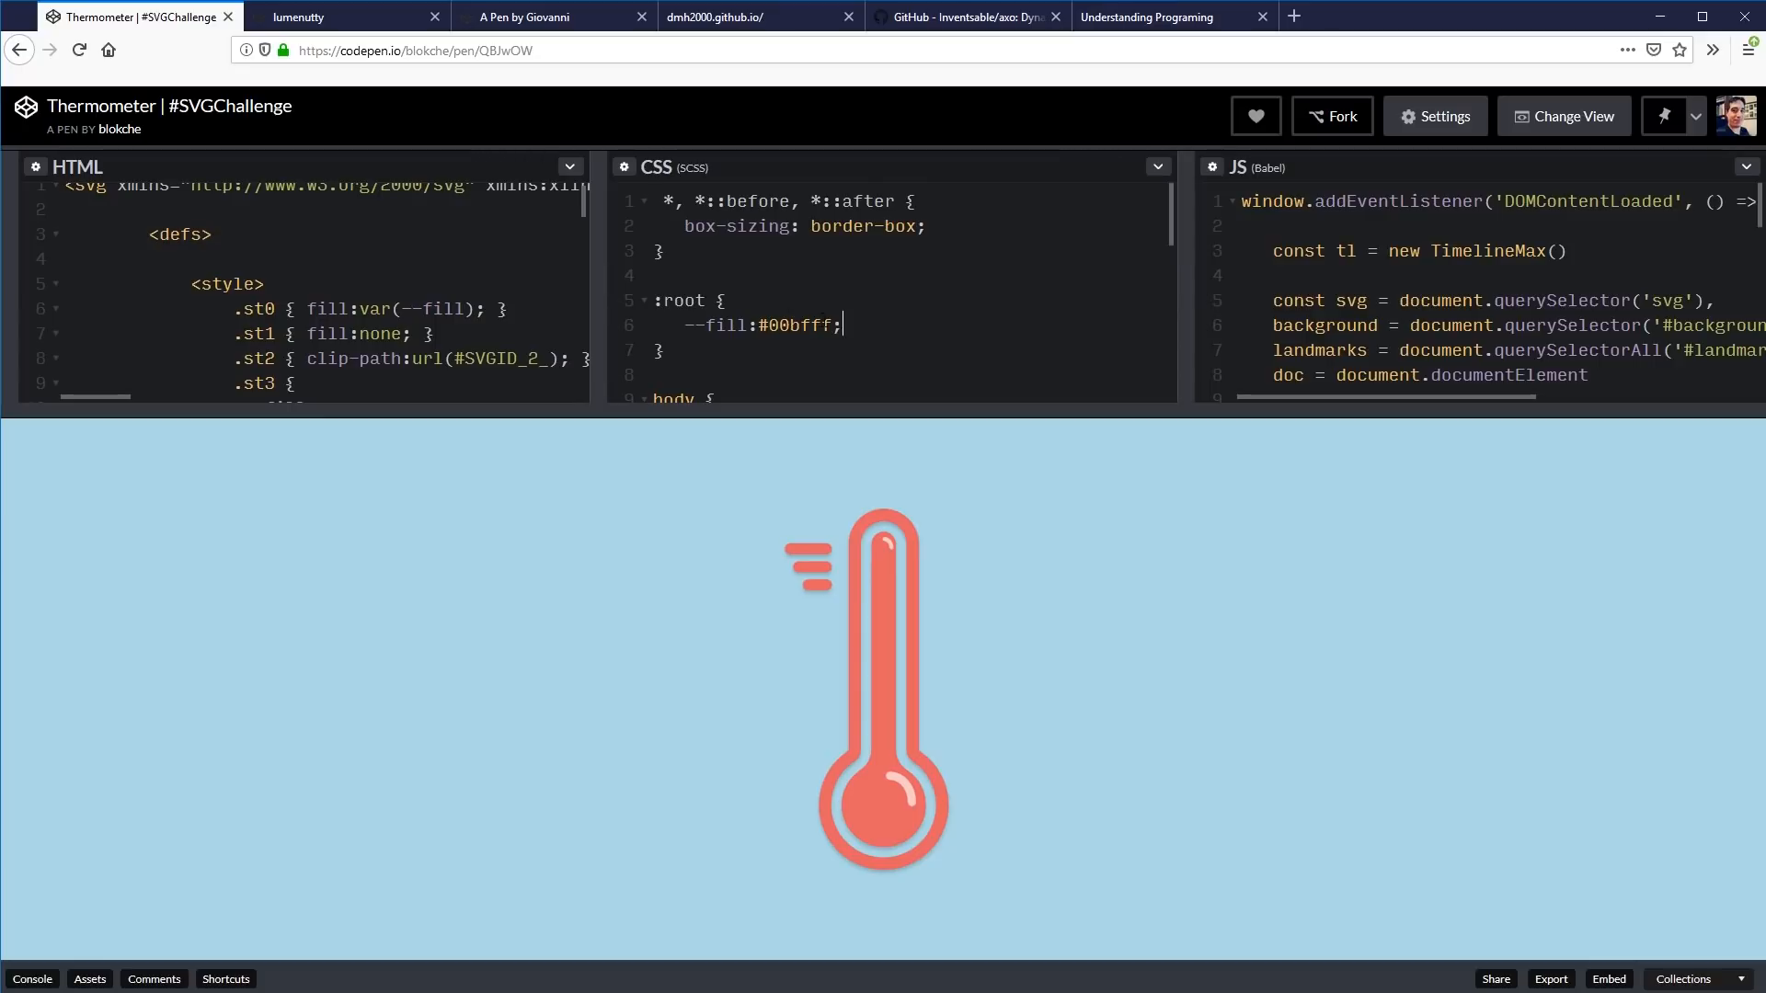
double_click(798, 324)
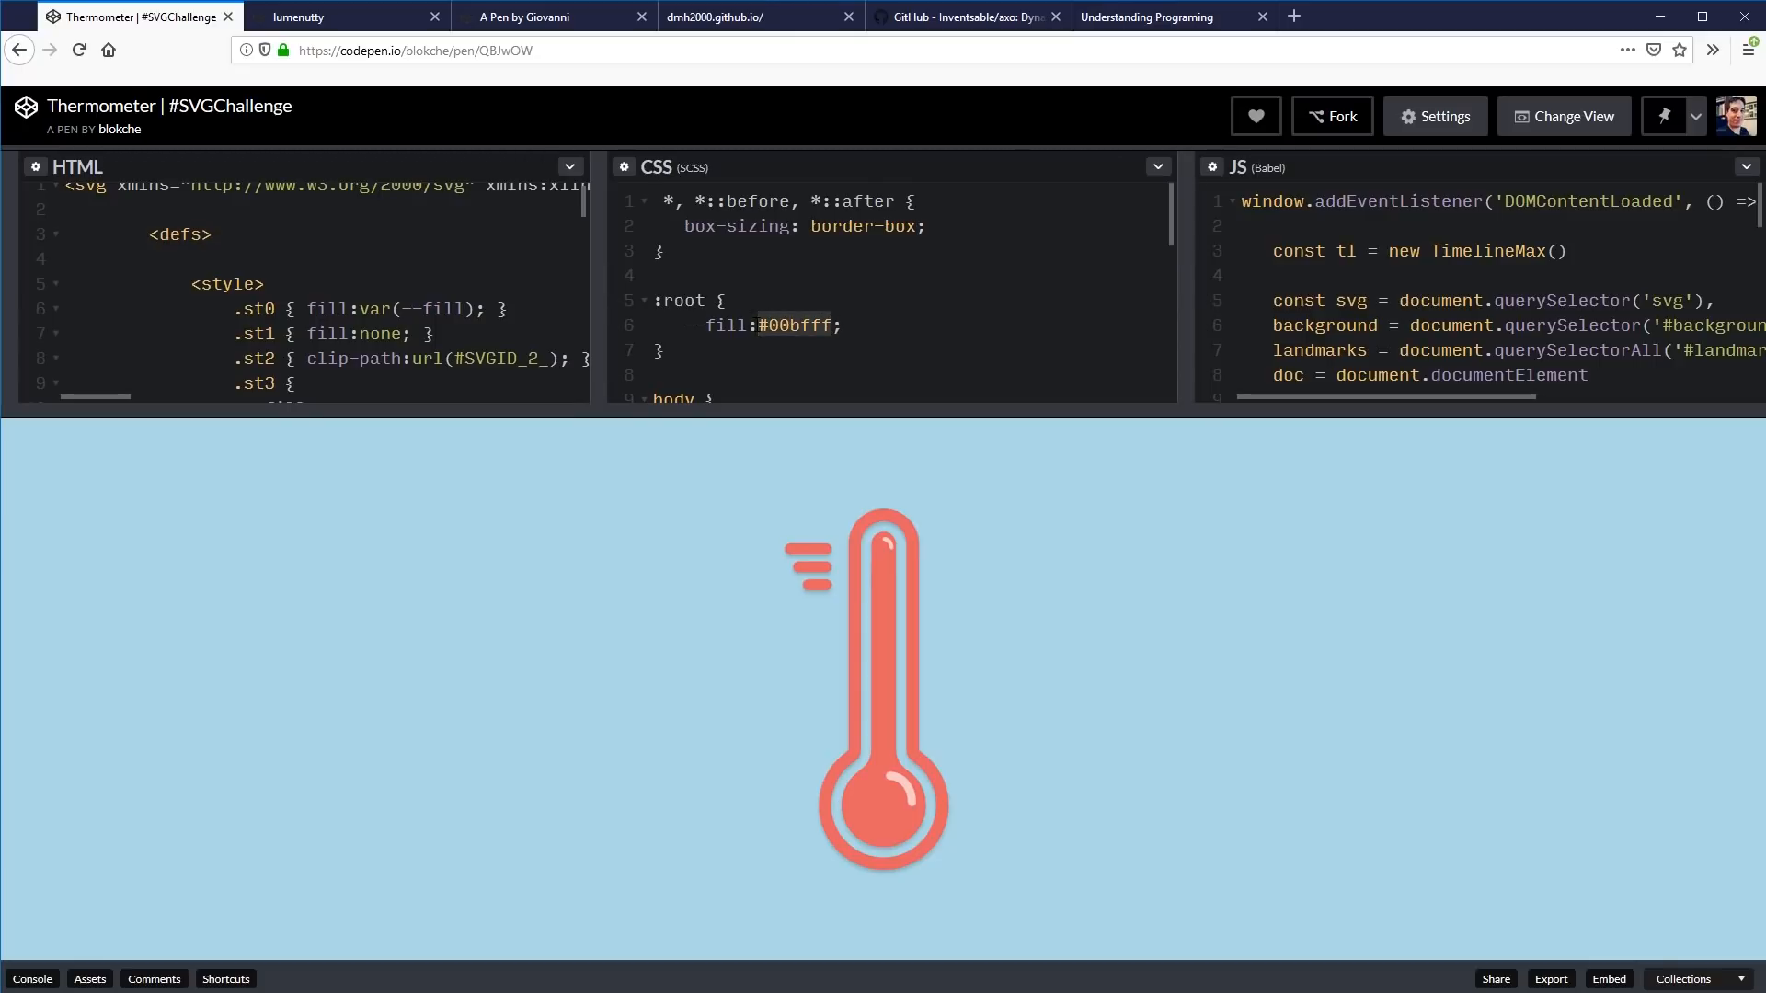
type("yellow")
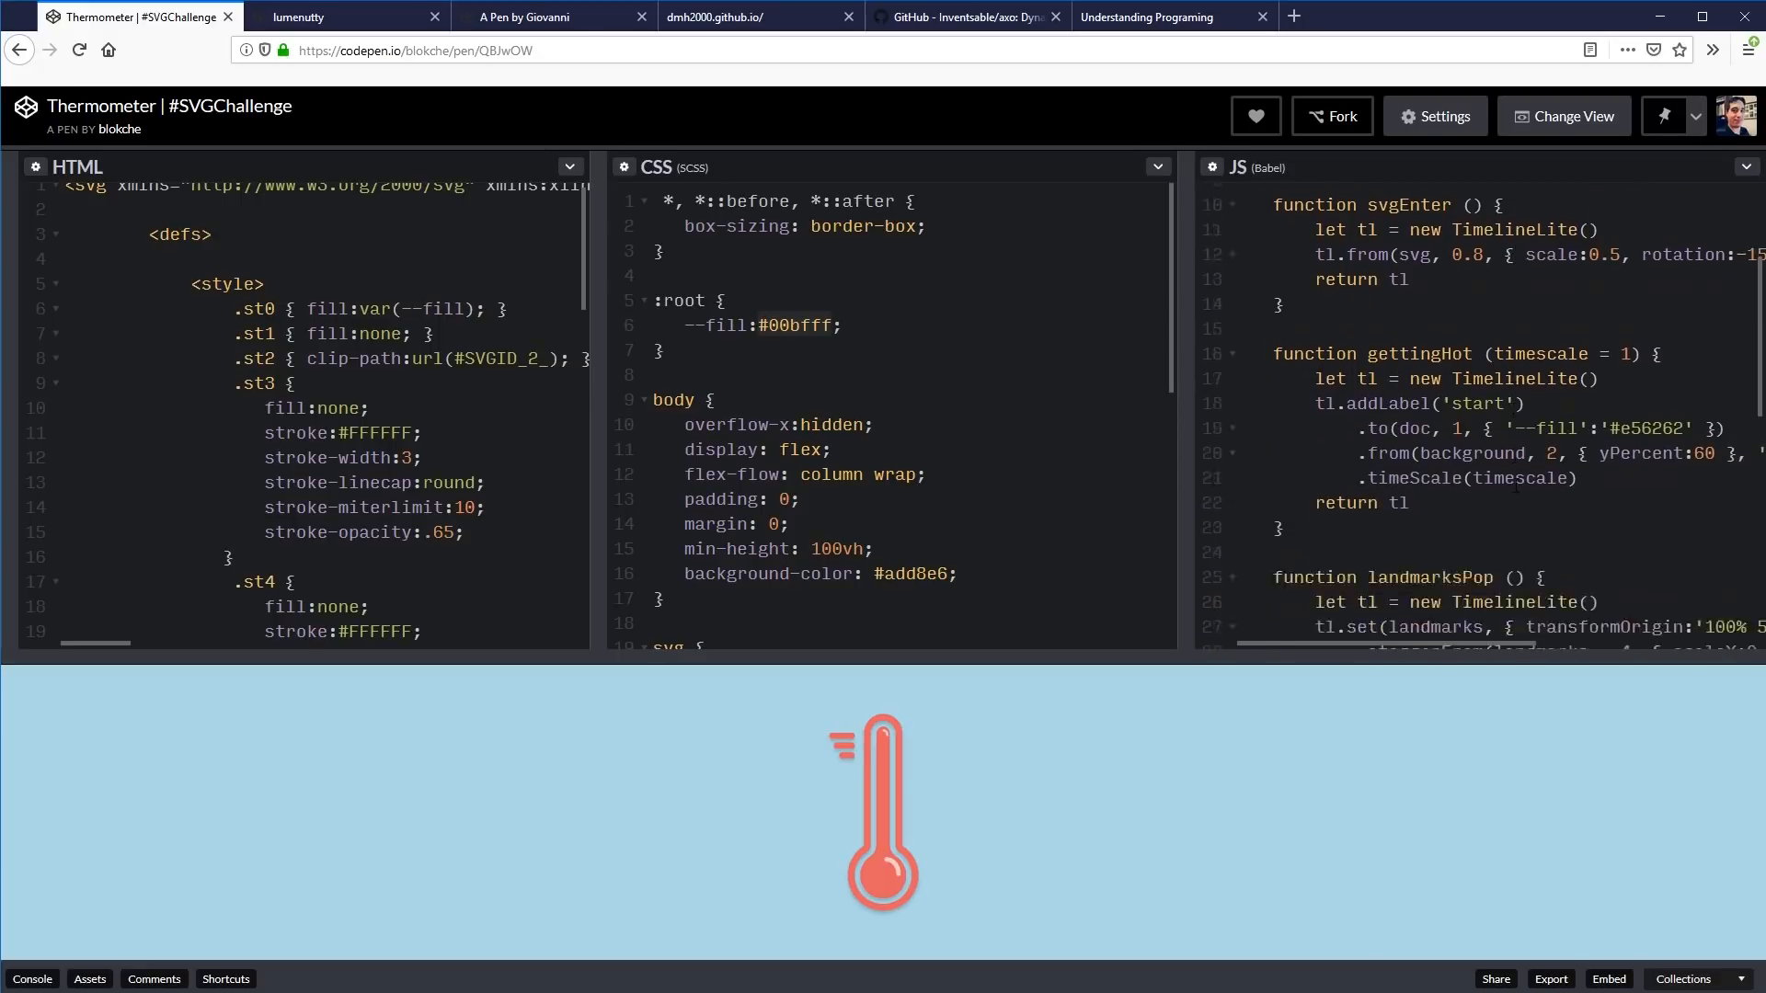
Scroll the JS pane through the svgEnter, gettingHot and landmarksPop timeline functions.
scroll("down", 3)
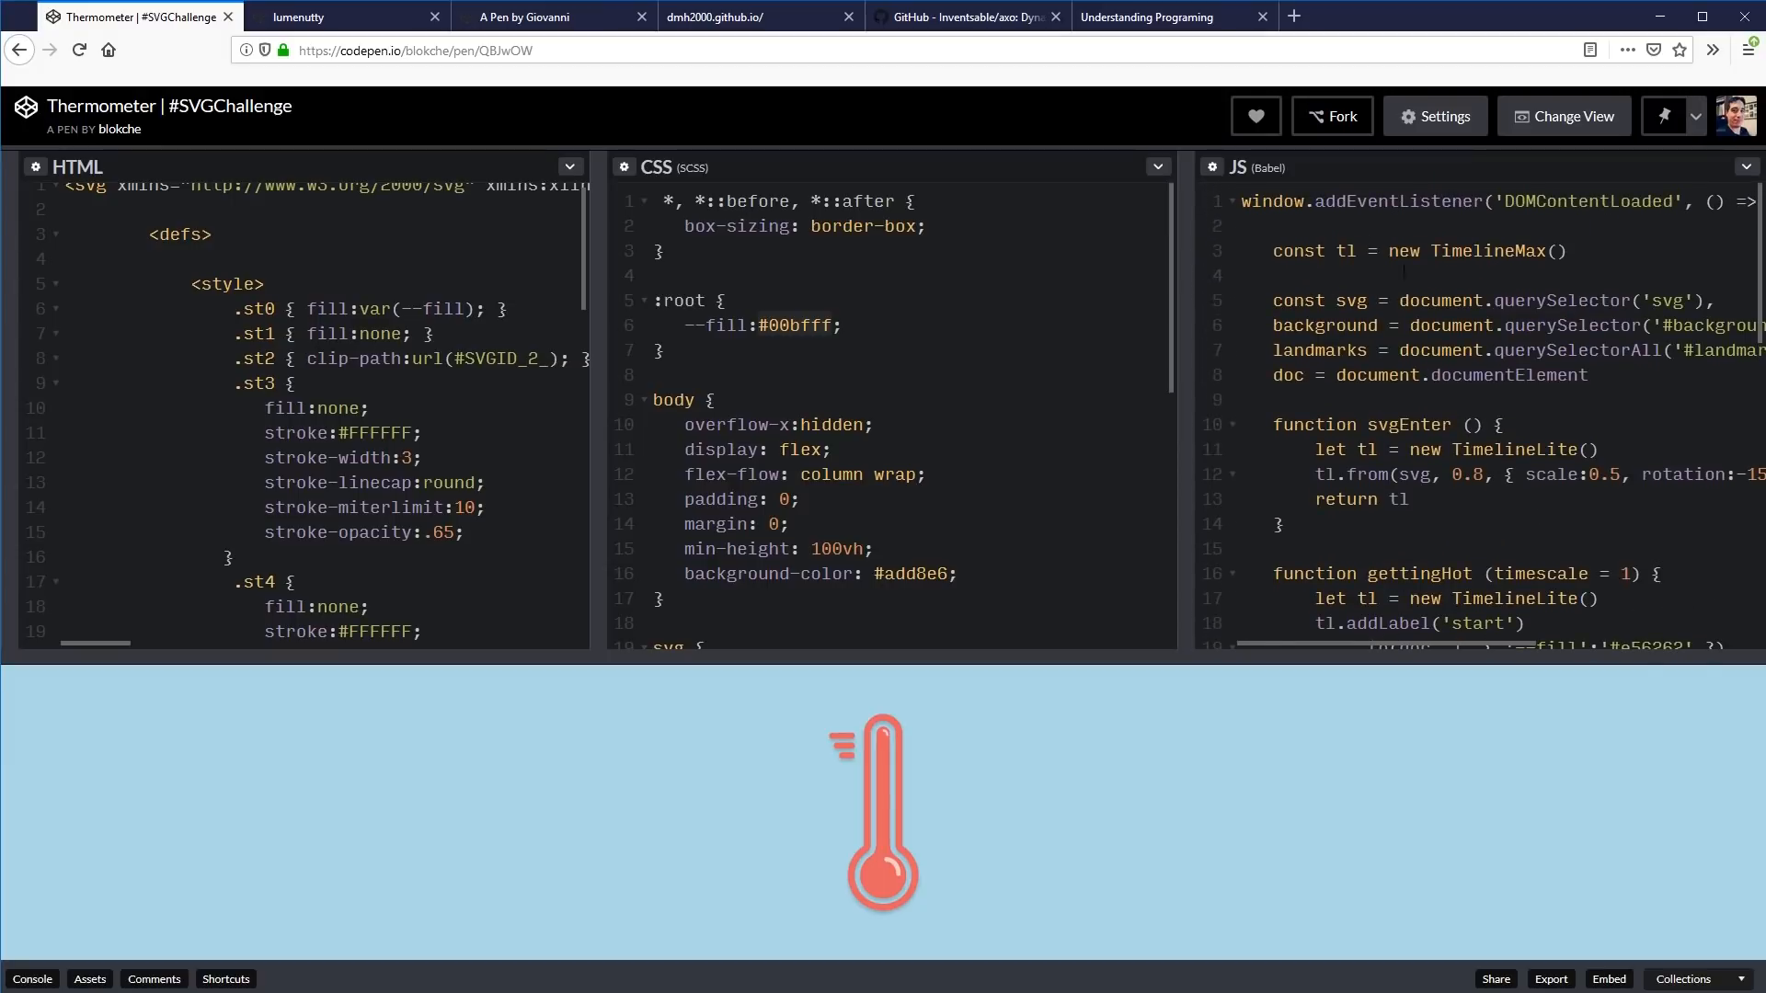
scroll("down", 3)
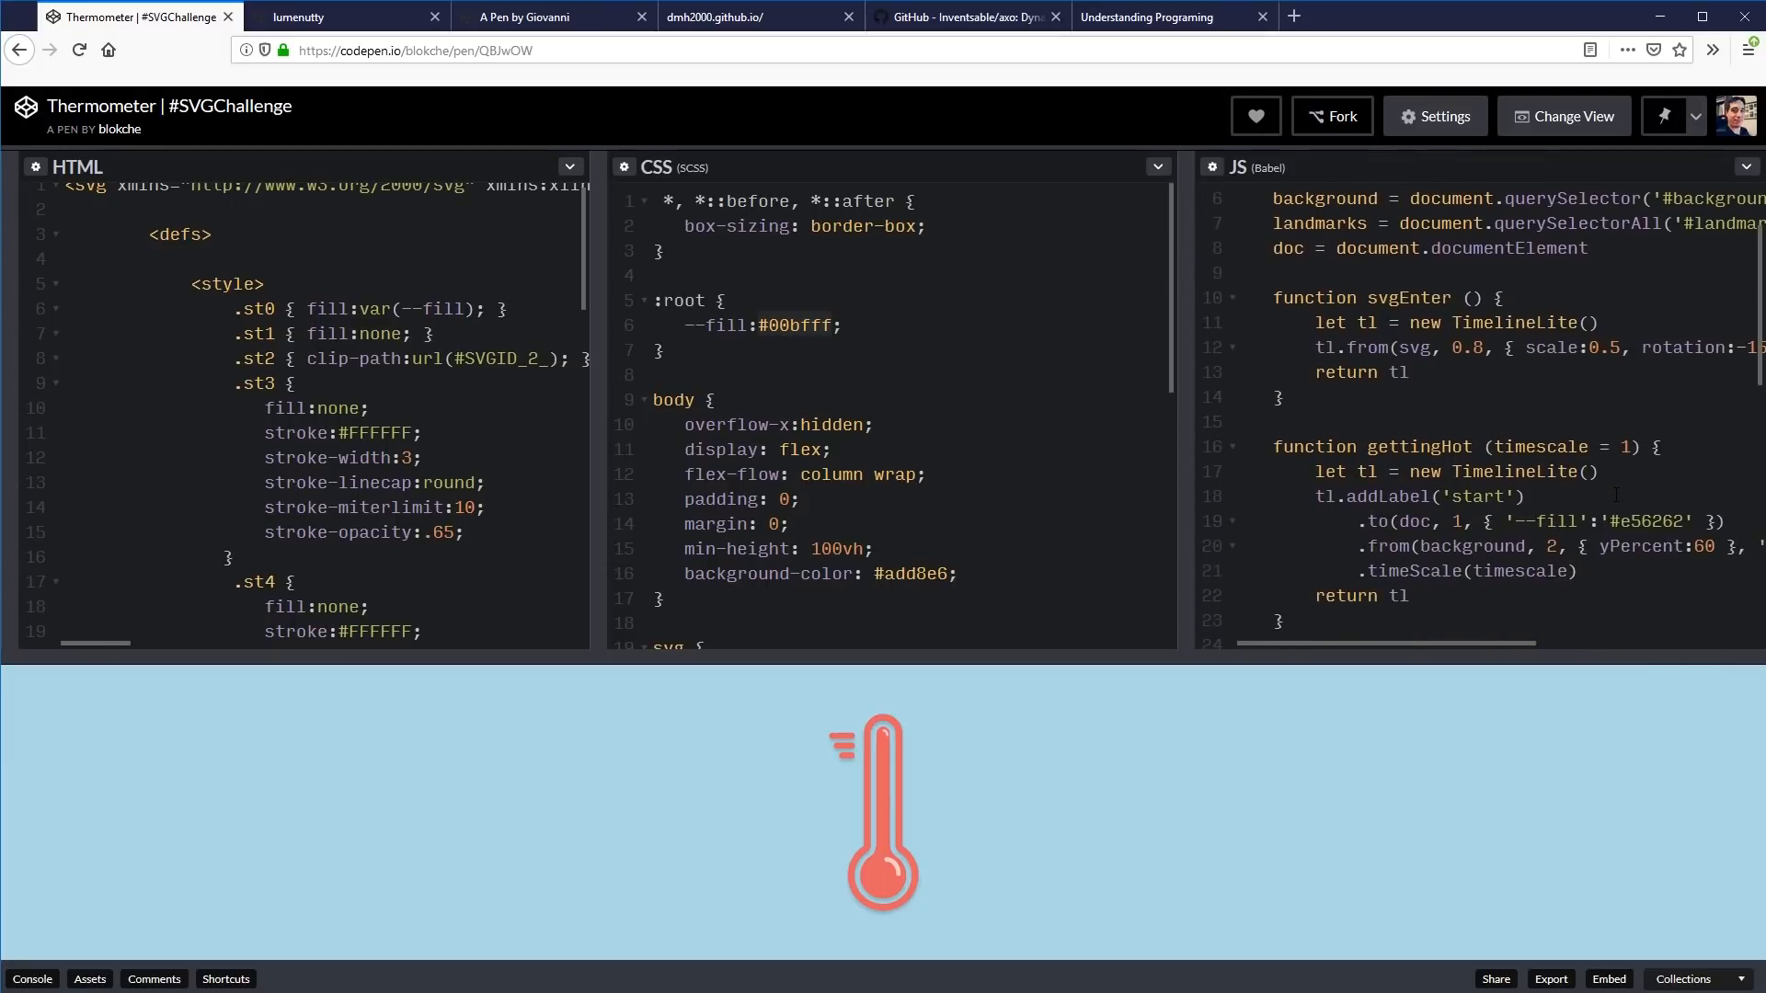
scroll("down", 3)
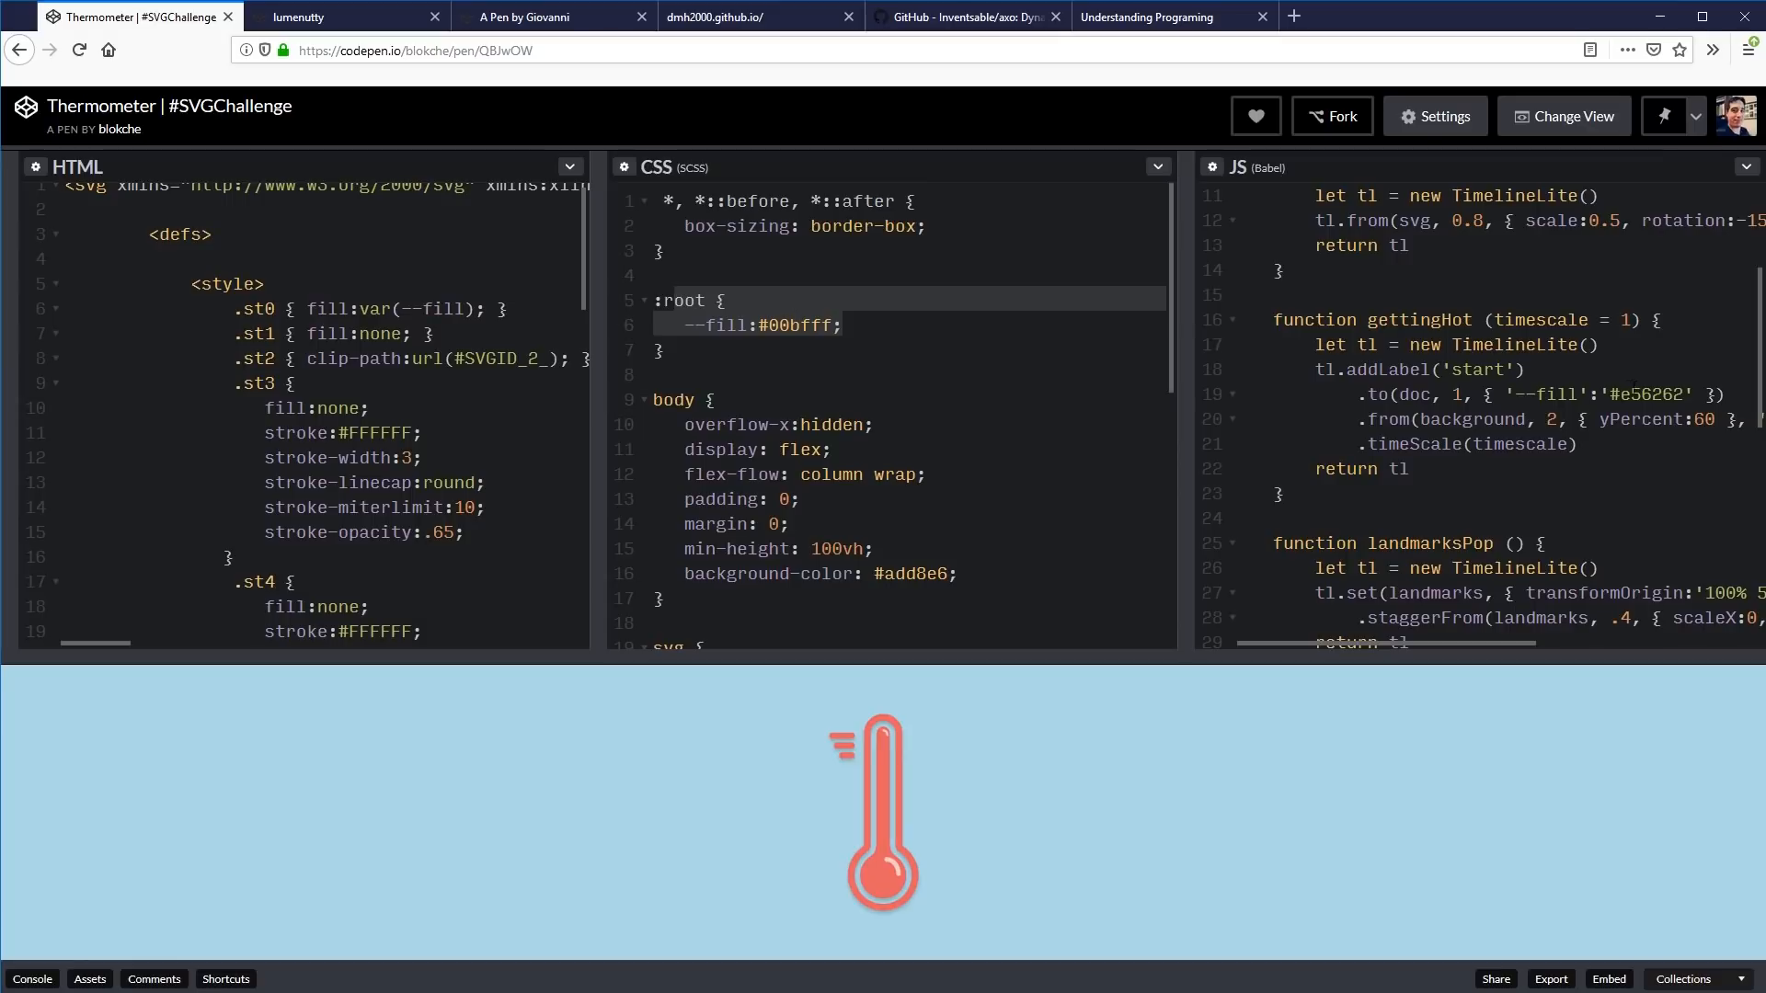
double_click(1562, 394)
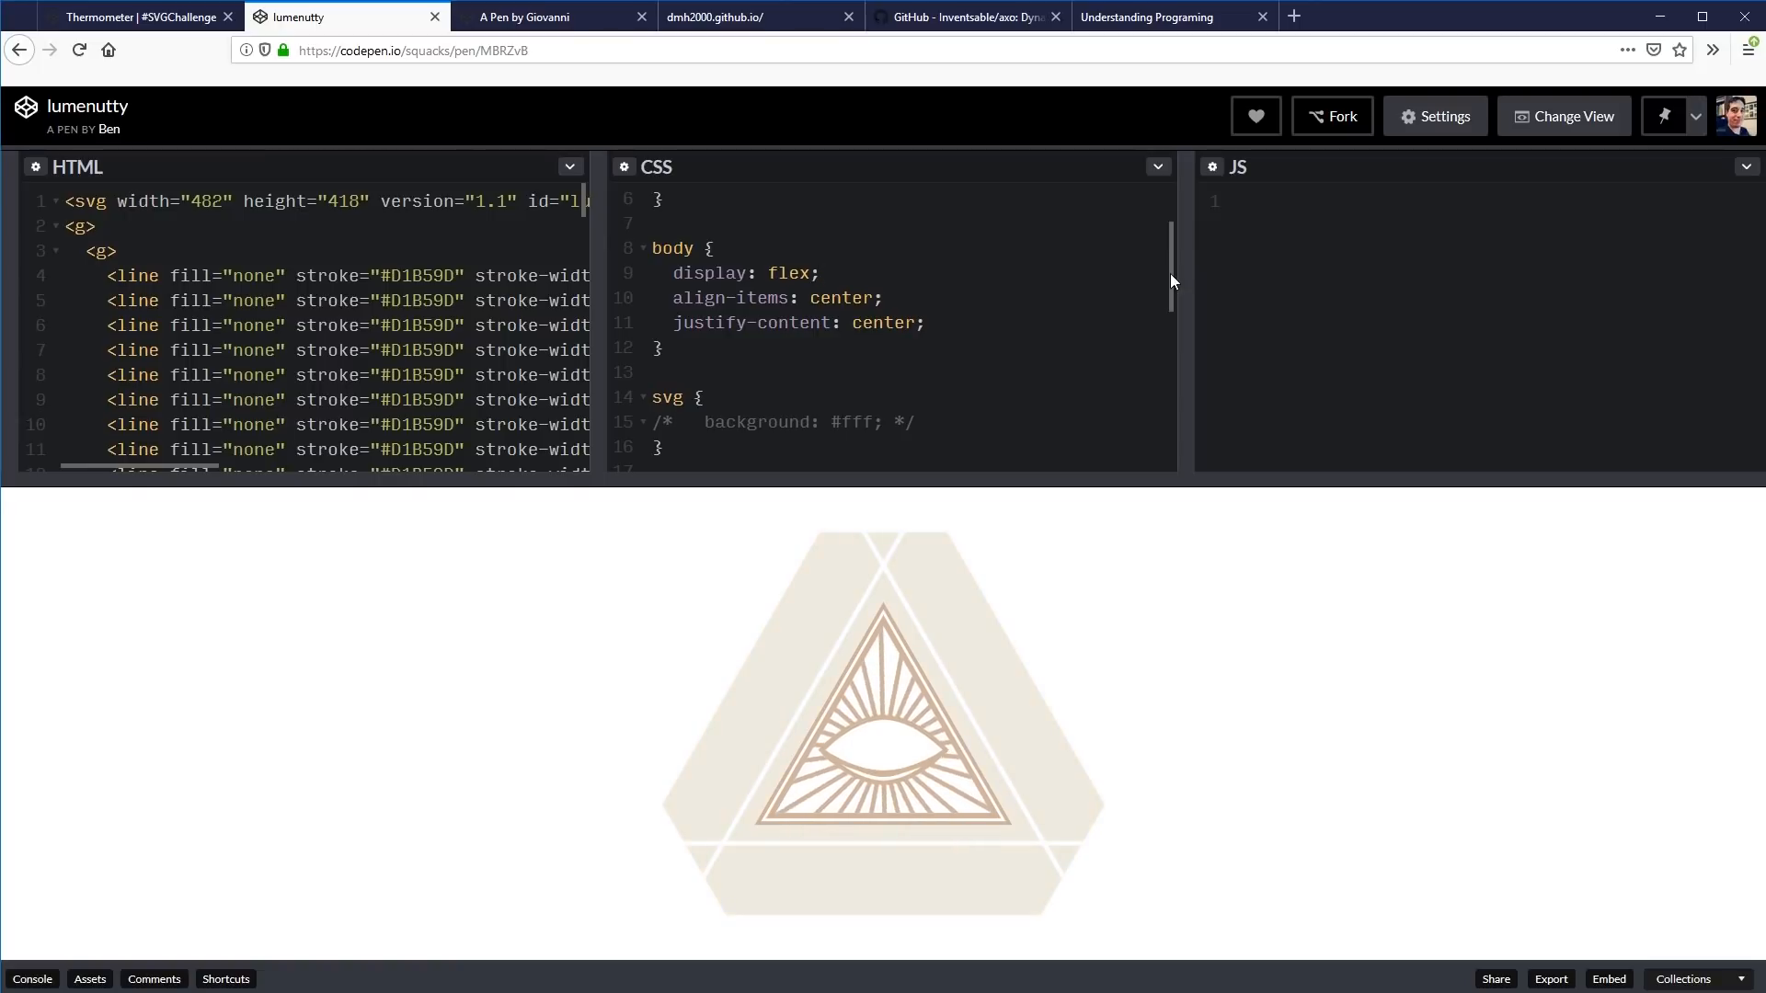
Scroll the lumenutty CSS down to the @-webkit-keyframes pulse rule and its fill colours.
scroll("down", 3)
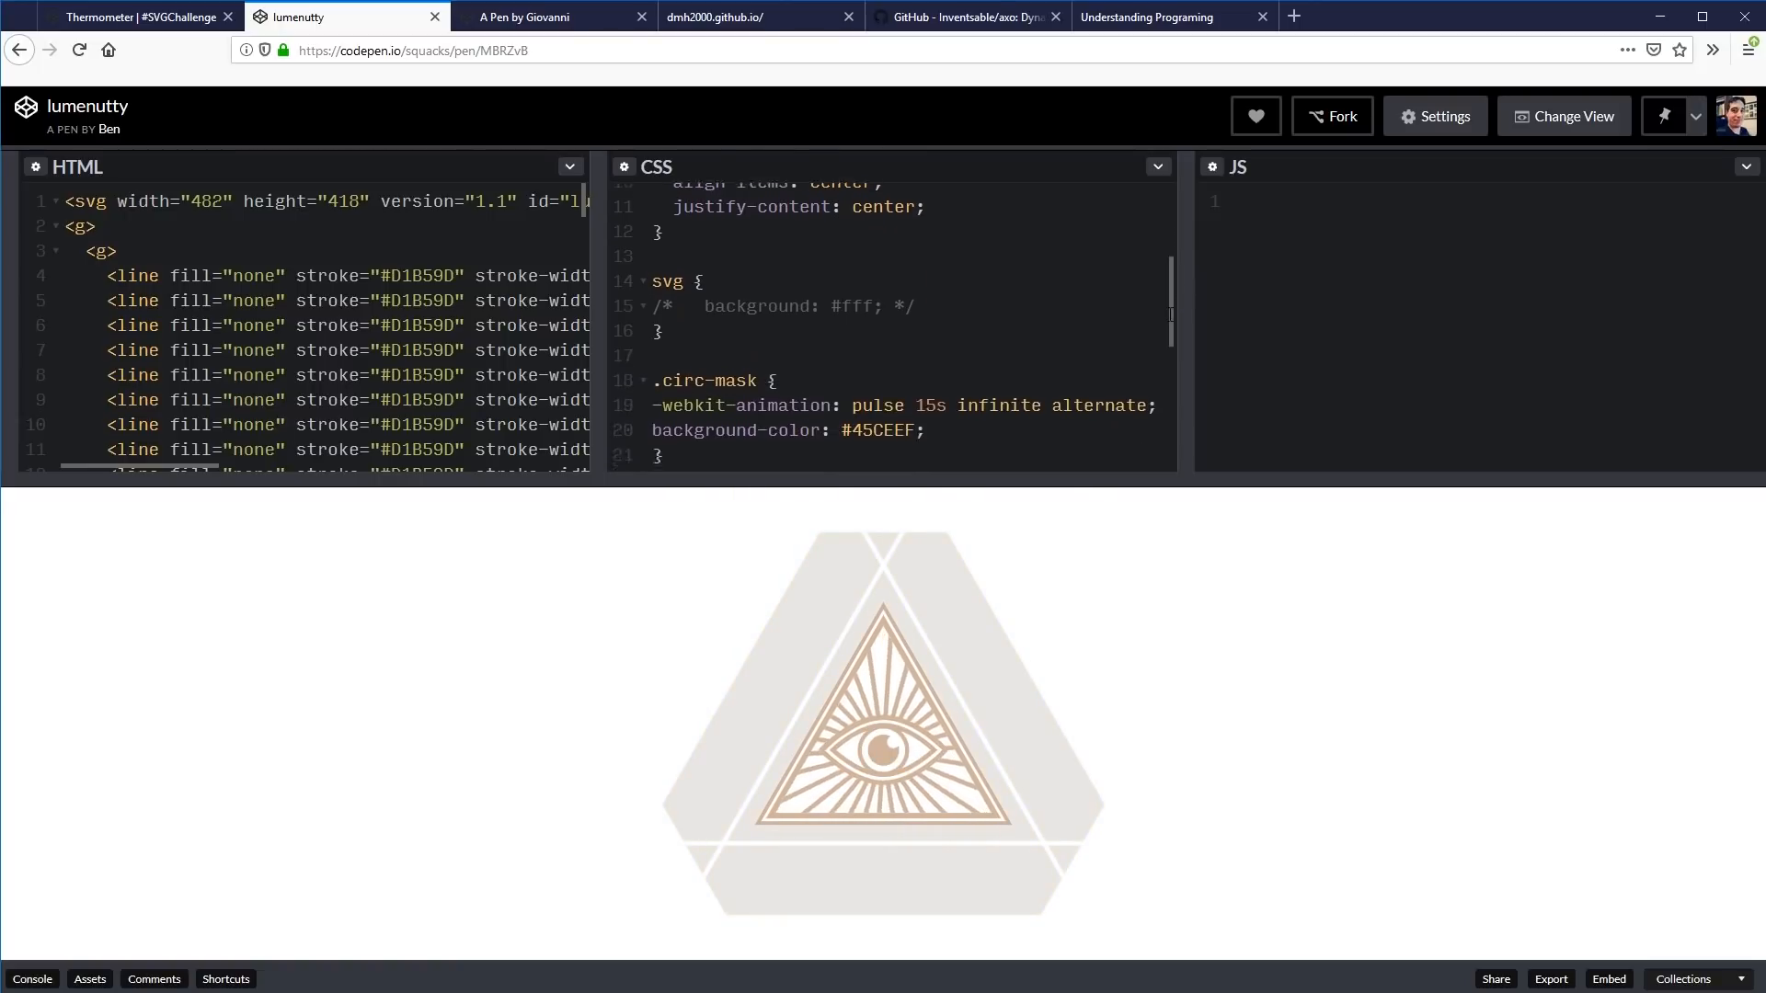
scroll("down", 3)
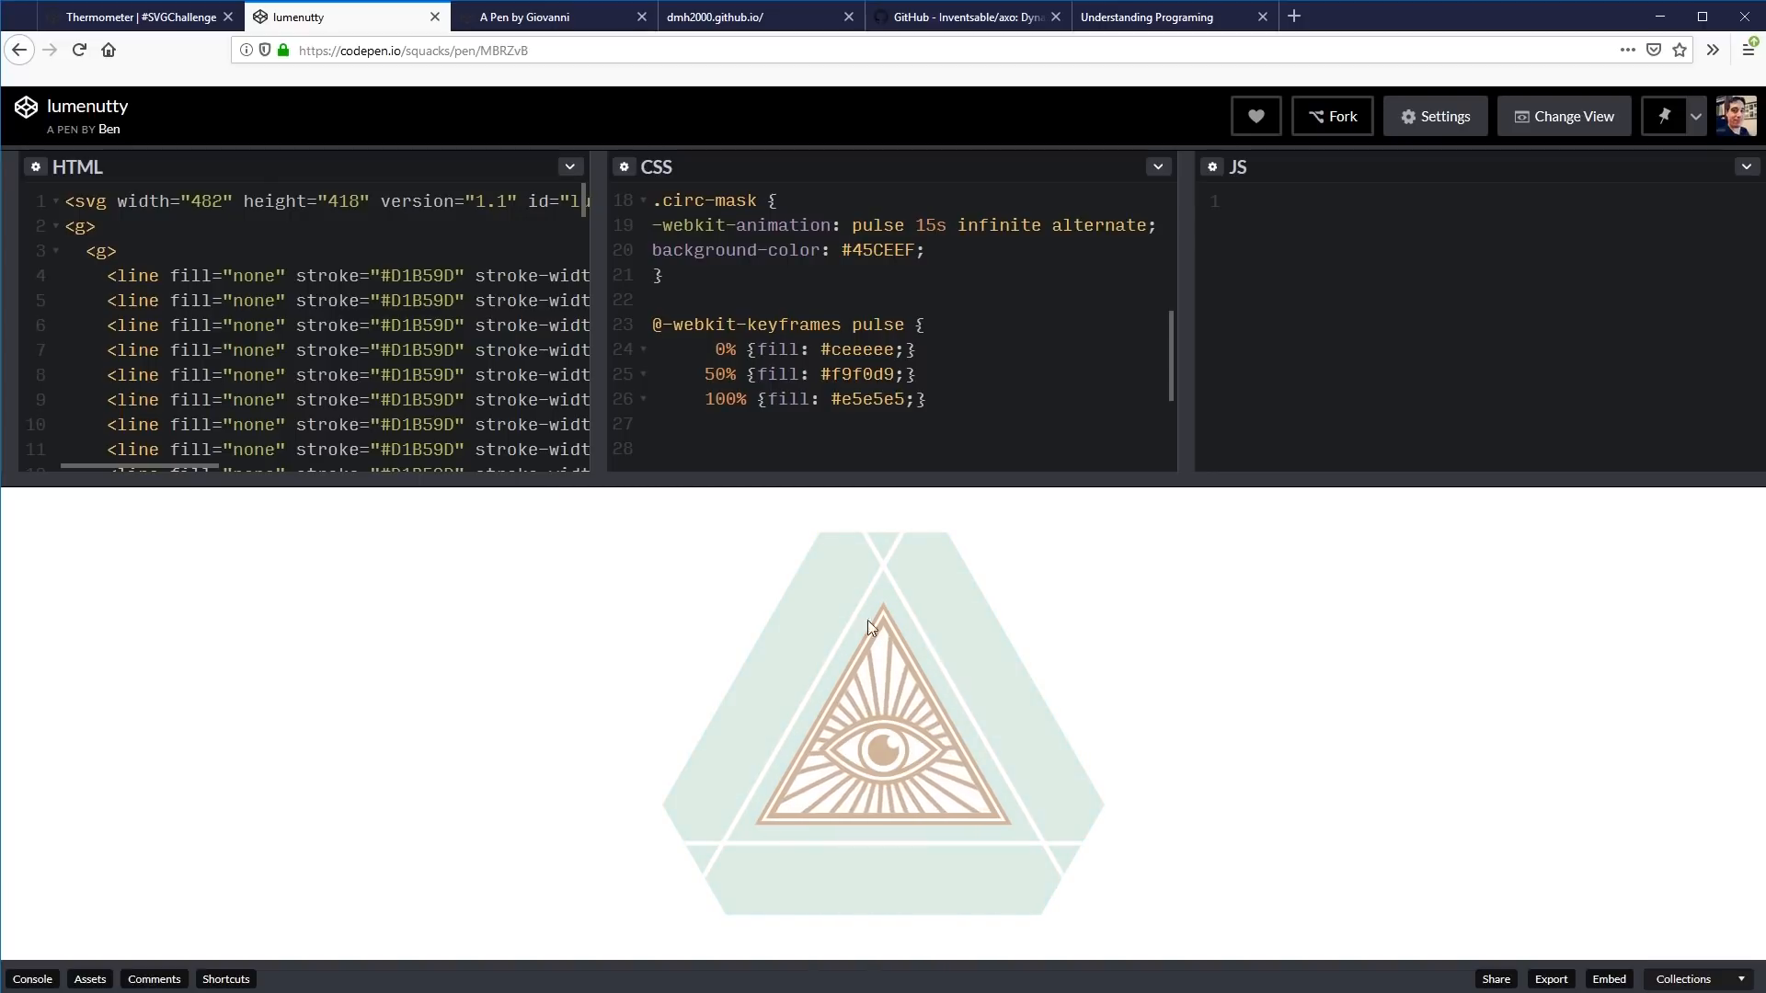
mouse_move(738, 770)
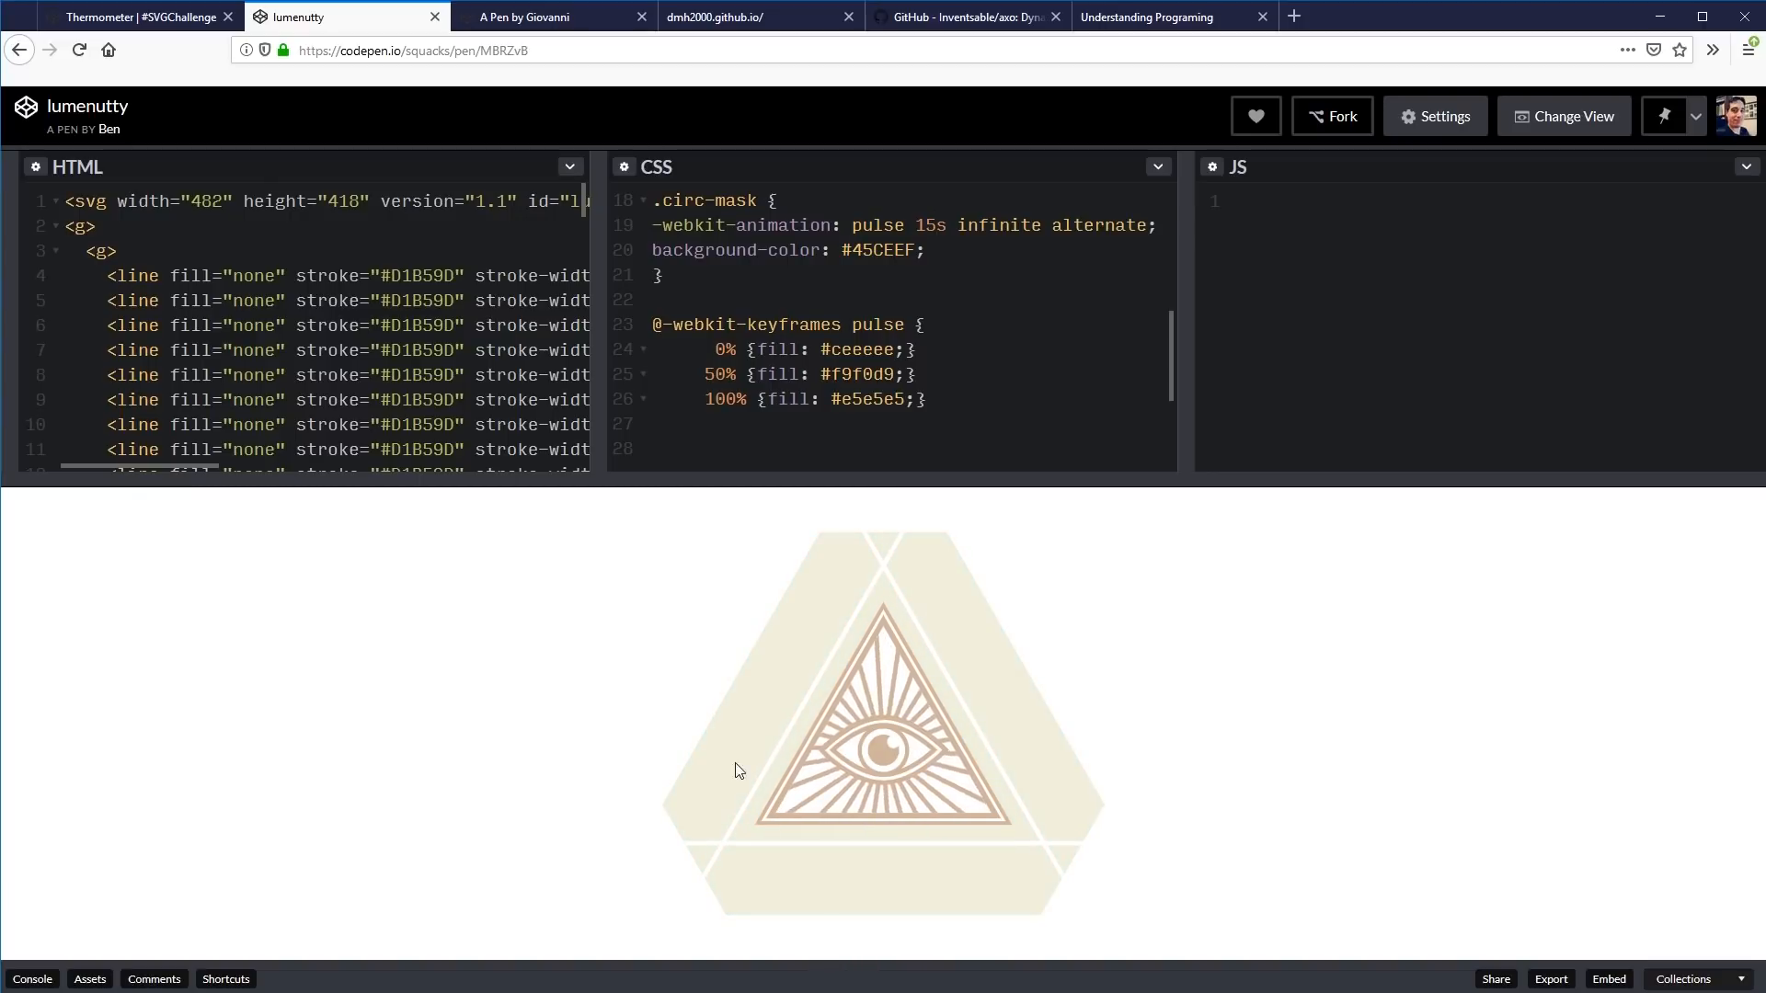
mouse_move(892, 732)
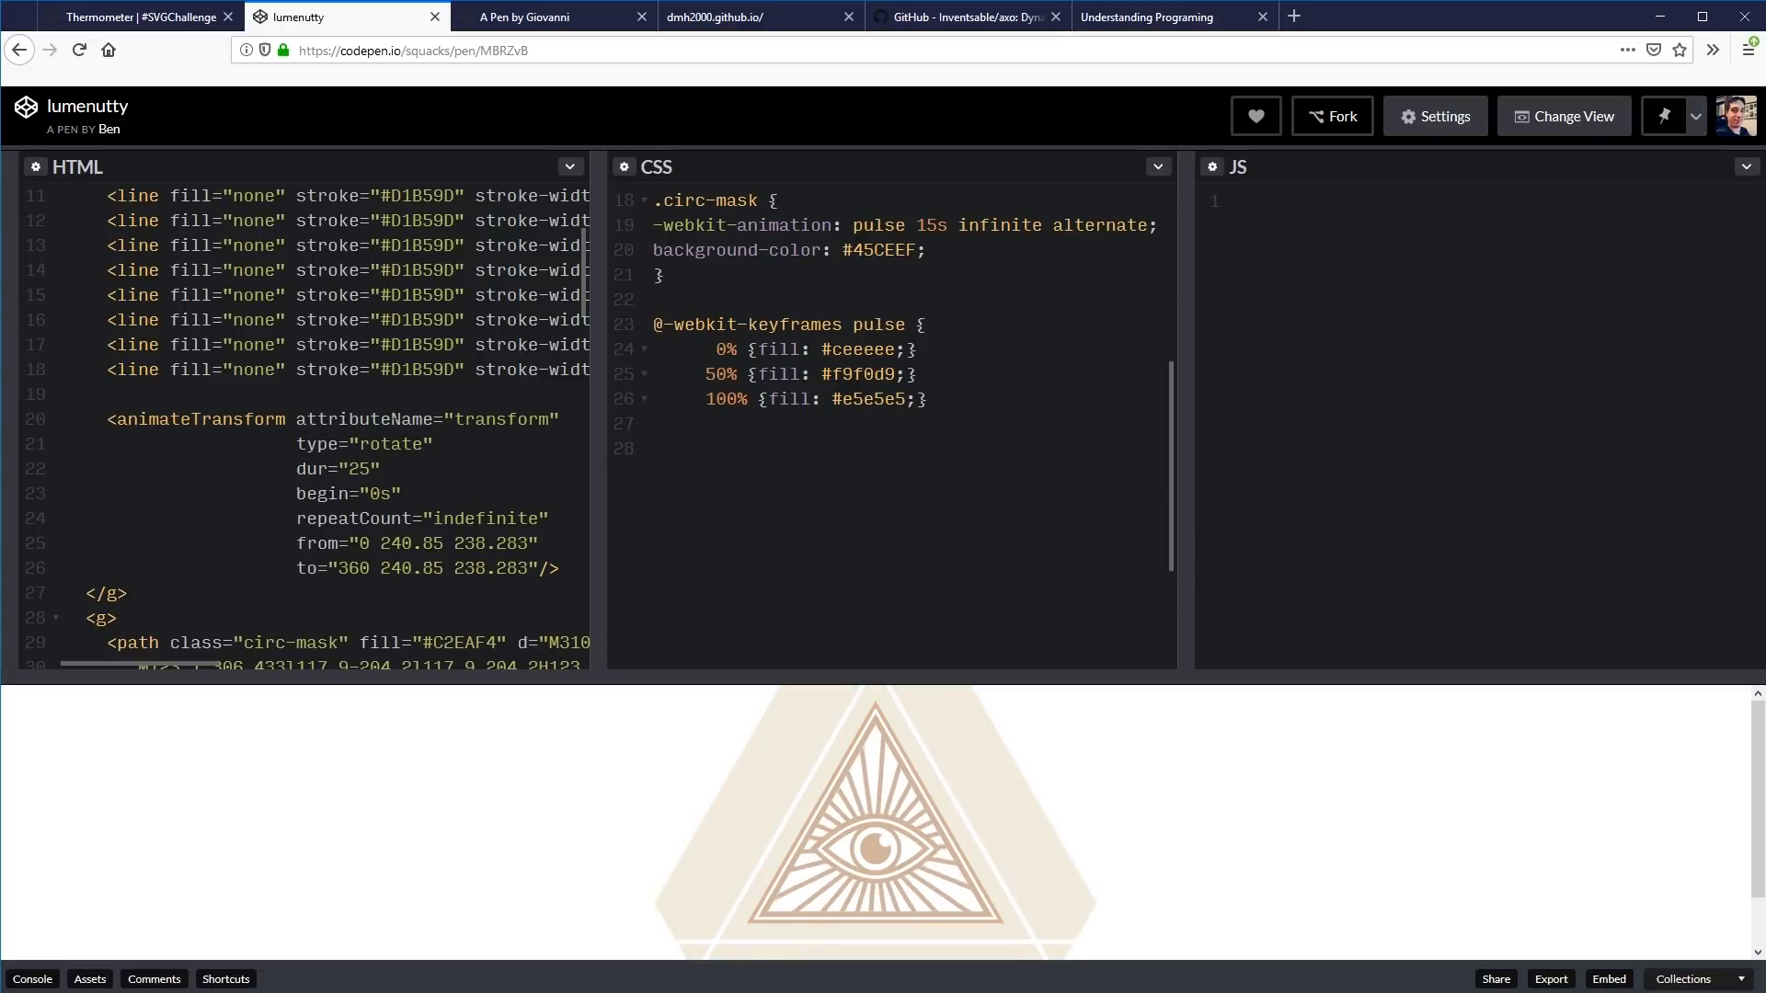
Inspect the animateTransform rotation markup, then move to Giovanni's untitled letters pen.
double_click(390, 443)
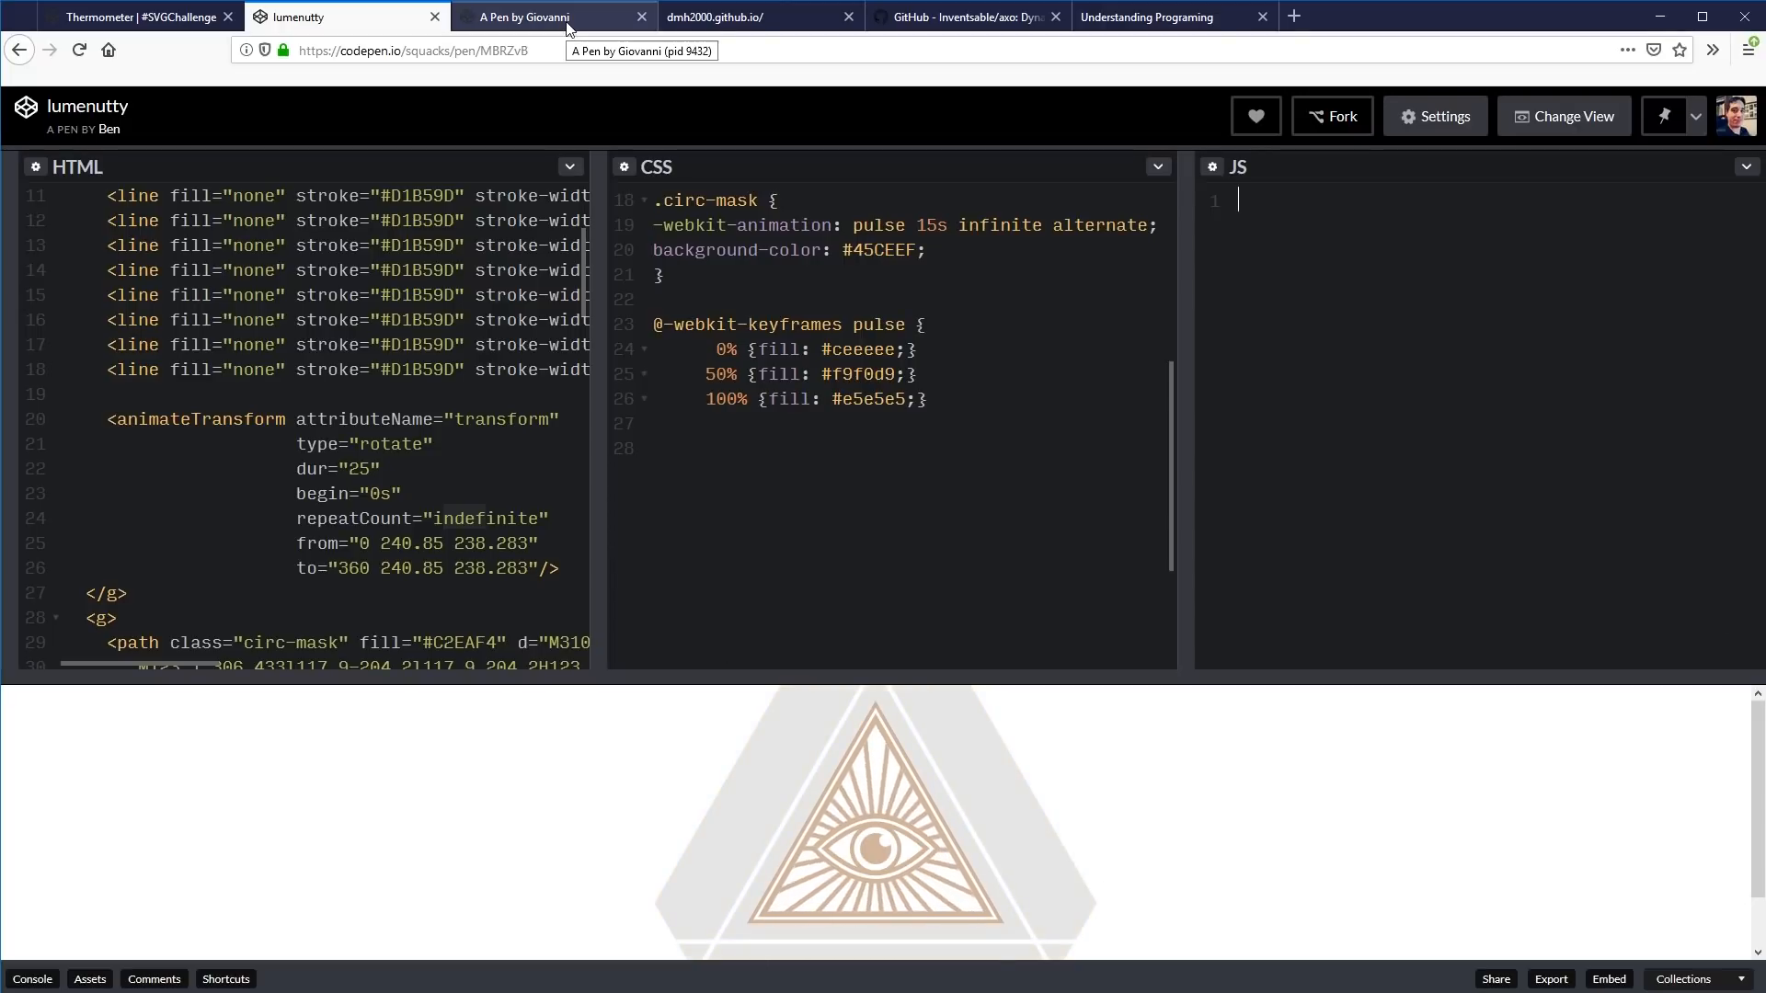
left_click(549, 17)
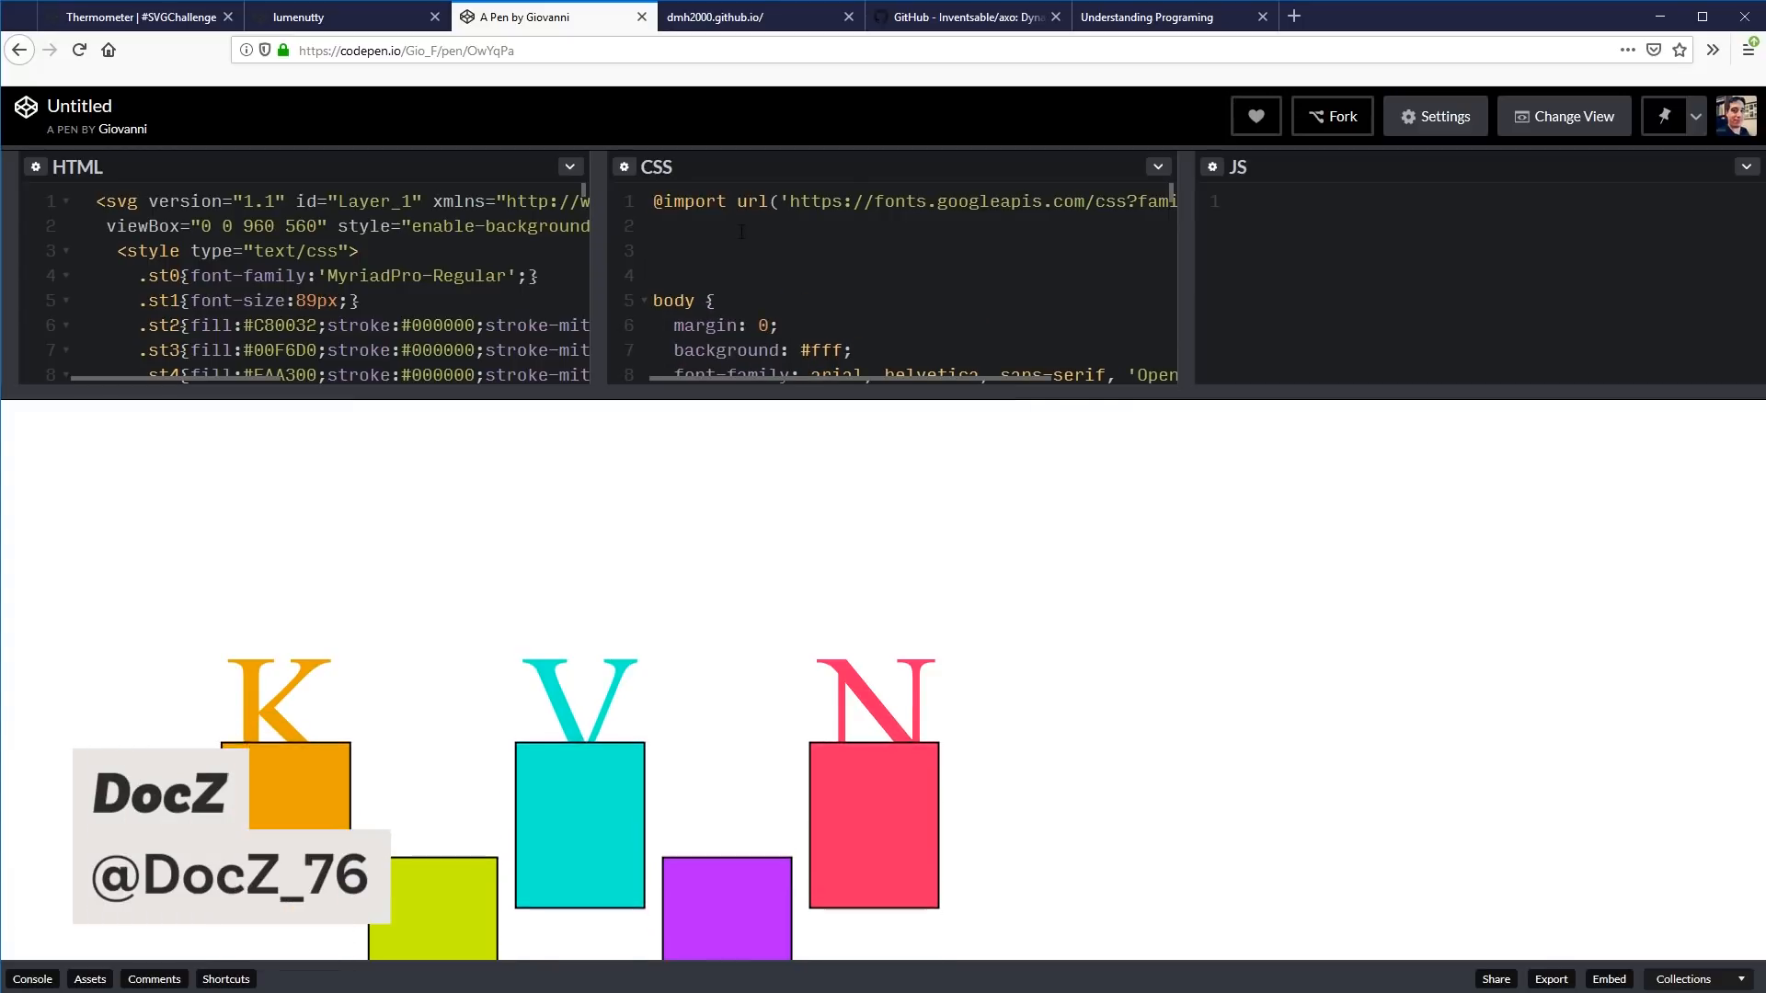
Add an svg { height: 100vh; } rule so the letters animation fits the viewport.
type("svg { }")
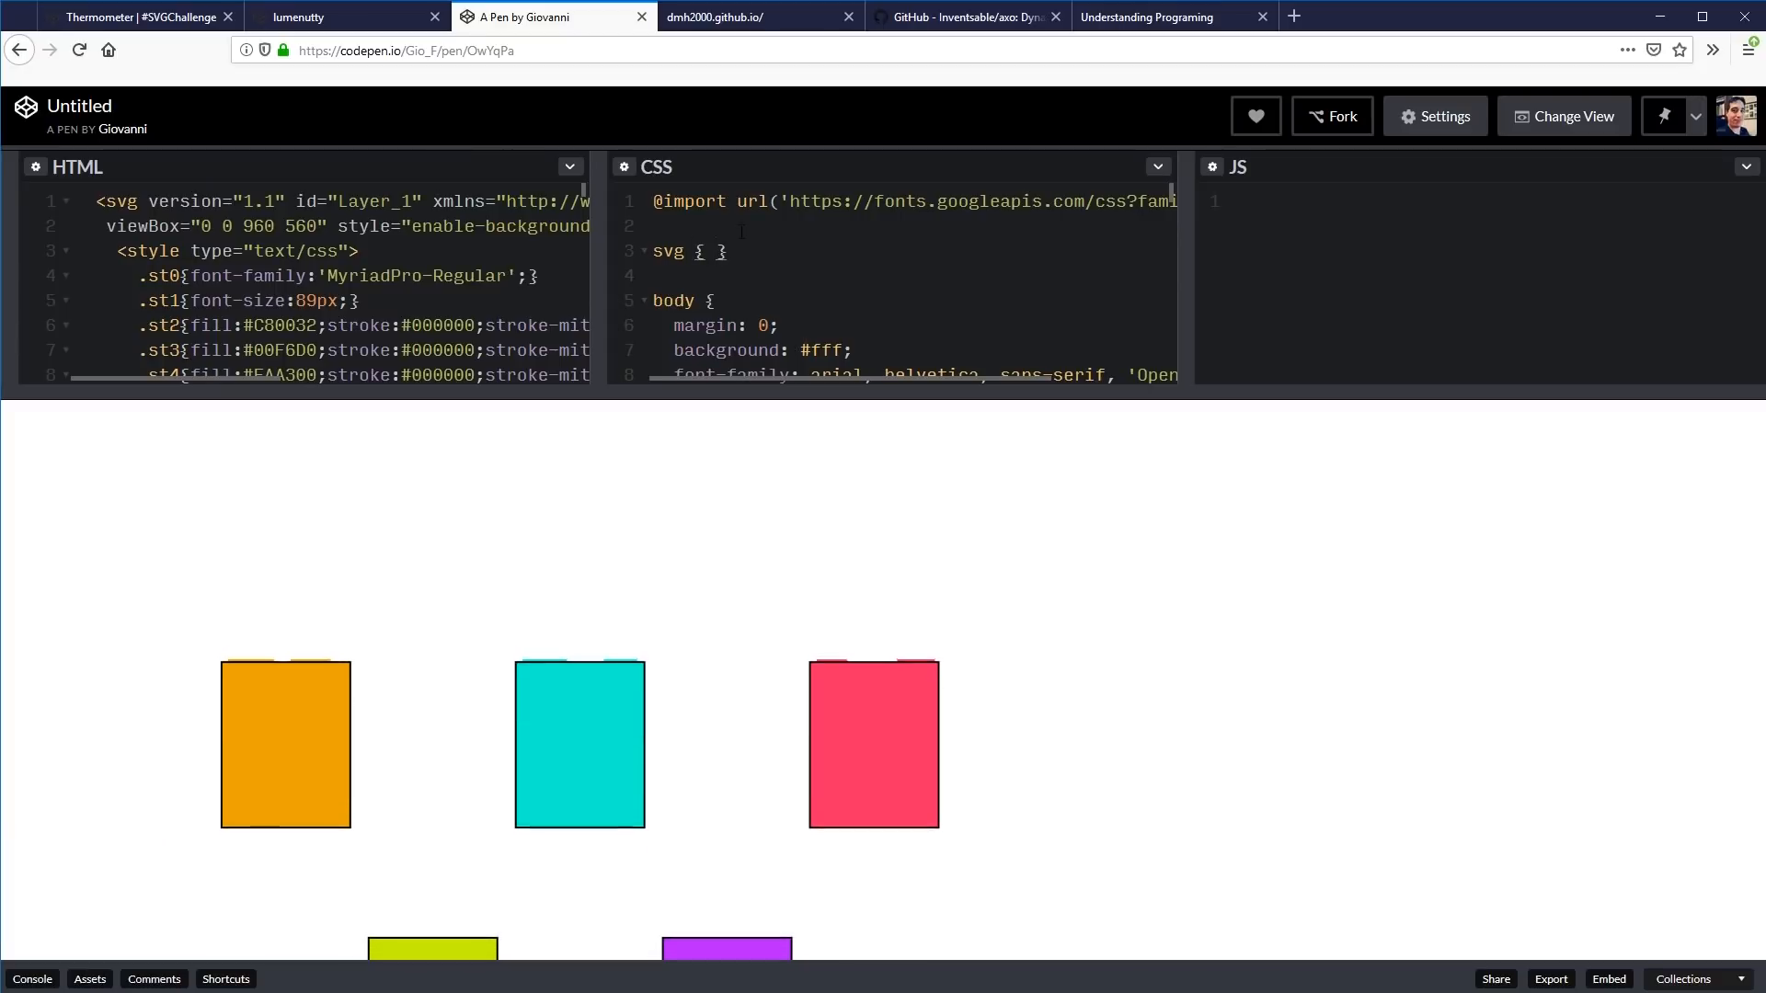
type("height: 100v")
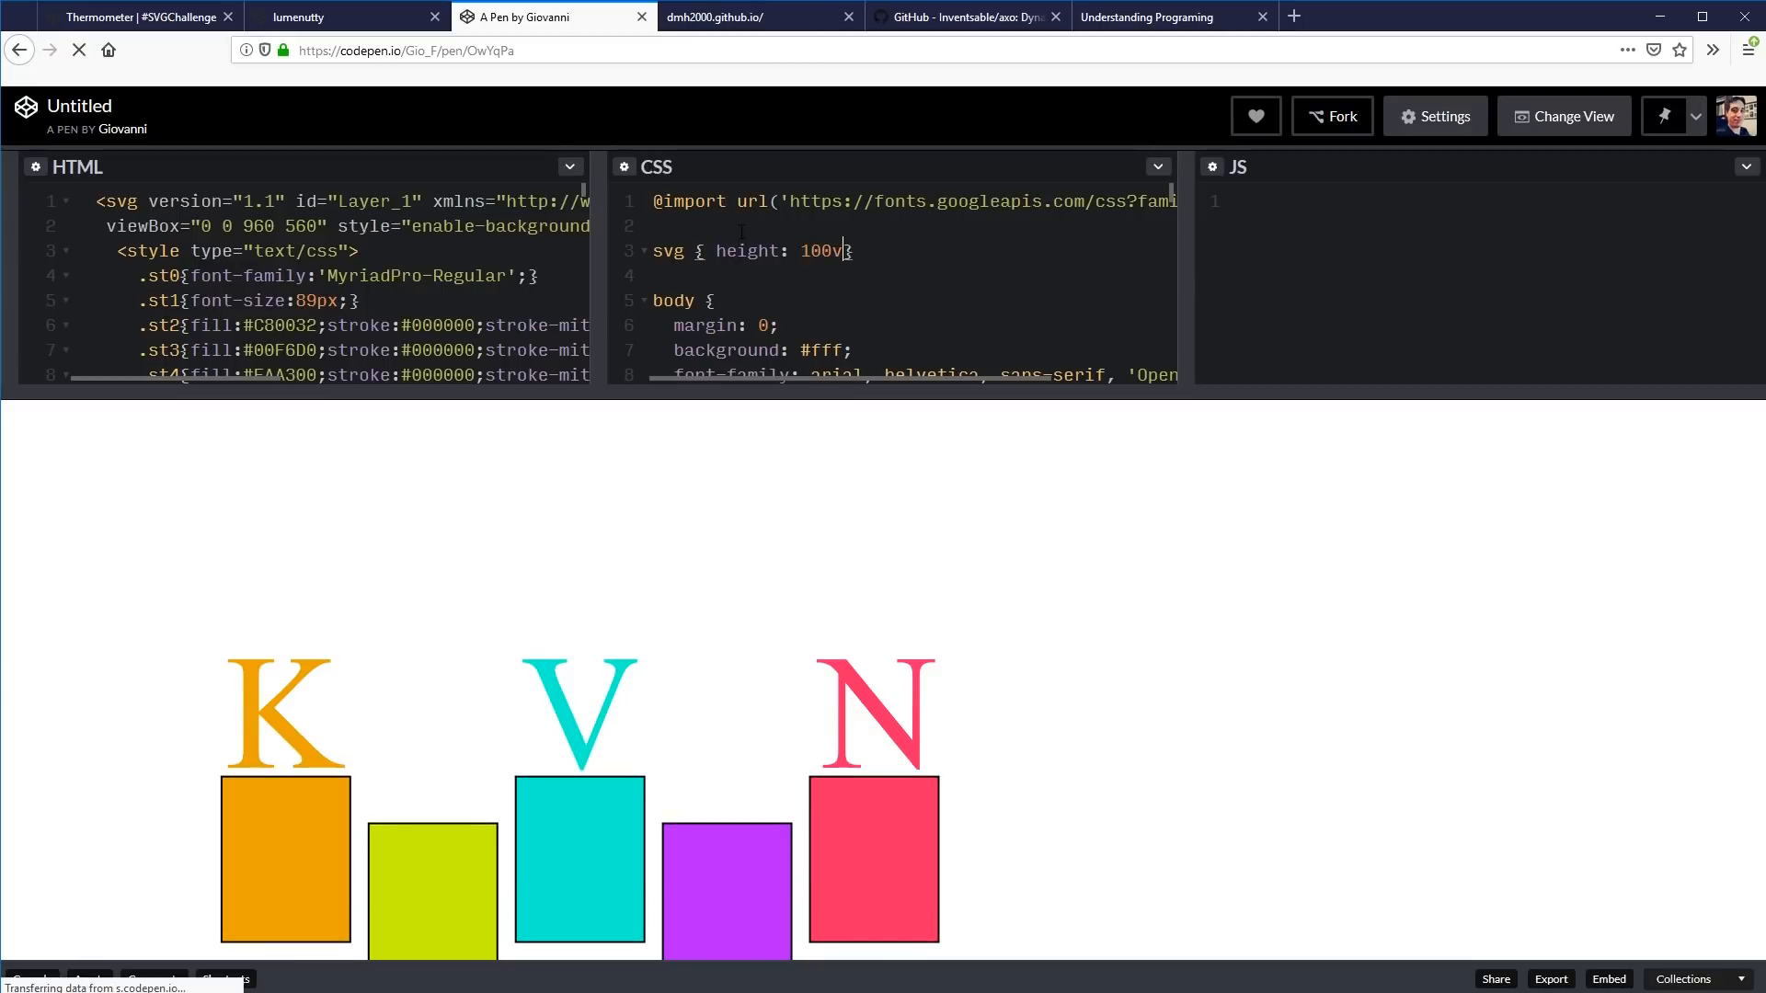
type("h;")
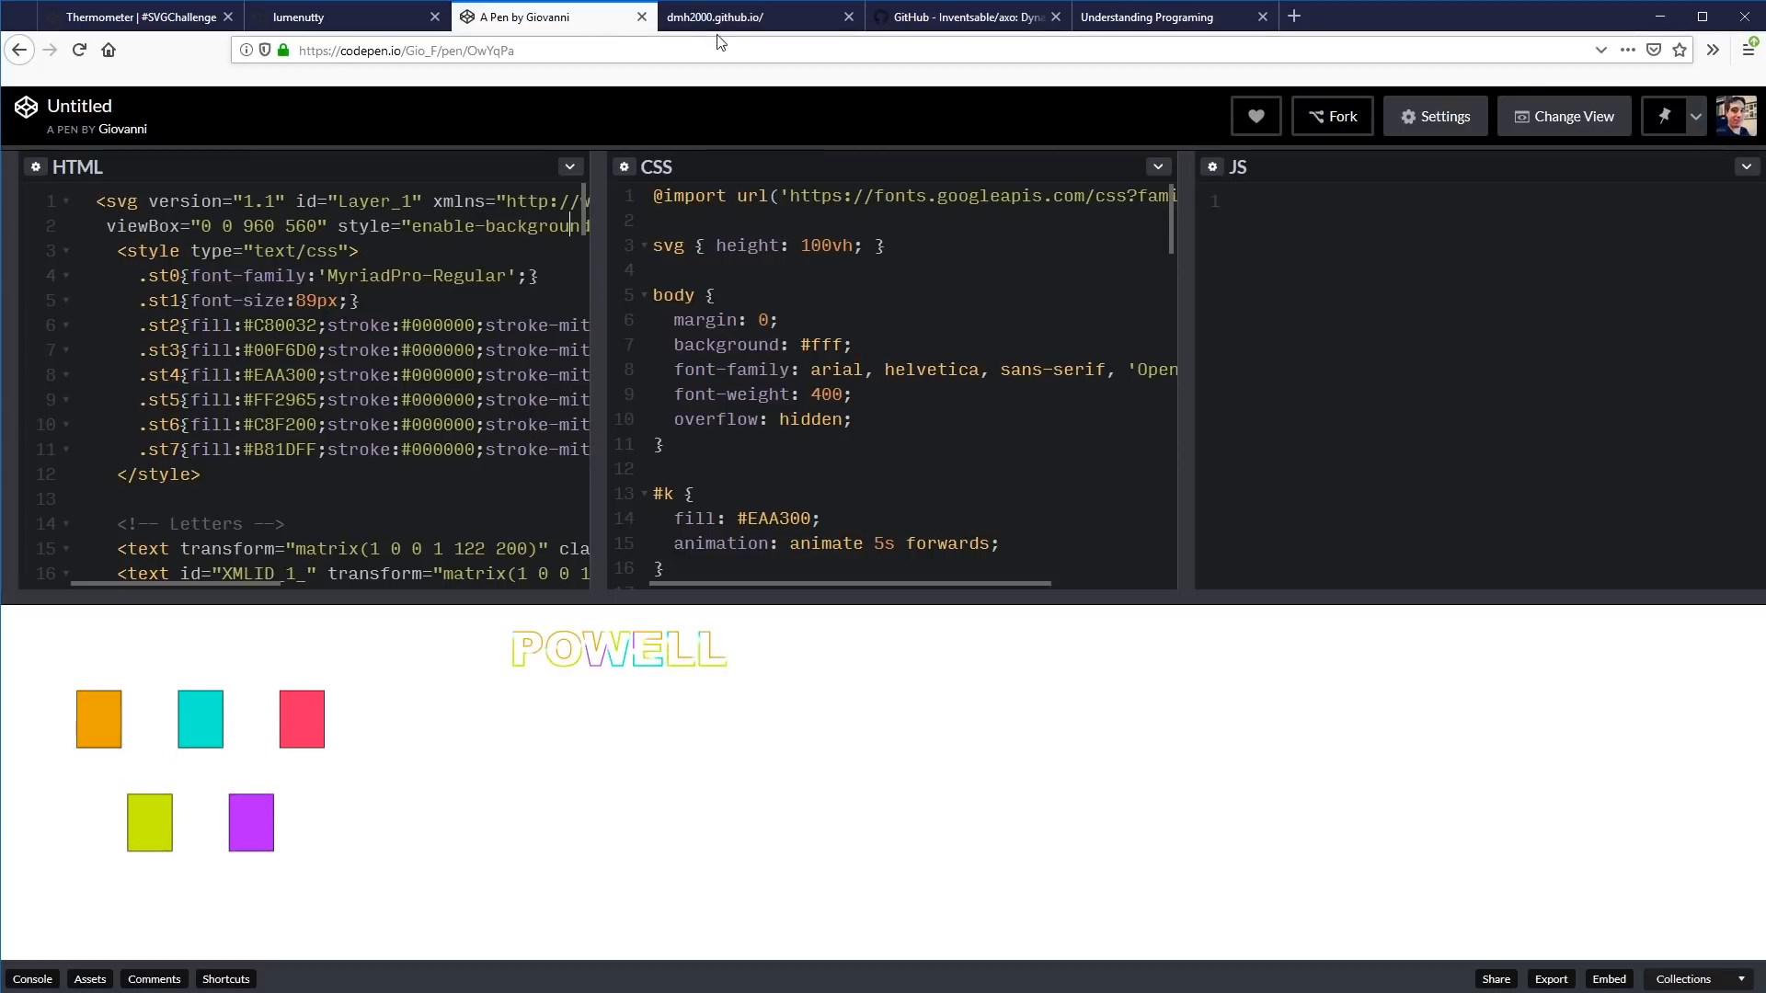
left_click(743, 16)
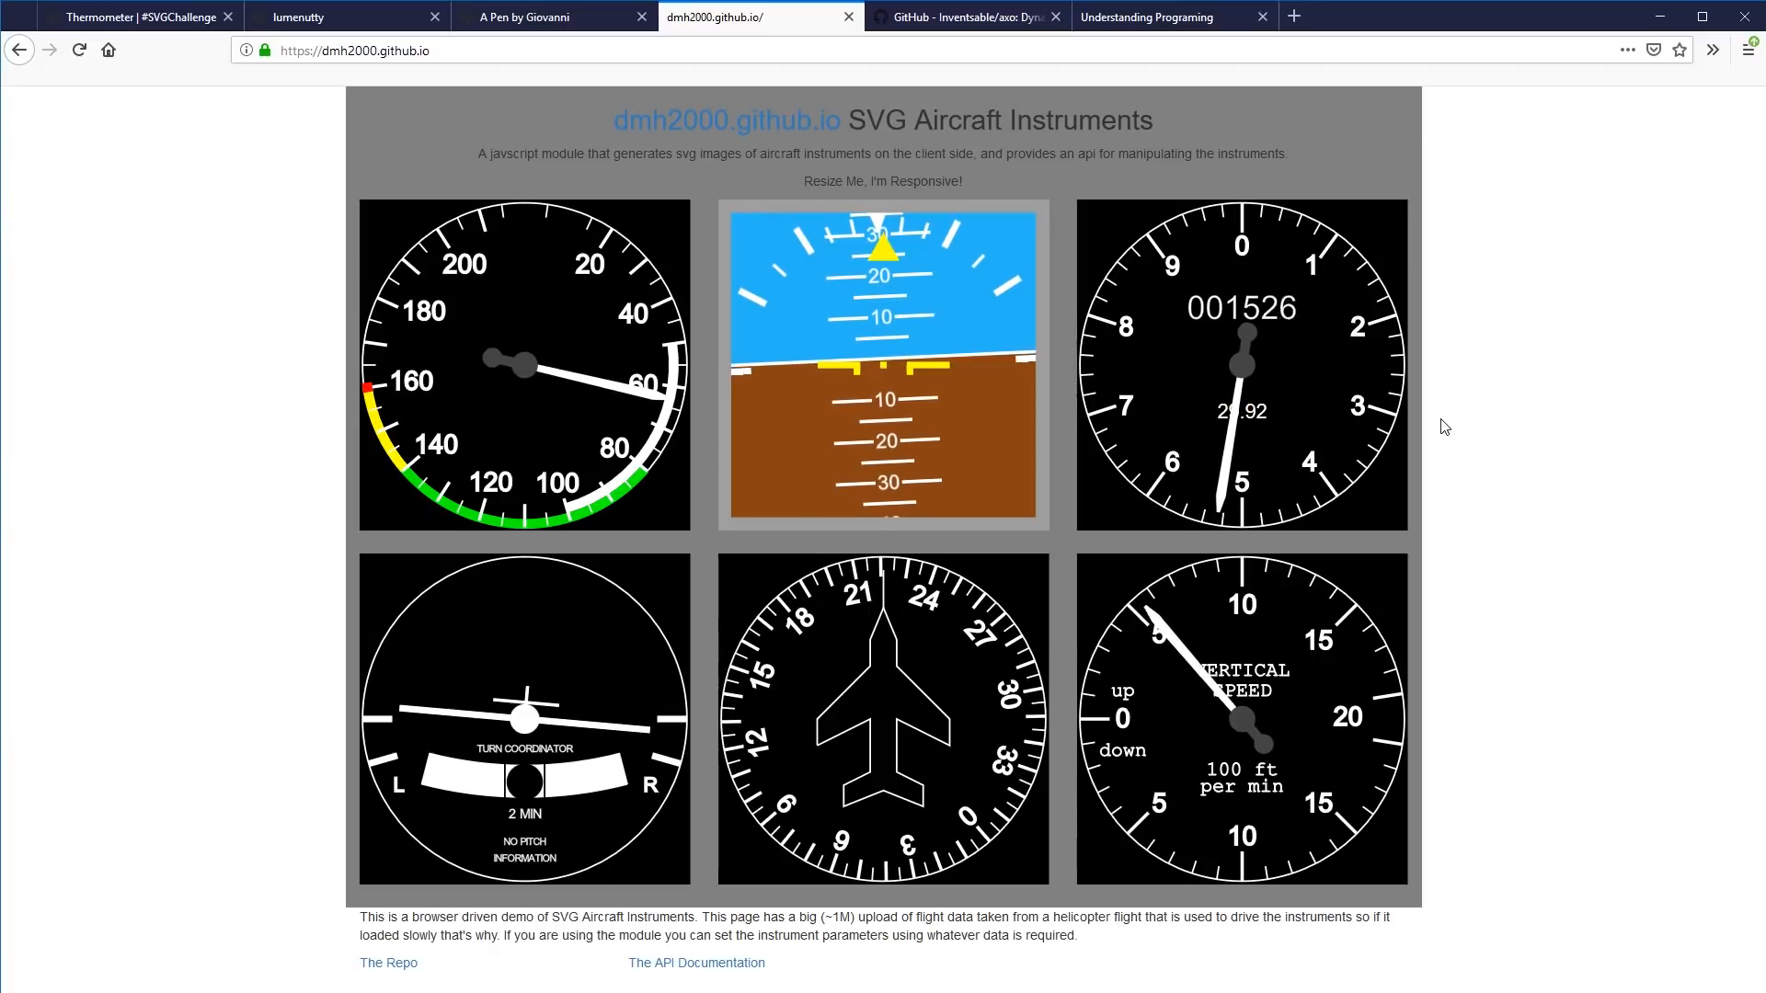
mouse_move(1416, 476)
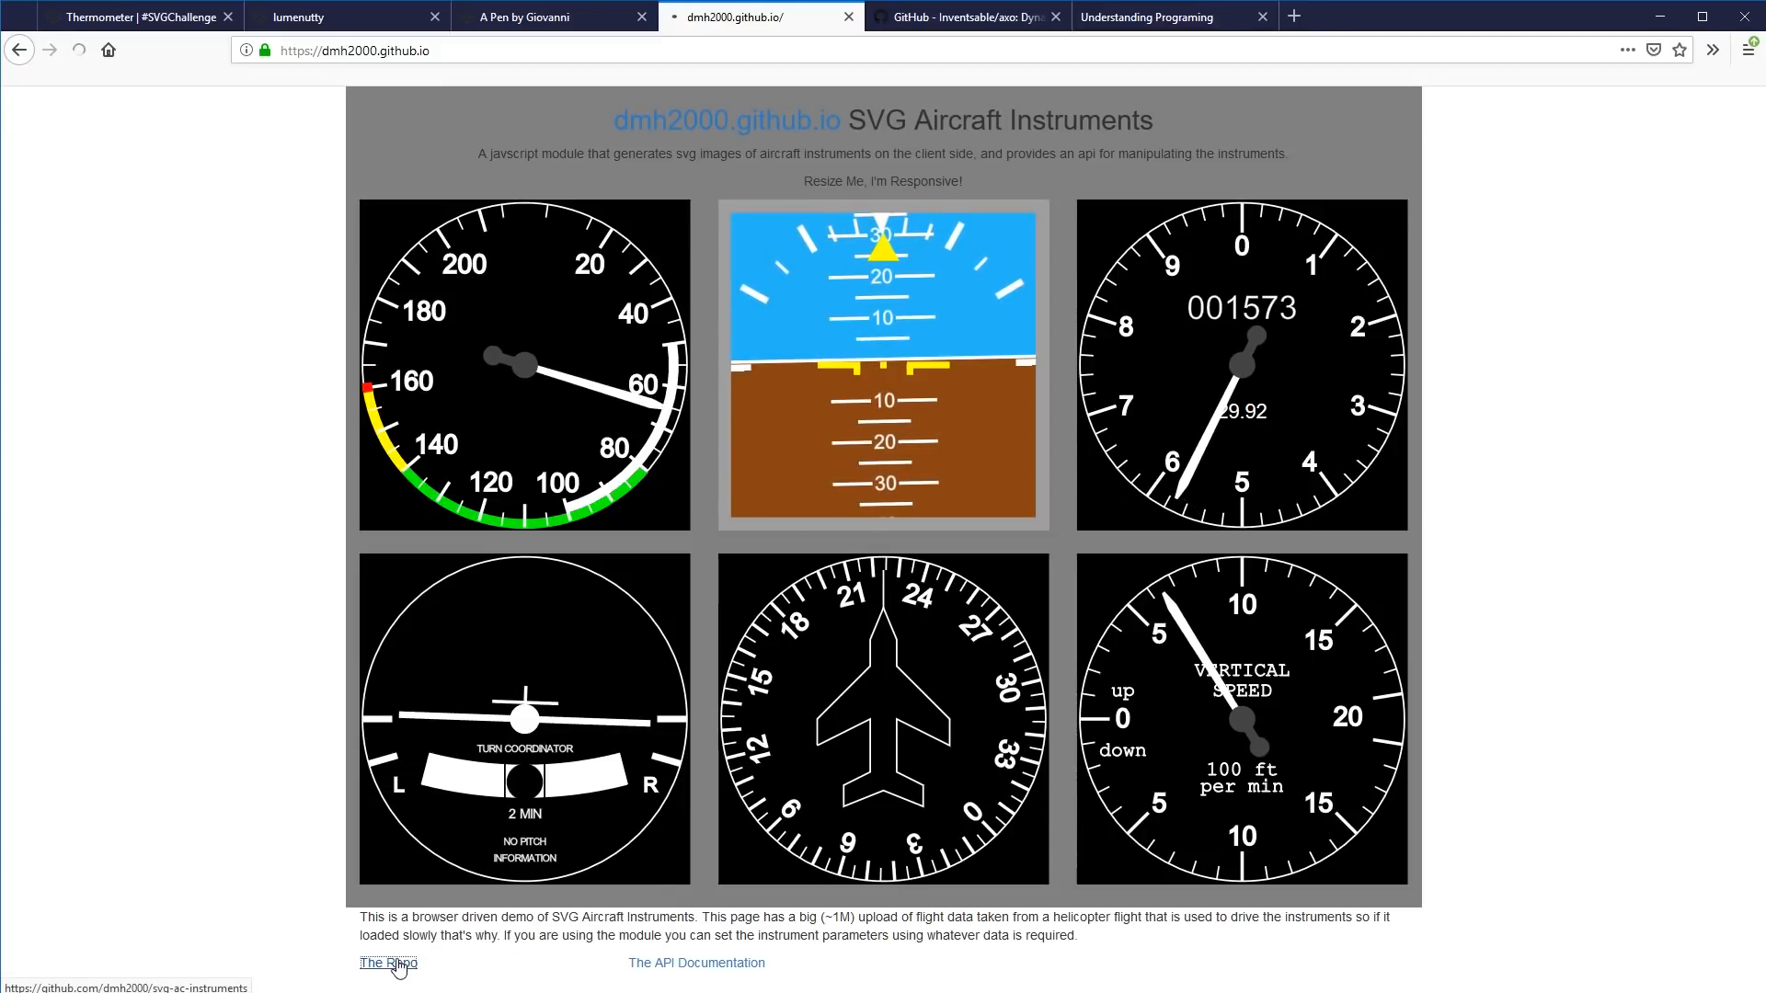
Navigate the svg-ac-instruments repo into example/static and open heading.svg.
left_click(388, 964)
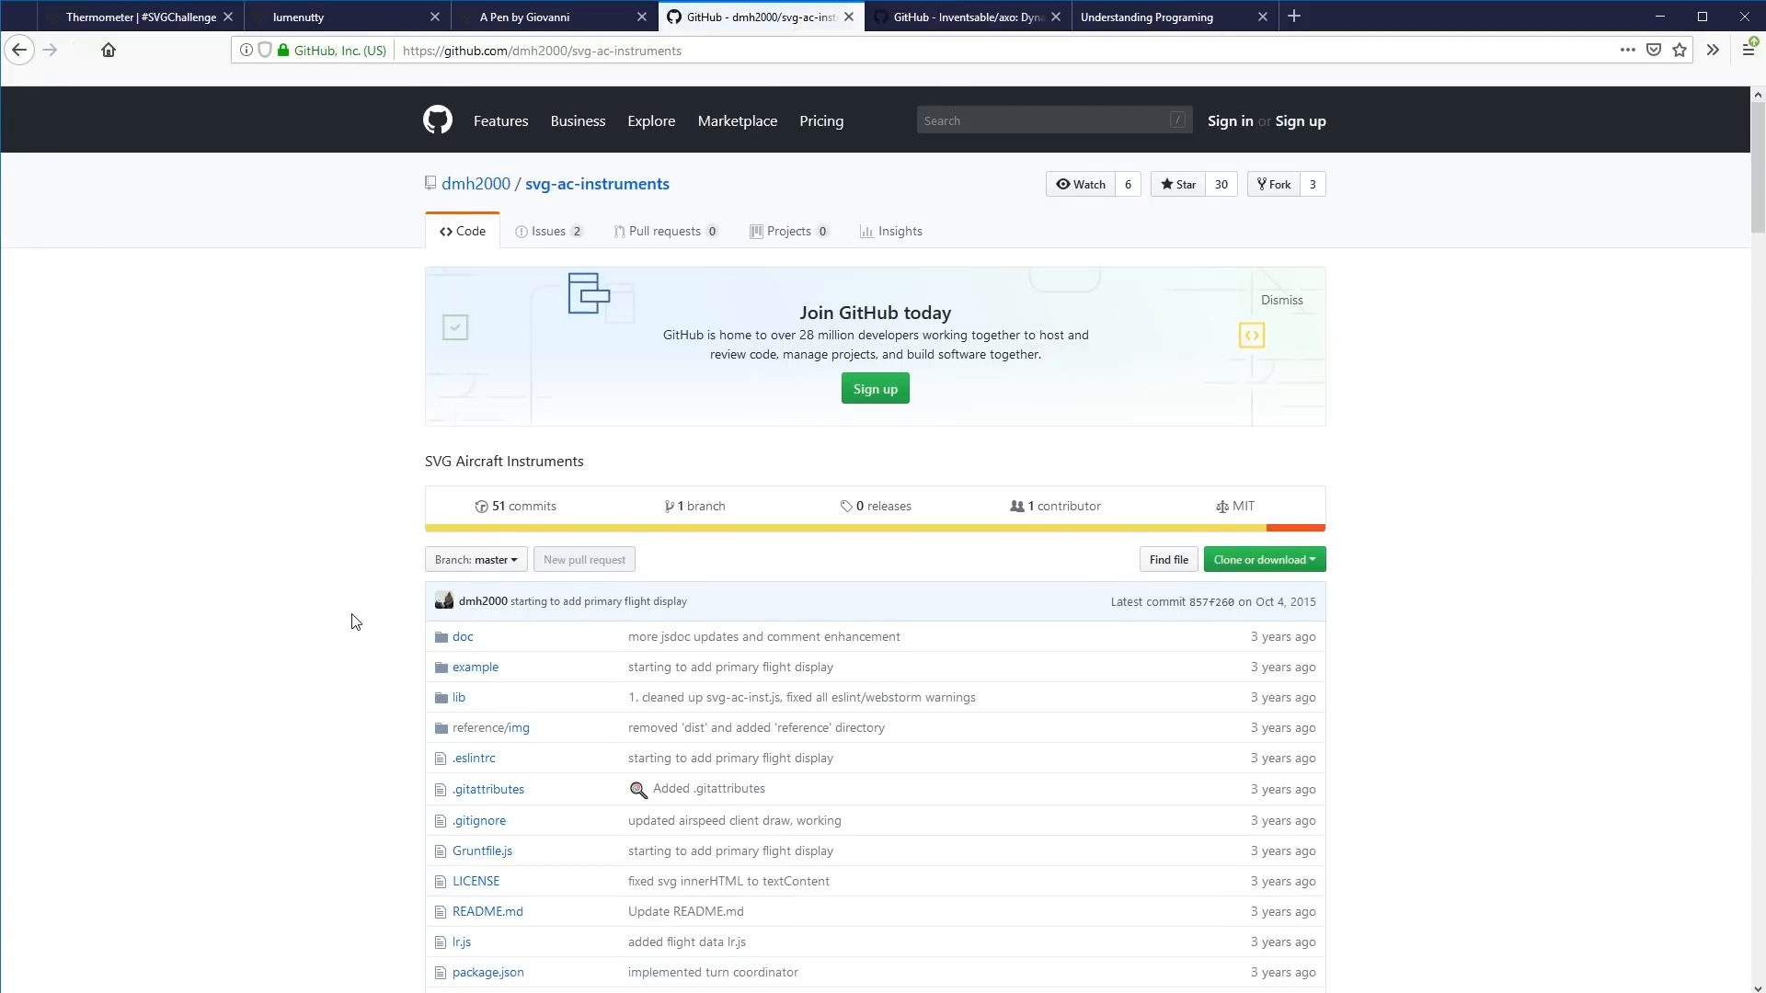
left_click(475, 668)
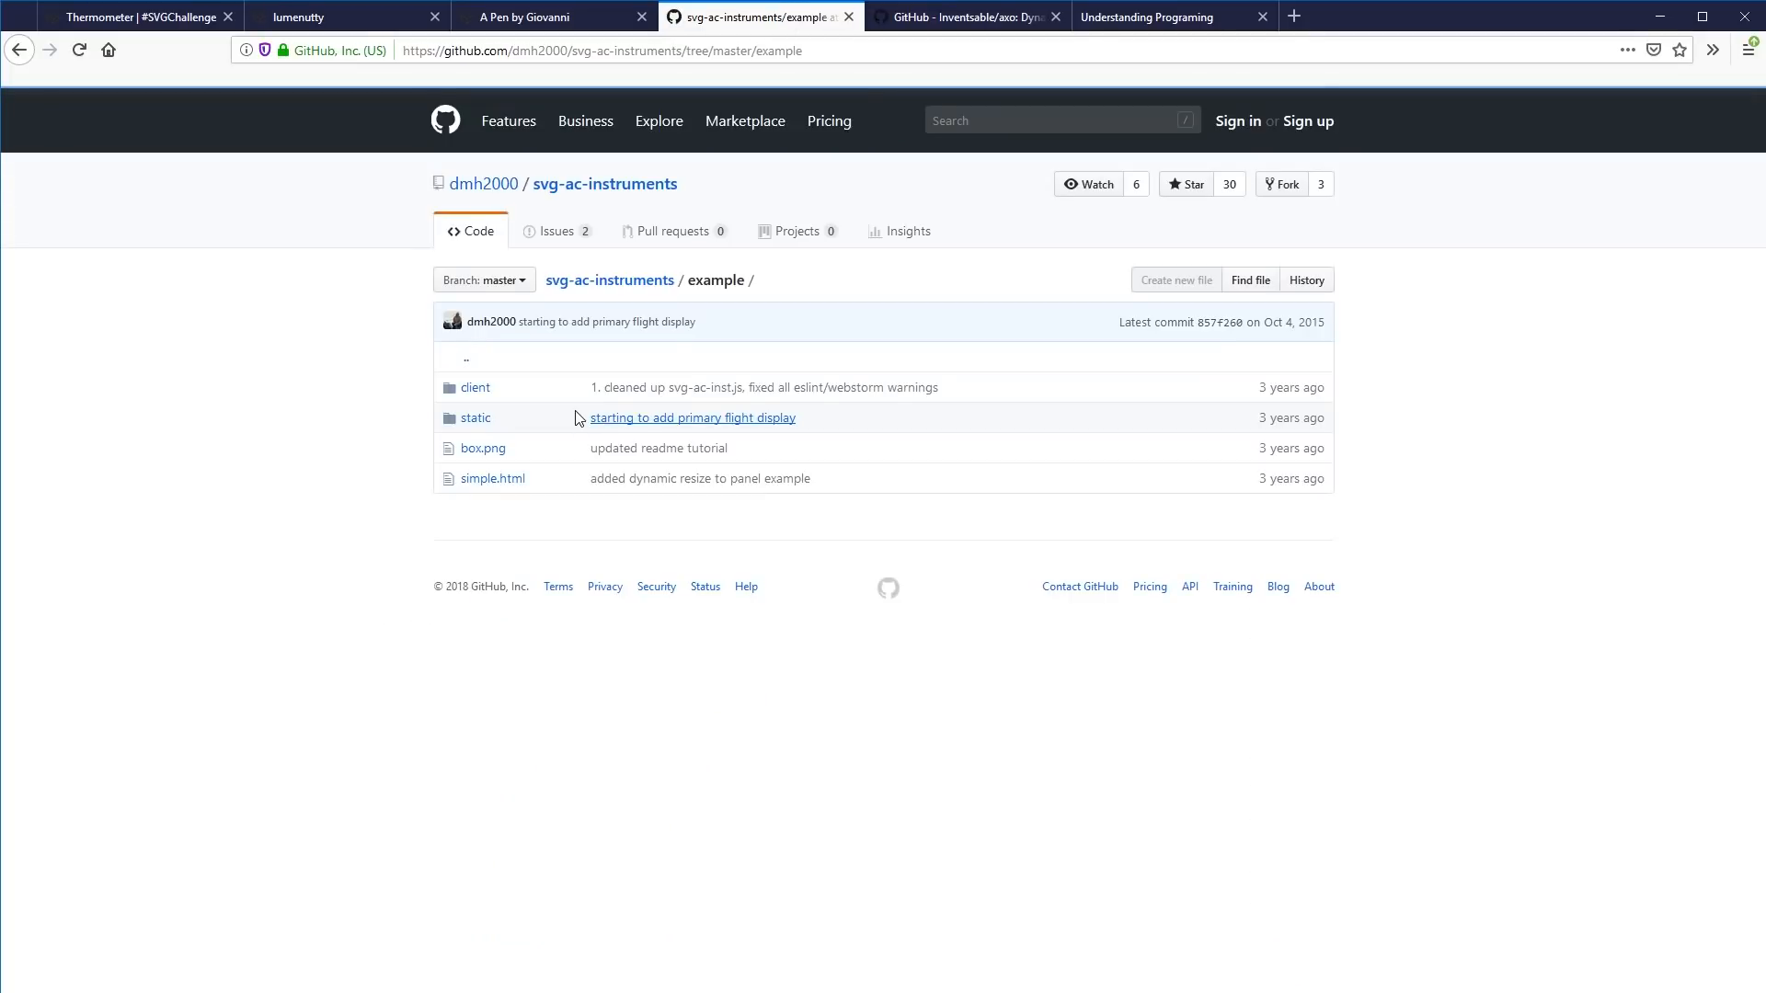
left_click(474, 418)
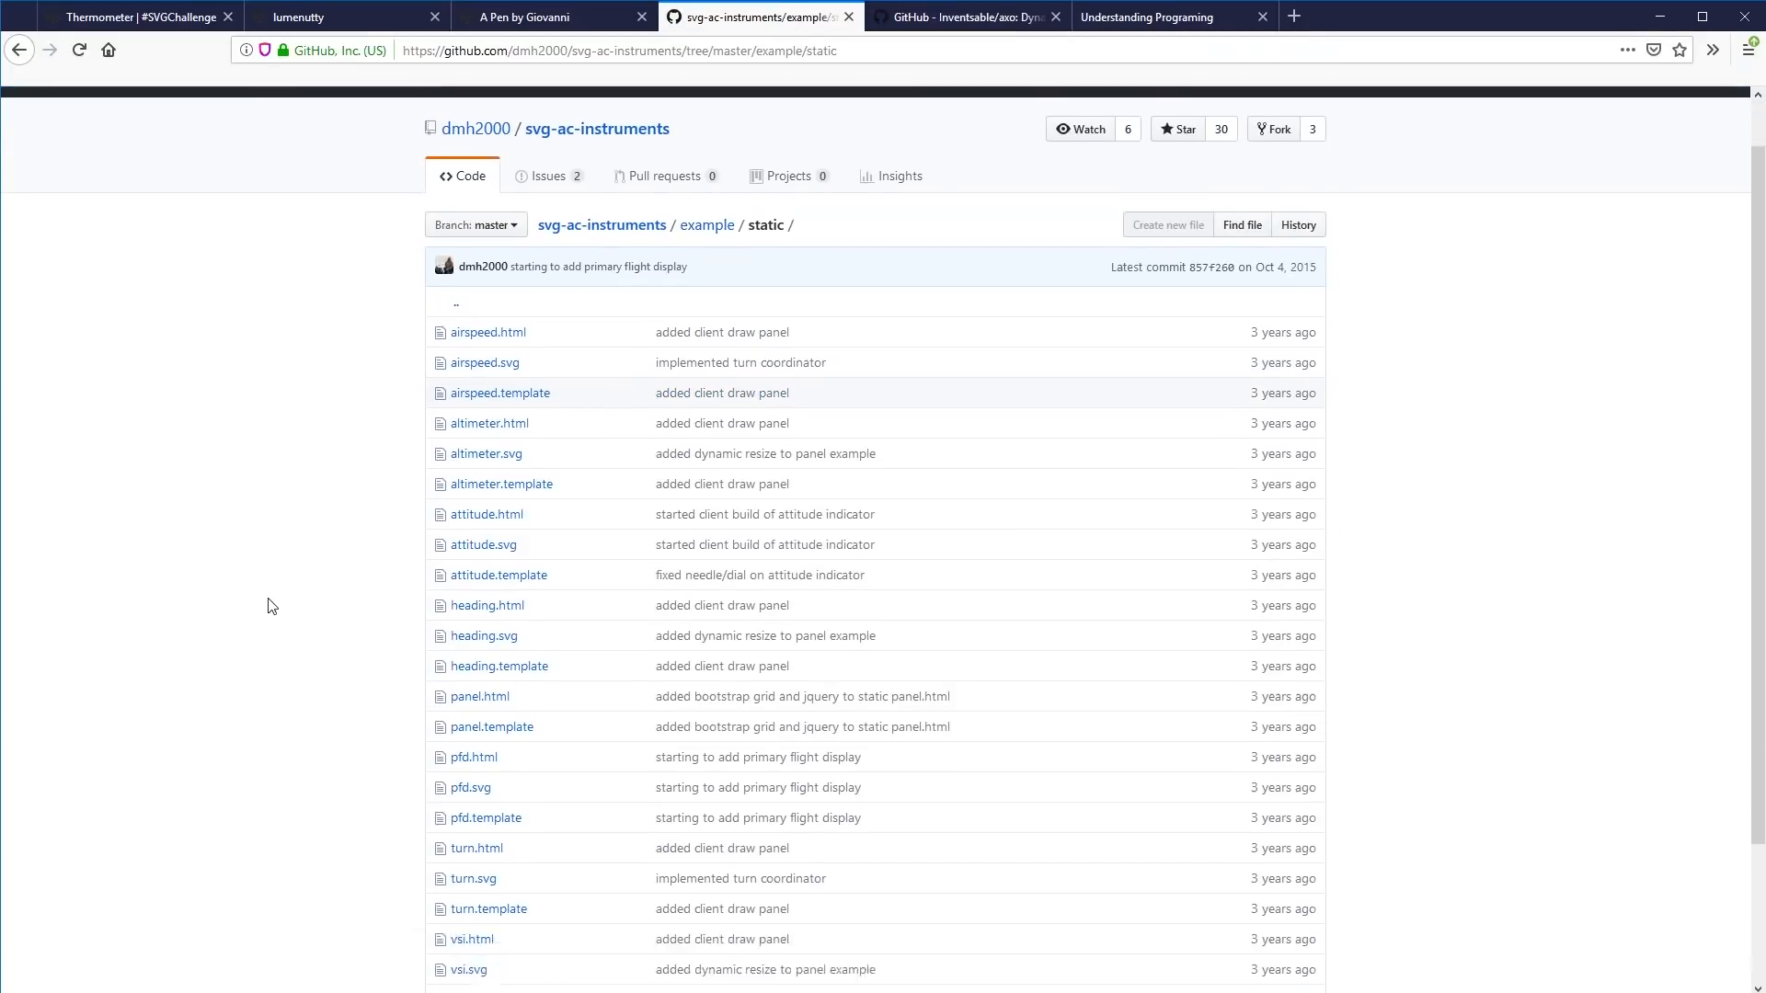
left_click(483, 634)
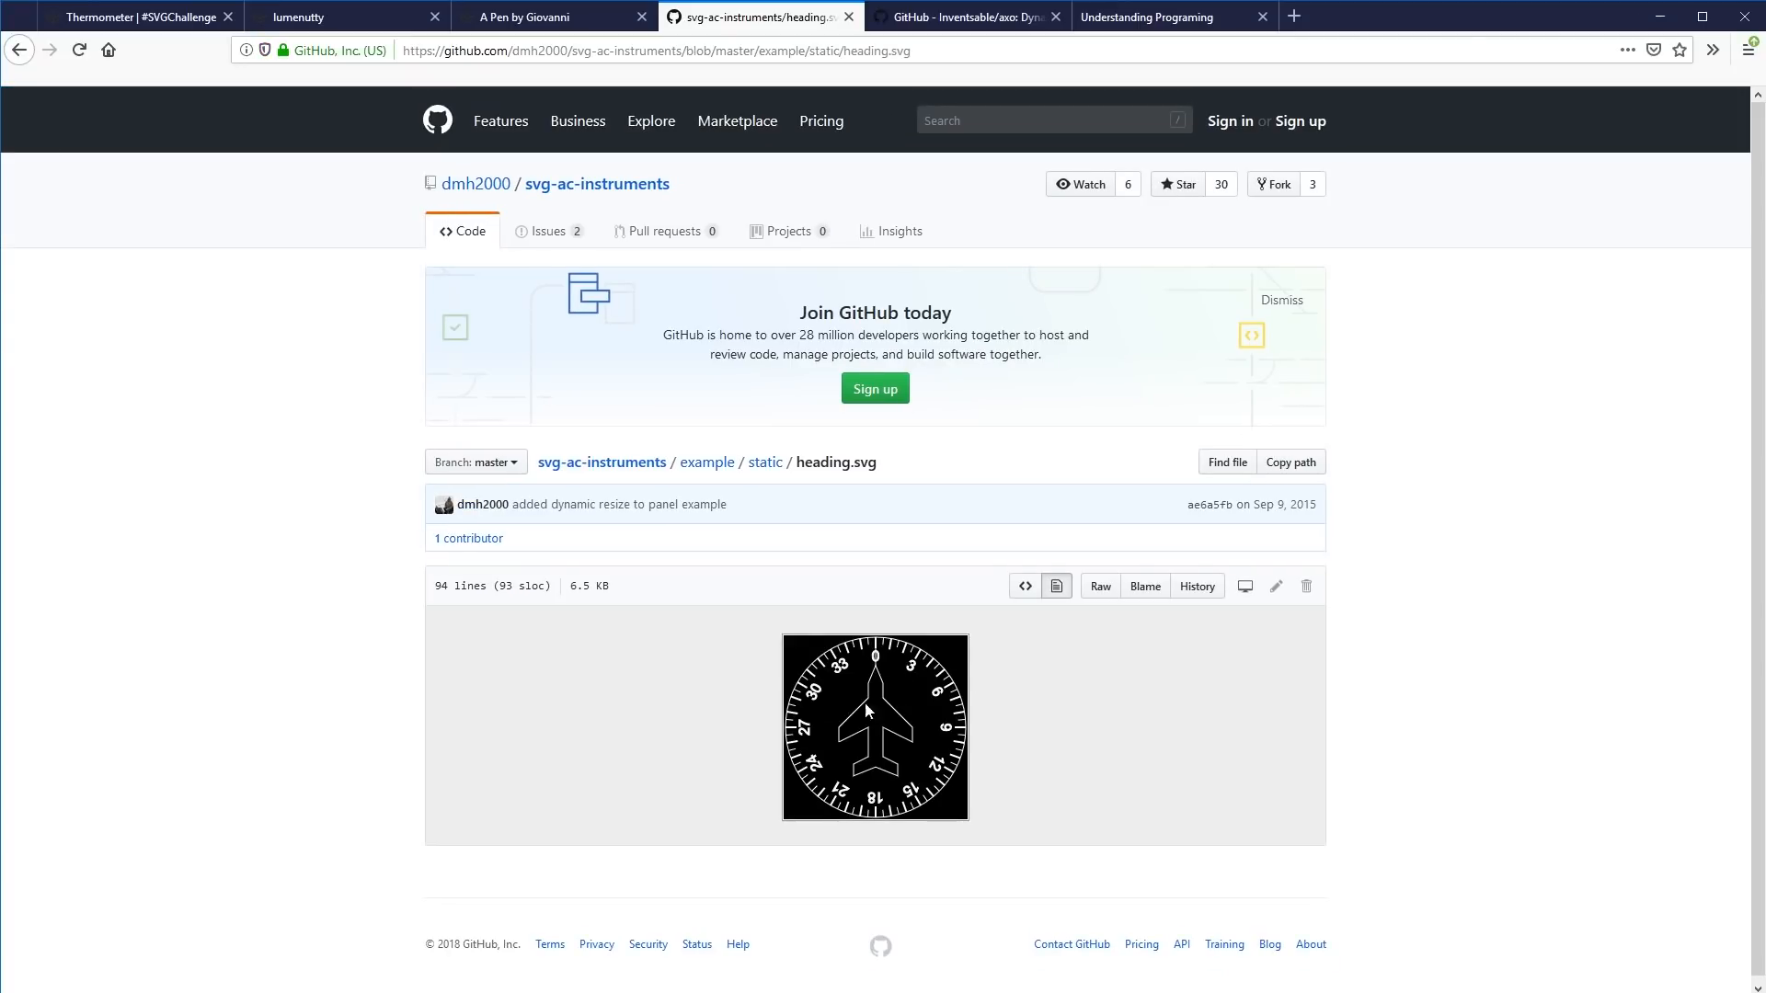
Display heading.svg as source code, read through it, and return to the demo.
left_click(1024, 585)
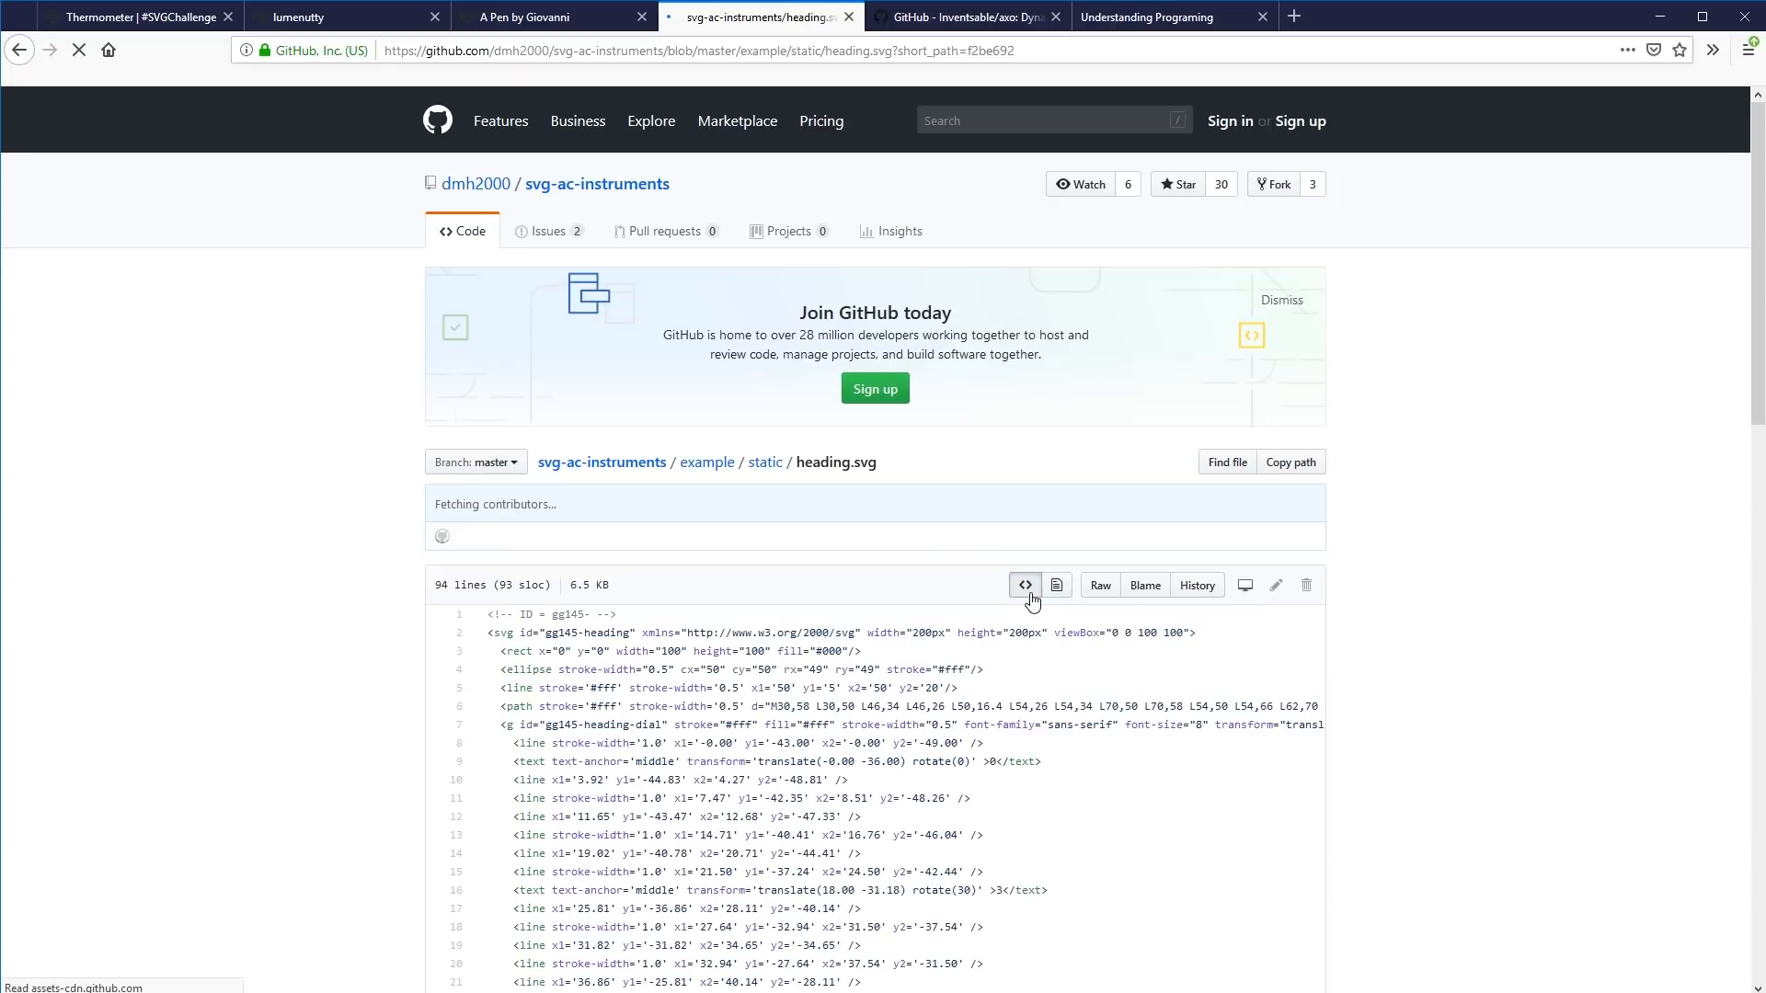
scroll("down", 3)
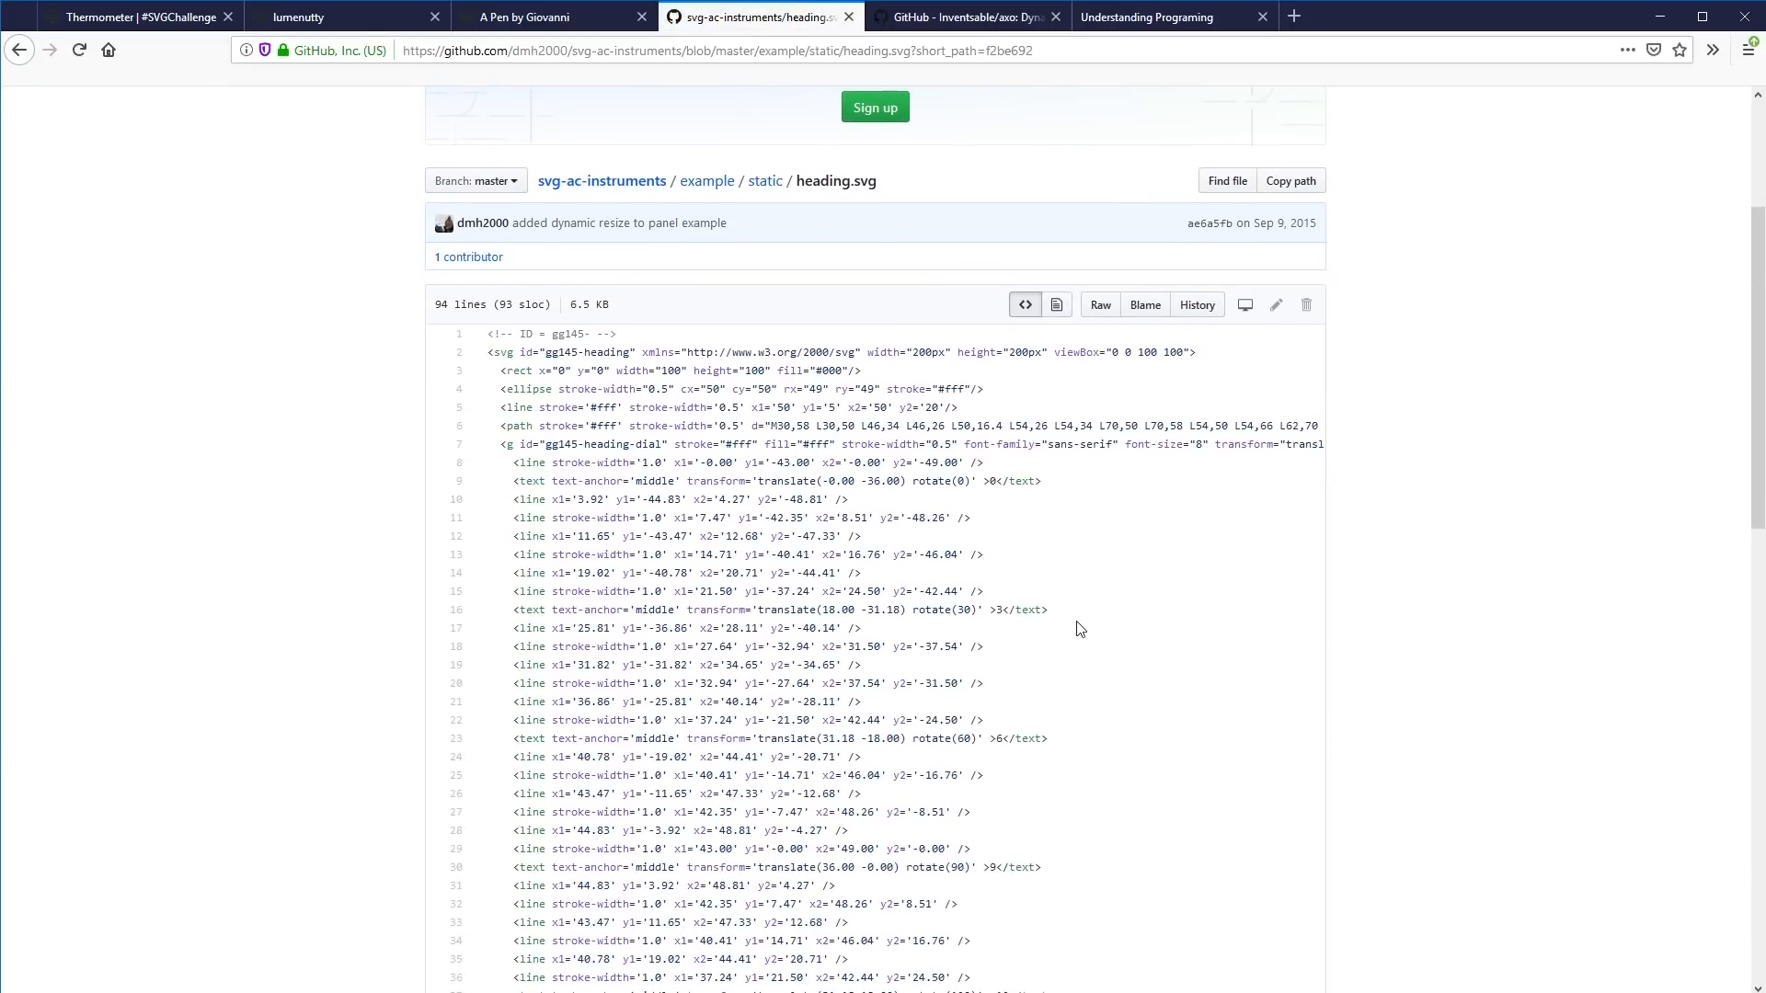
scroll("down", 3)
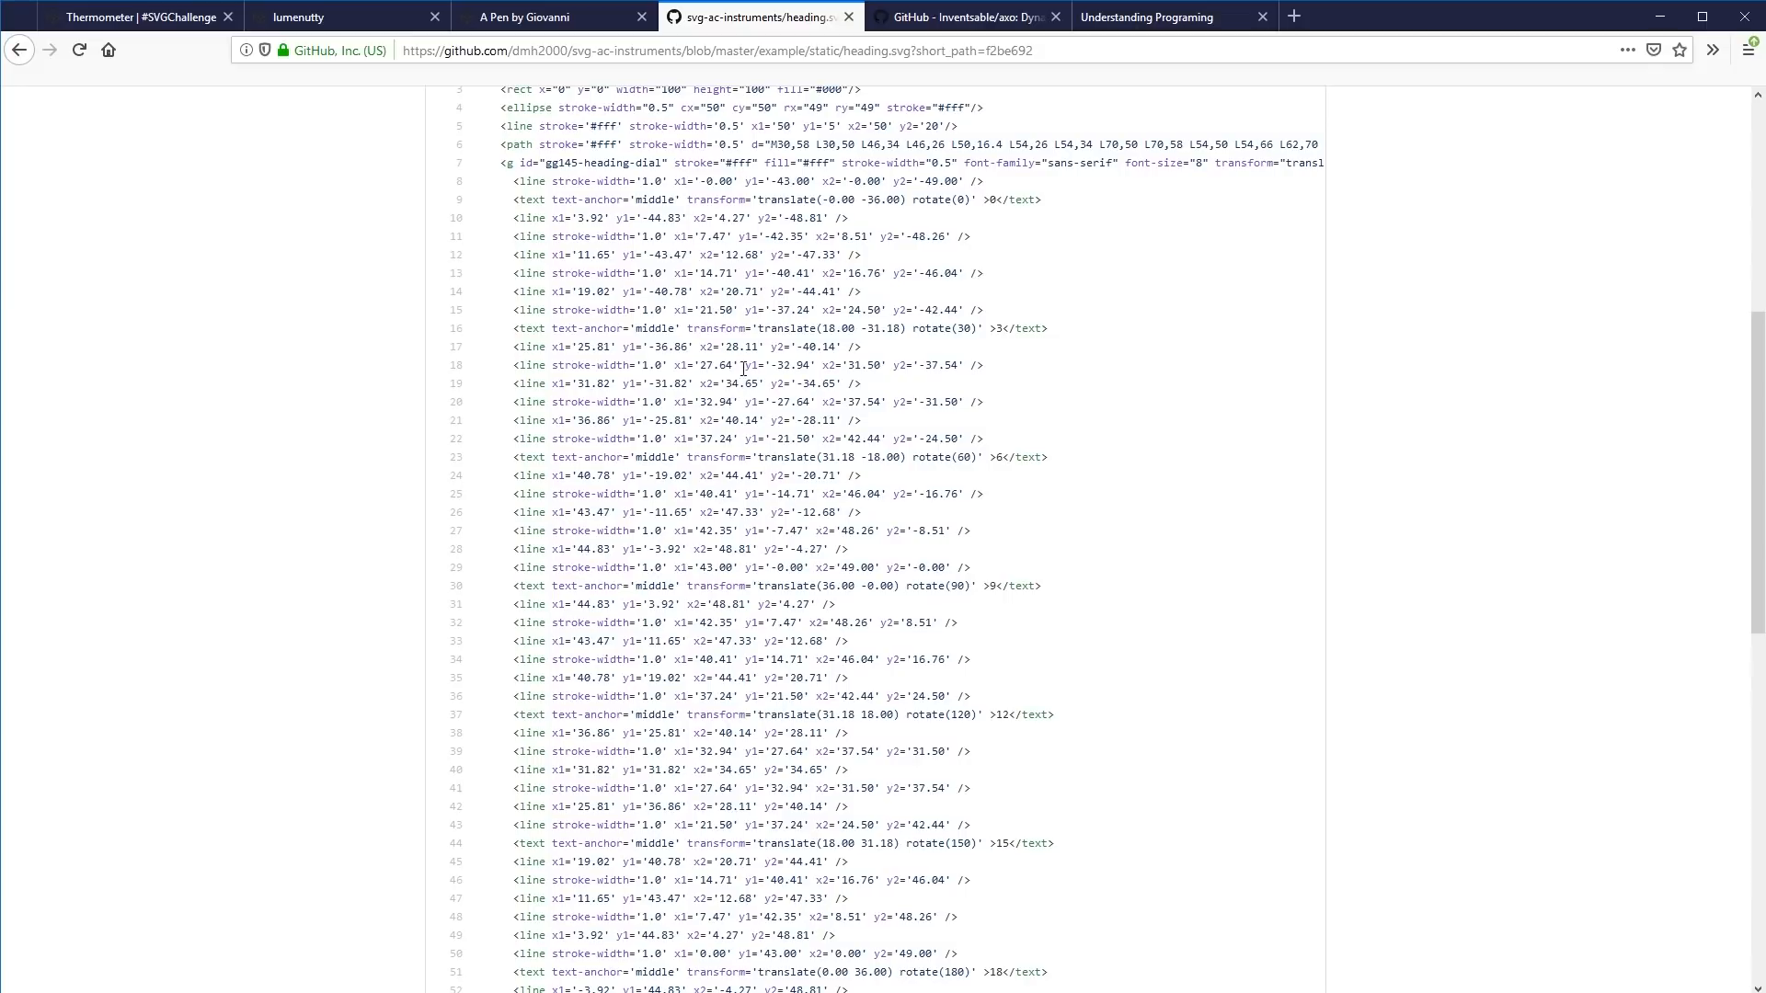
left_click(18, 49)
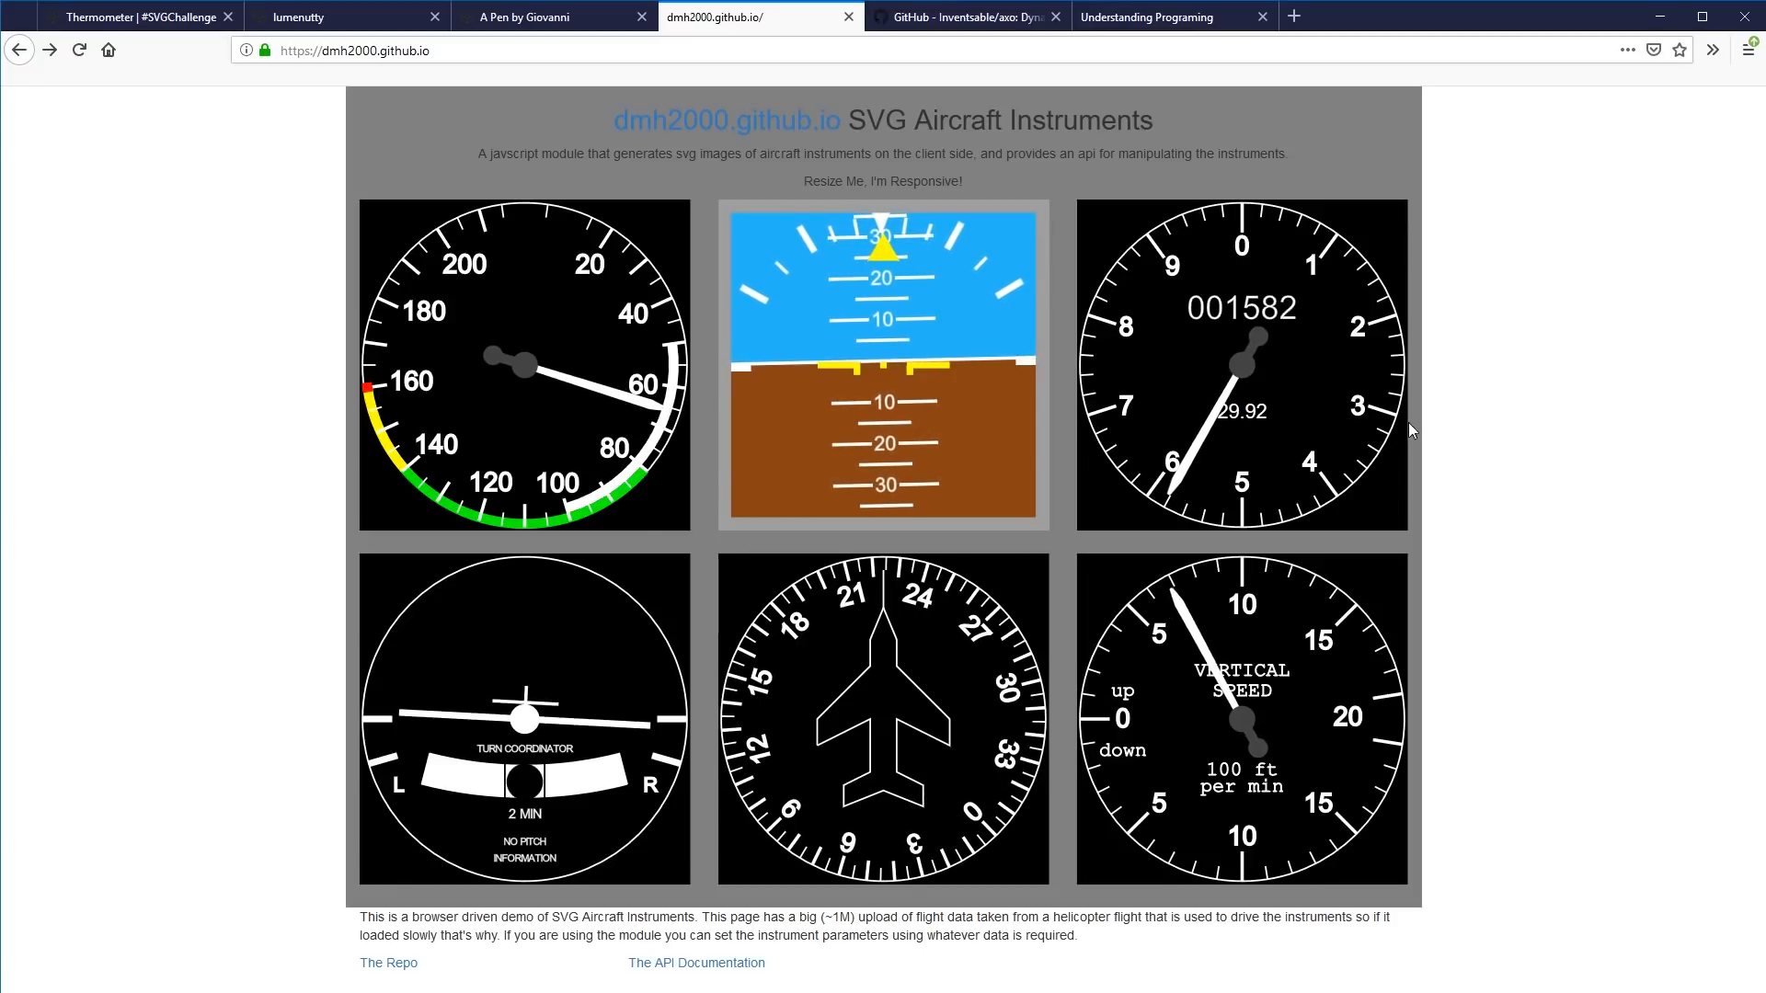
mouse_move(546, 296)
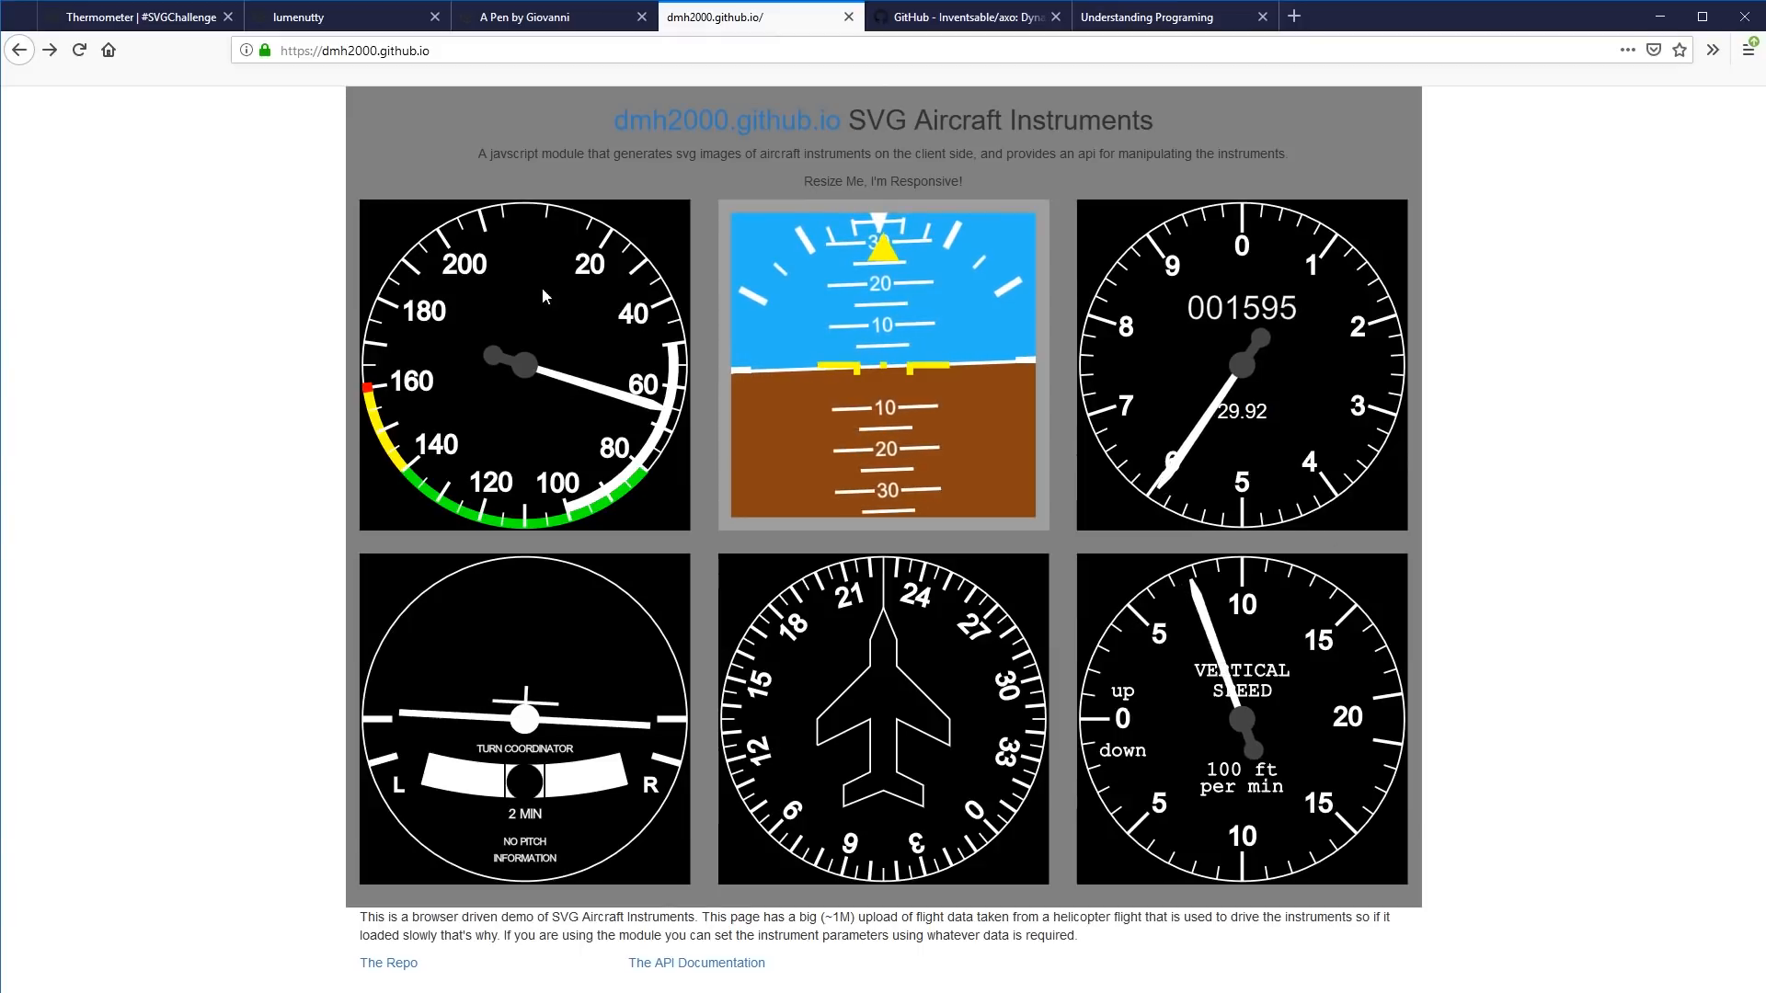
mouse_move(1463, 497)
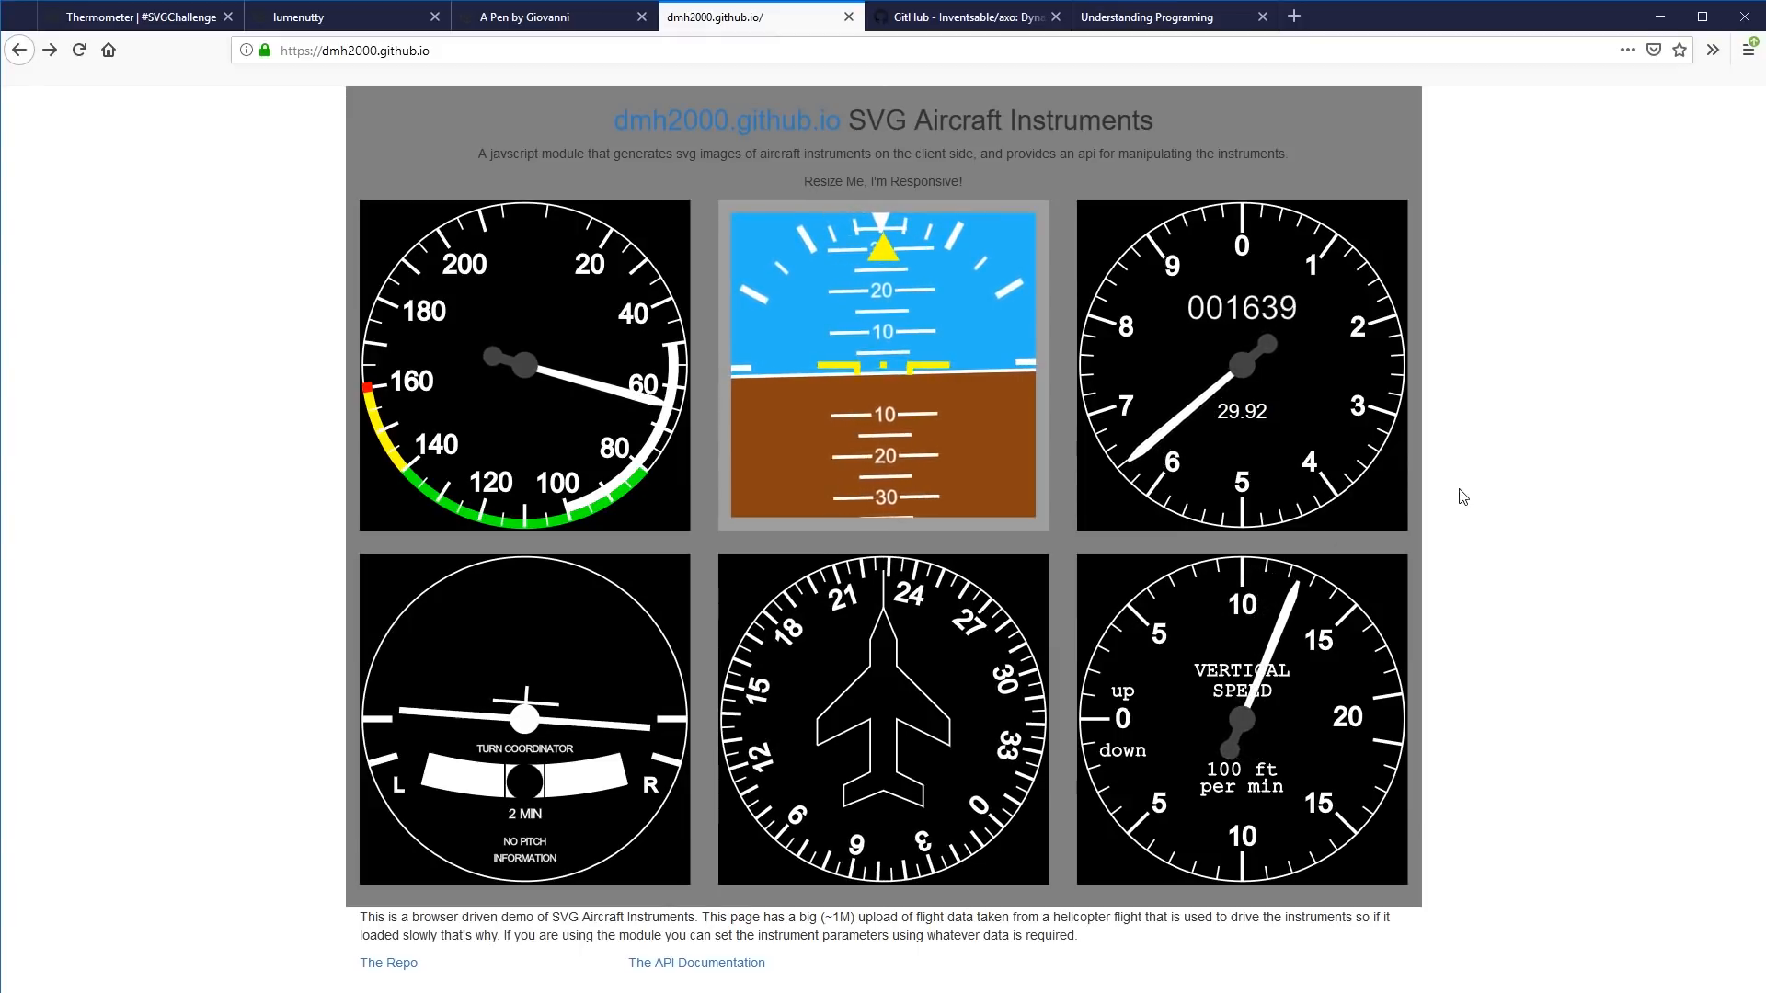
mouse_move(456, 596)
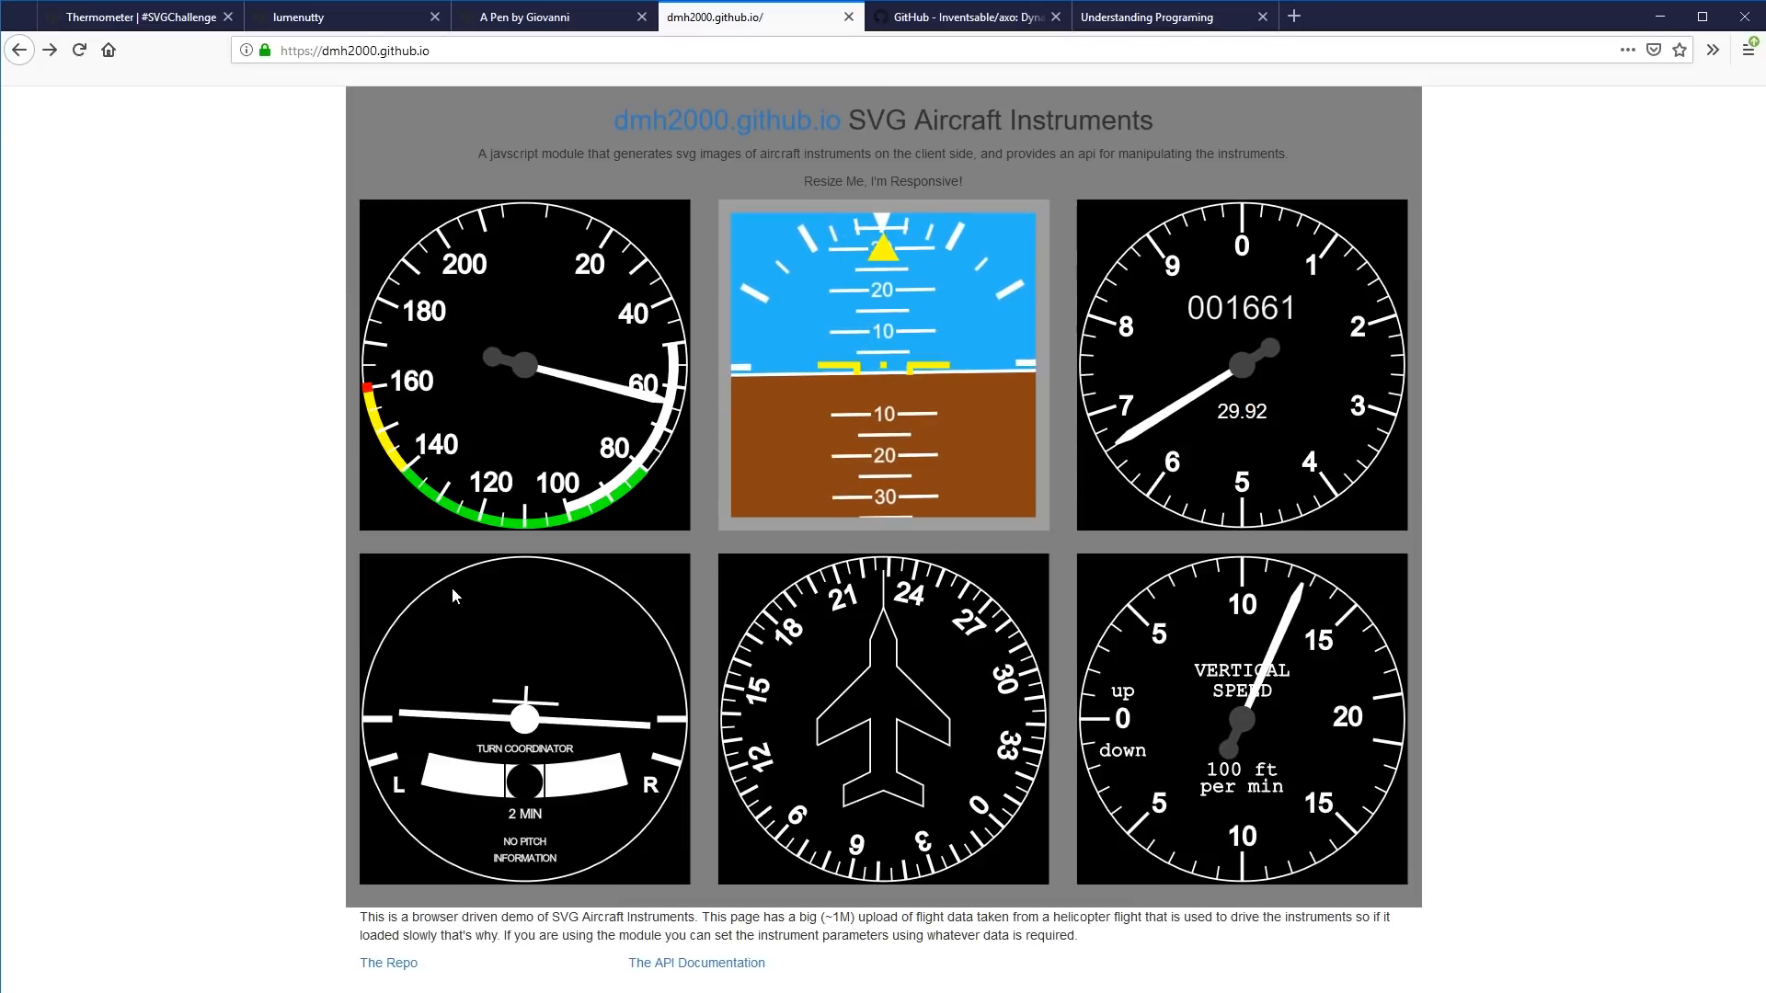
mouse_move(274, 697)
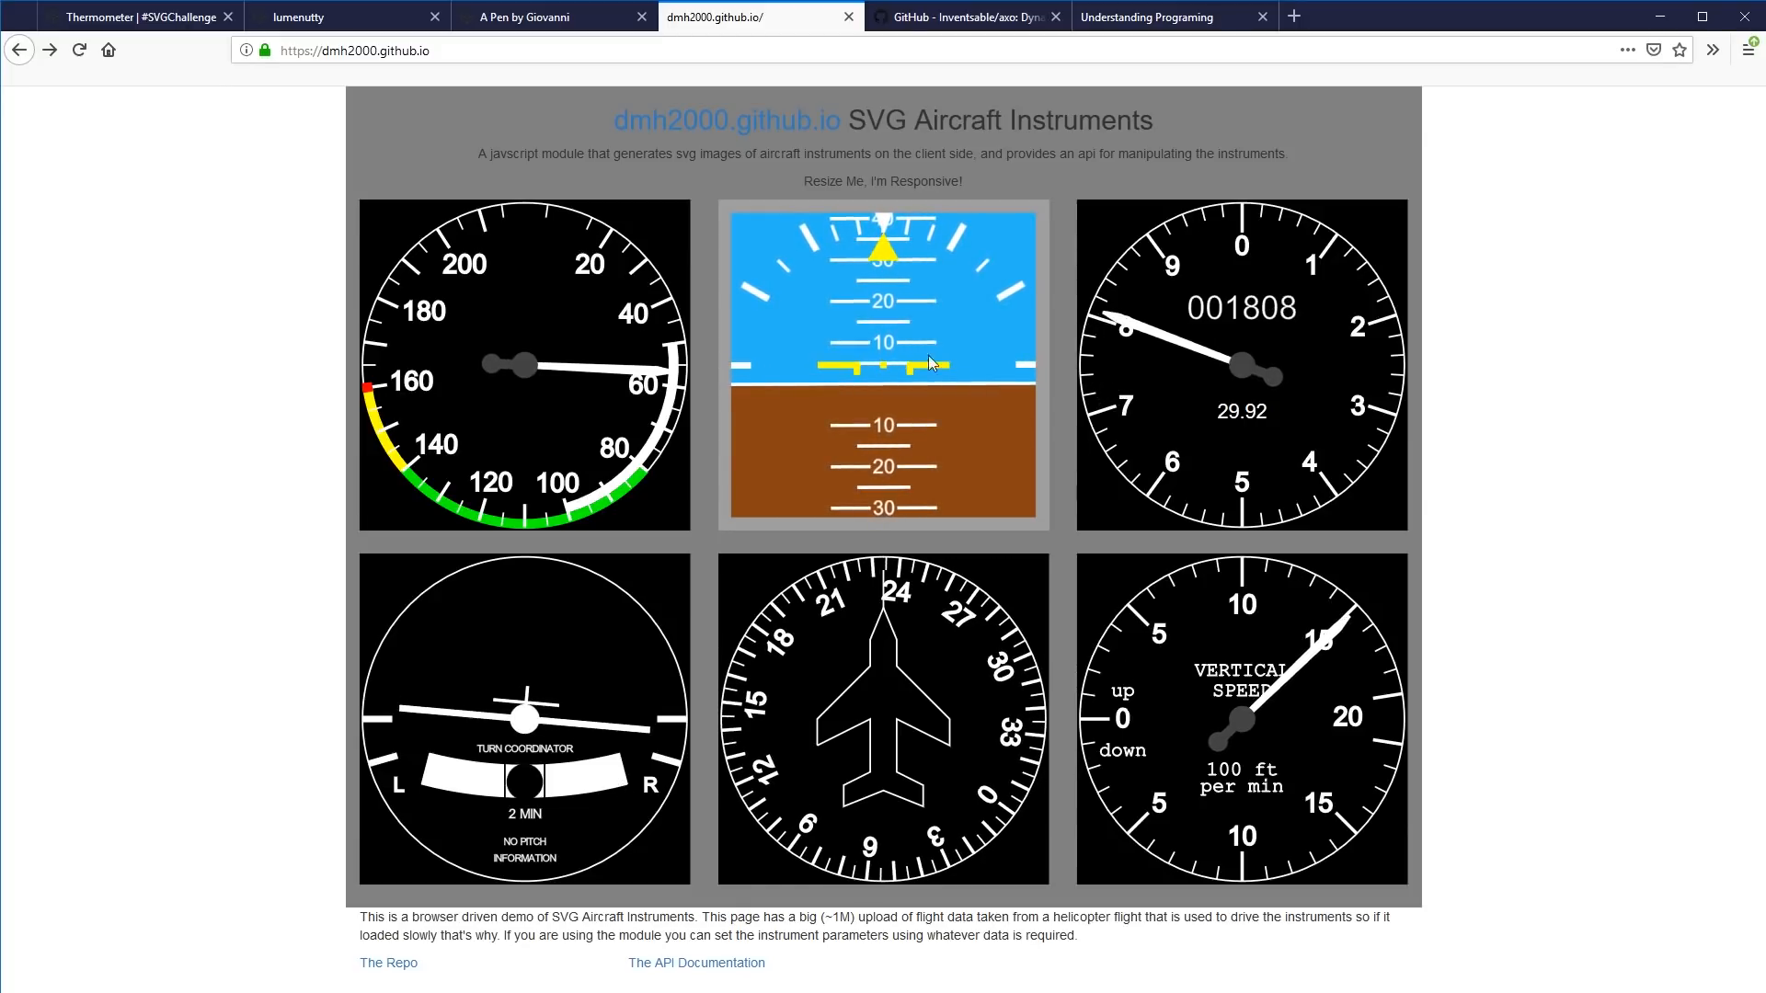
Show the Inventsable/axo README and scroll to its wakeful state panel illustration.
left_click(974, 17)
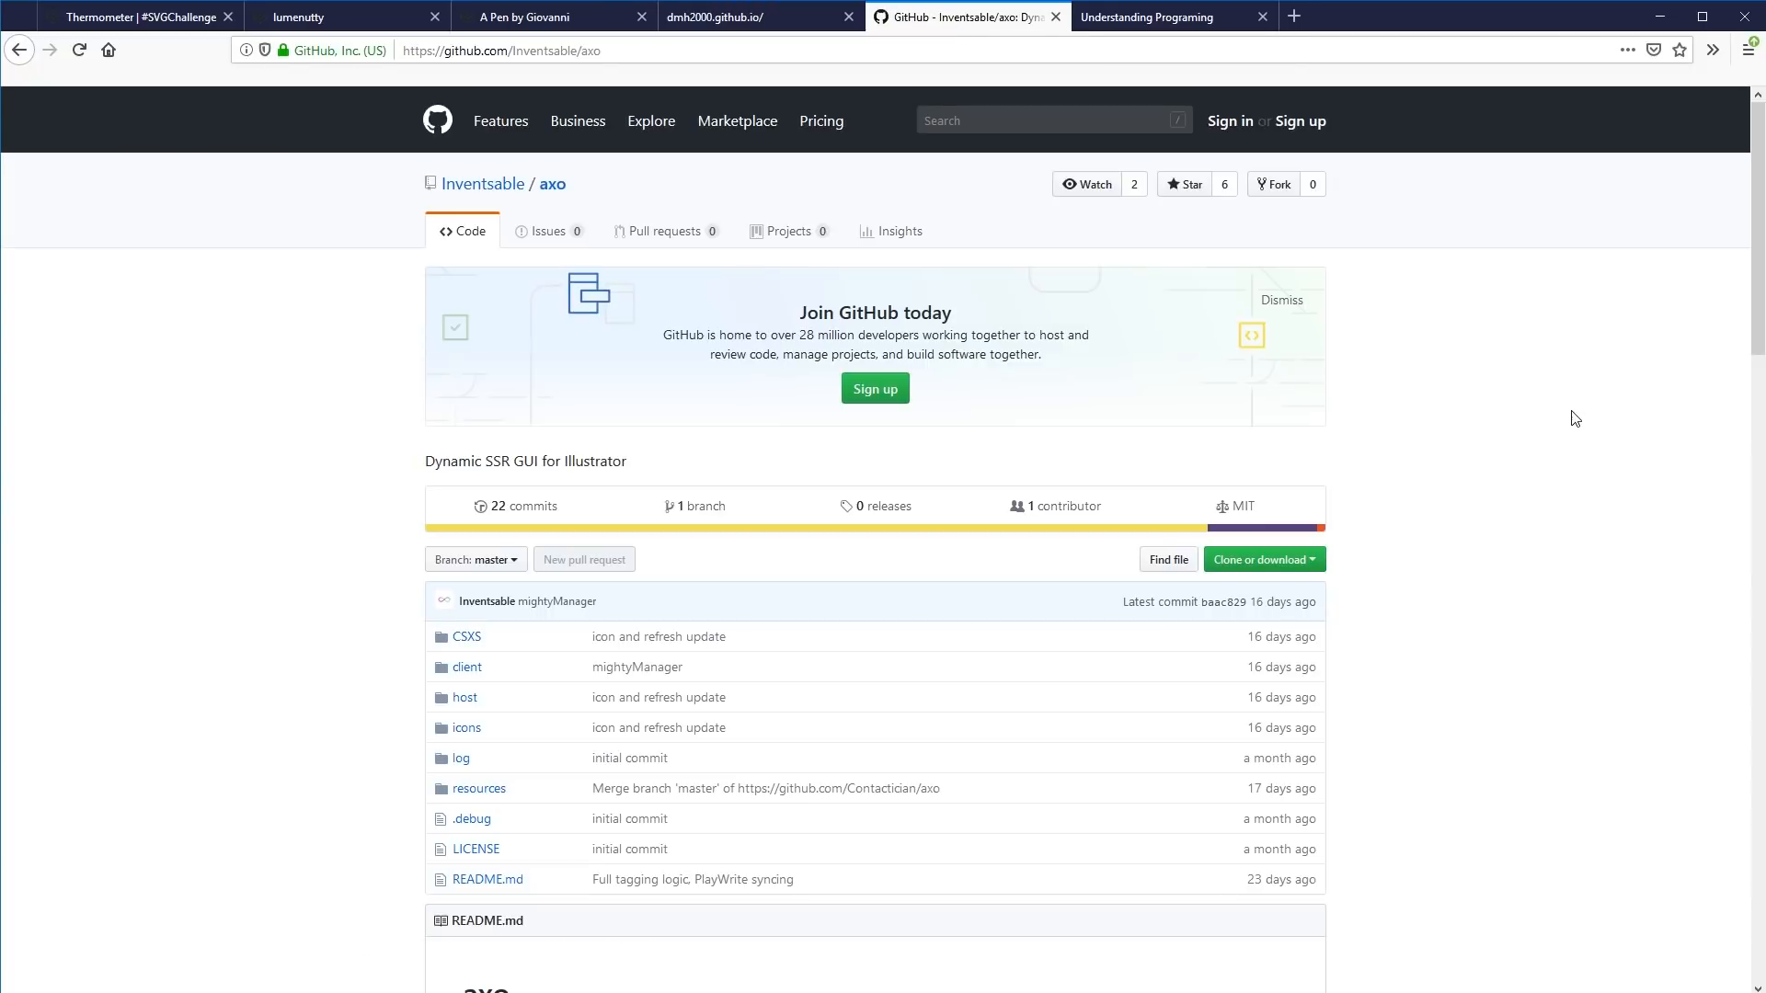
mouse_move(1008, 269)
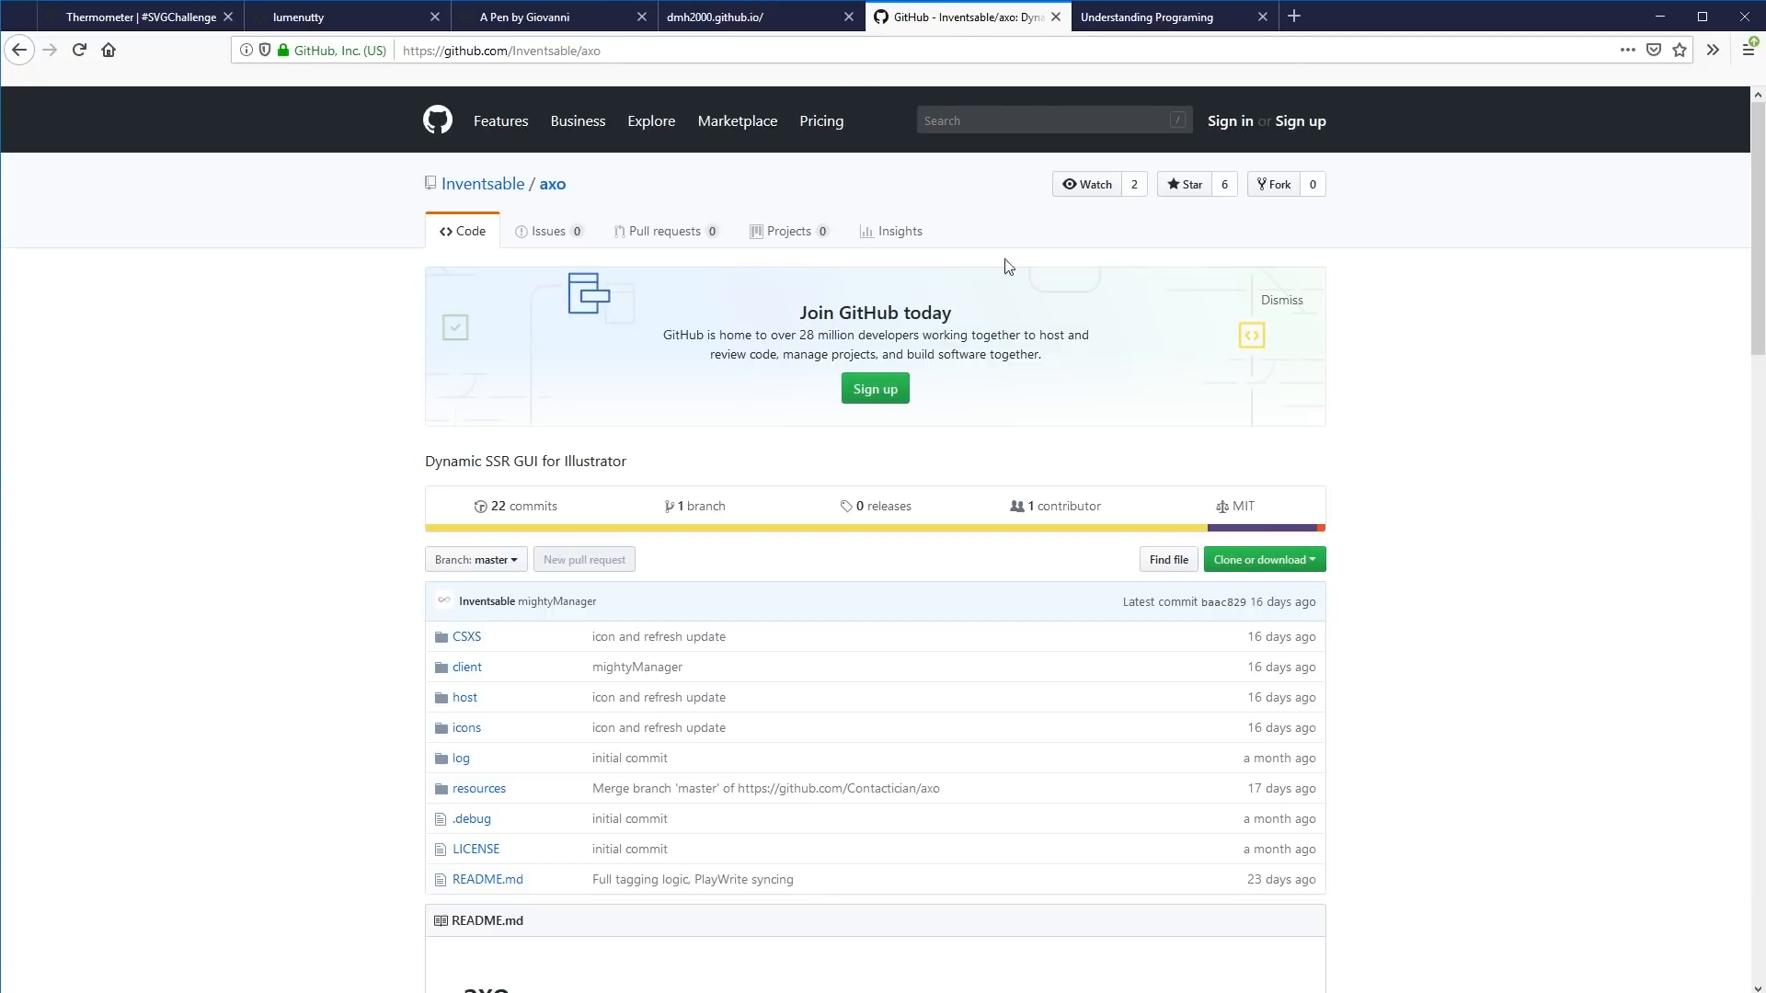
mouse_move(1555, 464)
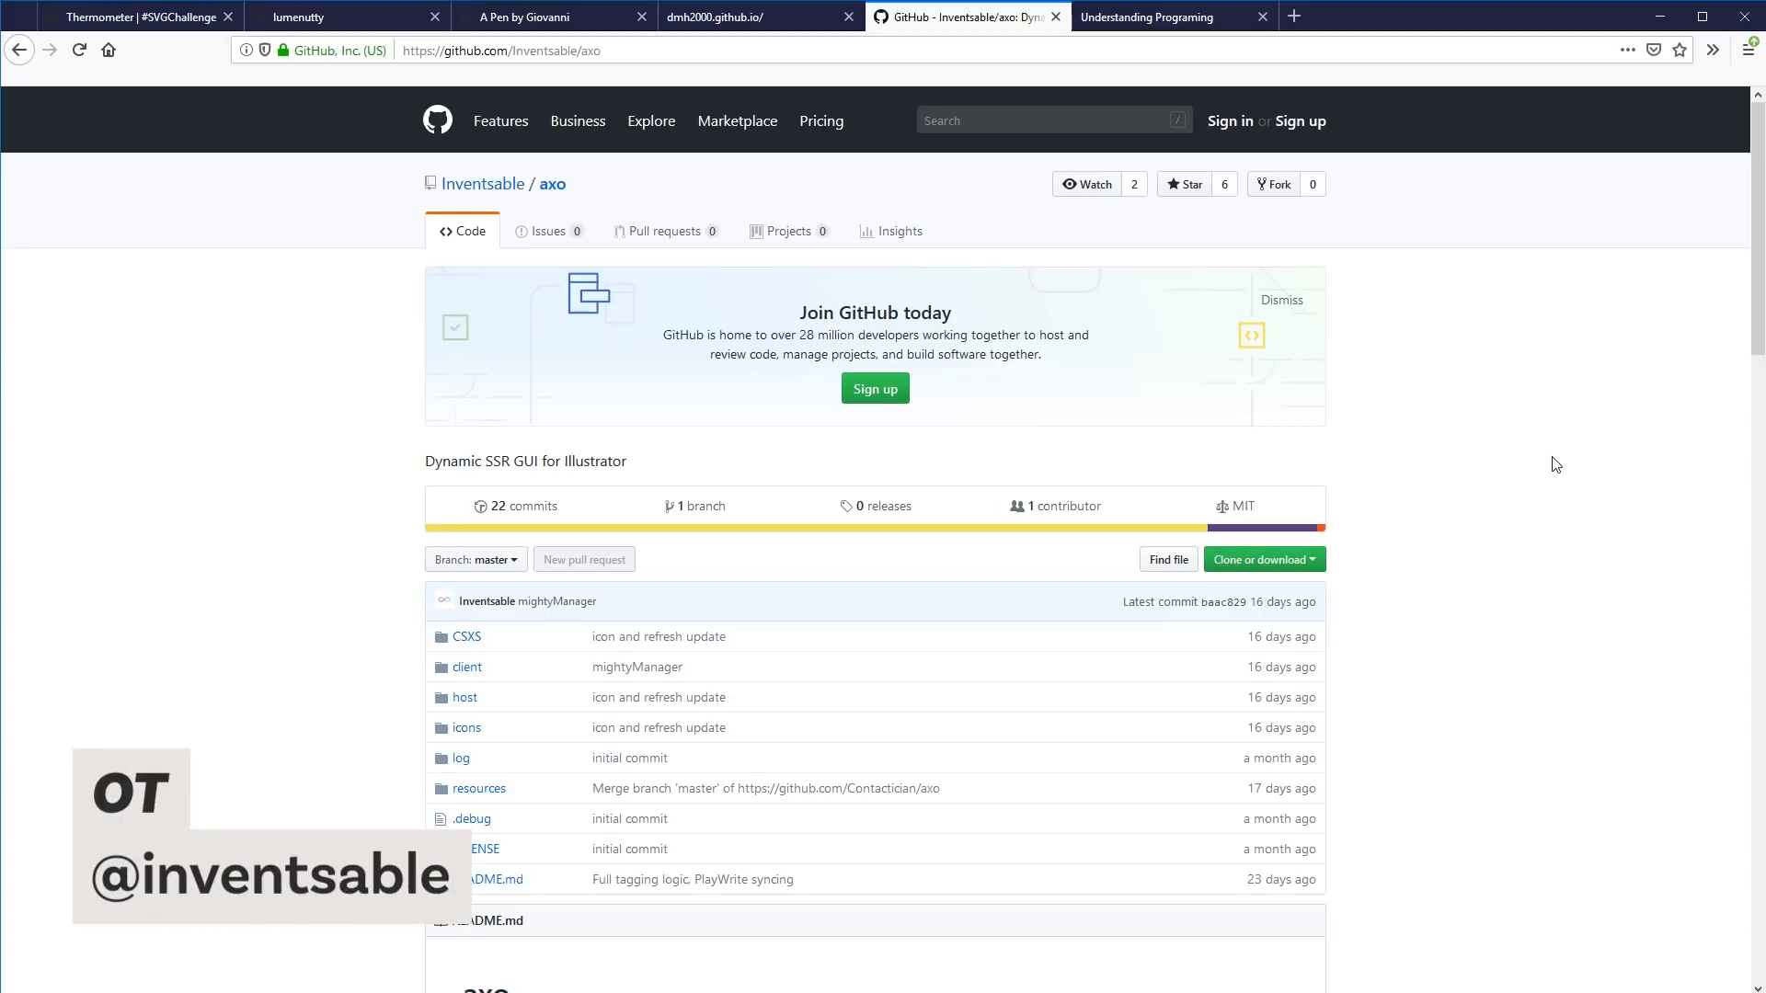
scroll("down", 3)
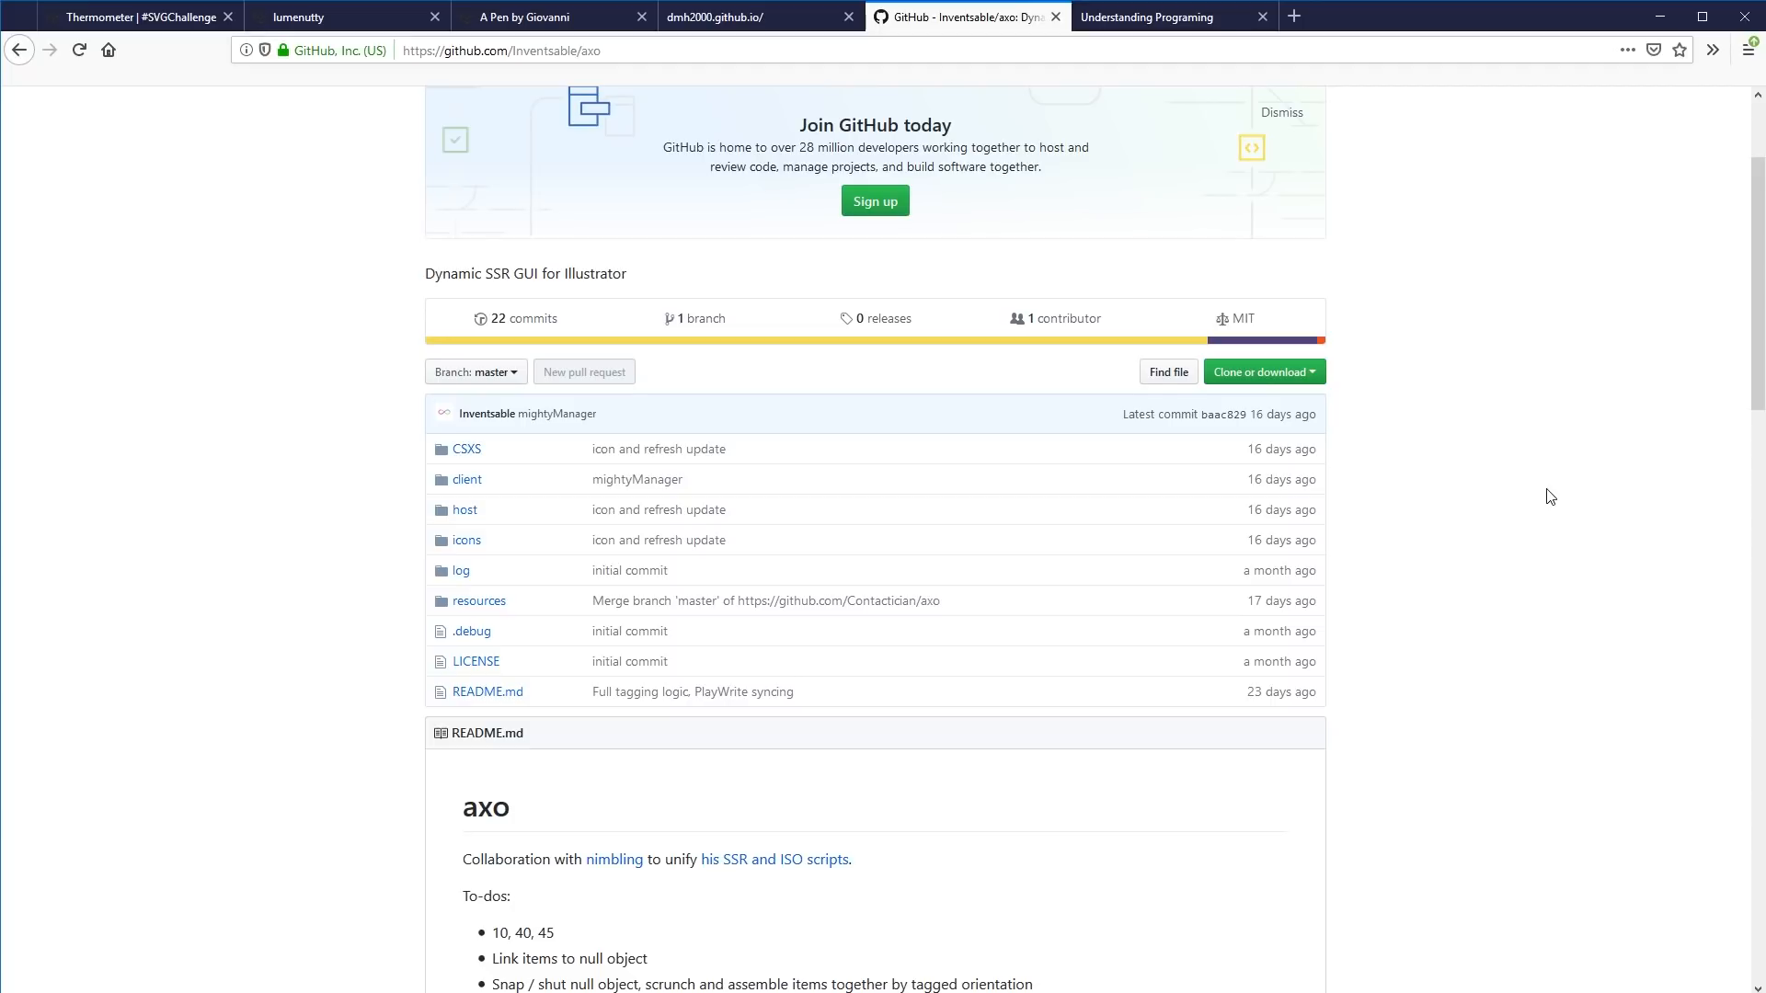
scroll("down", 3)
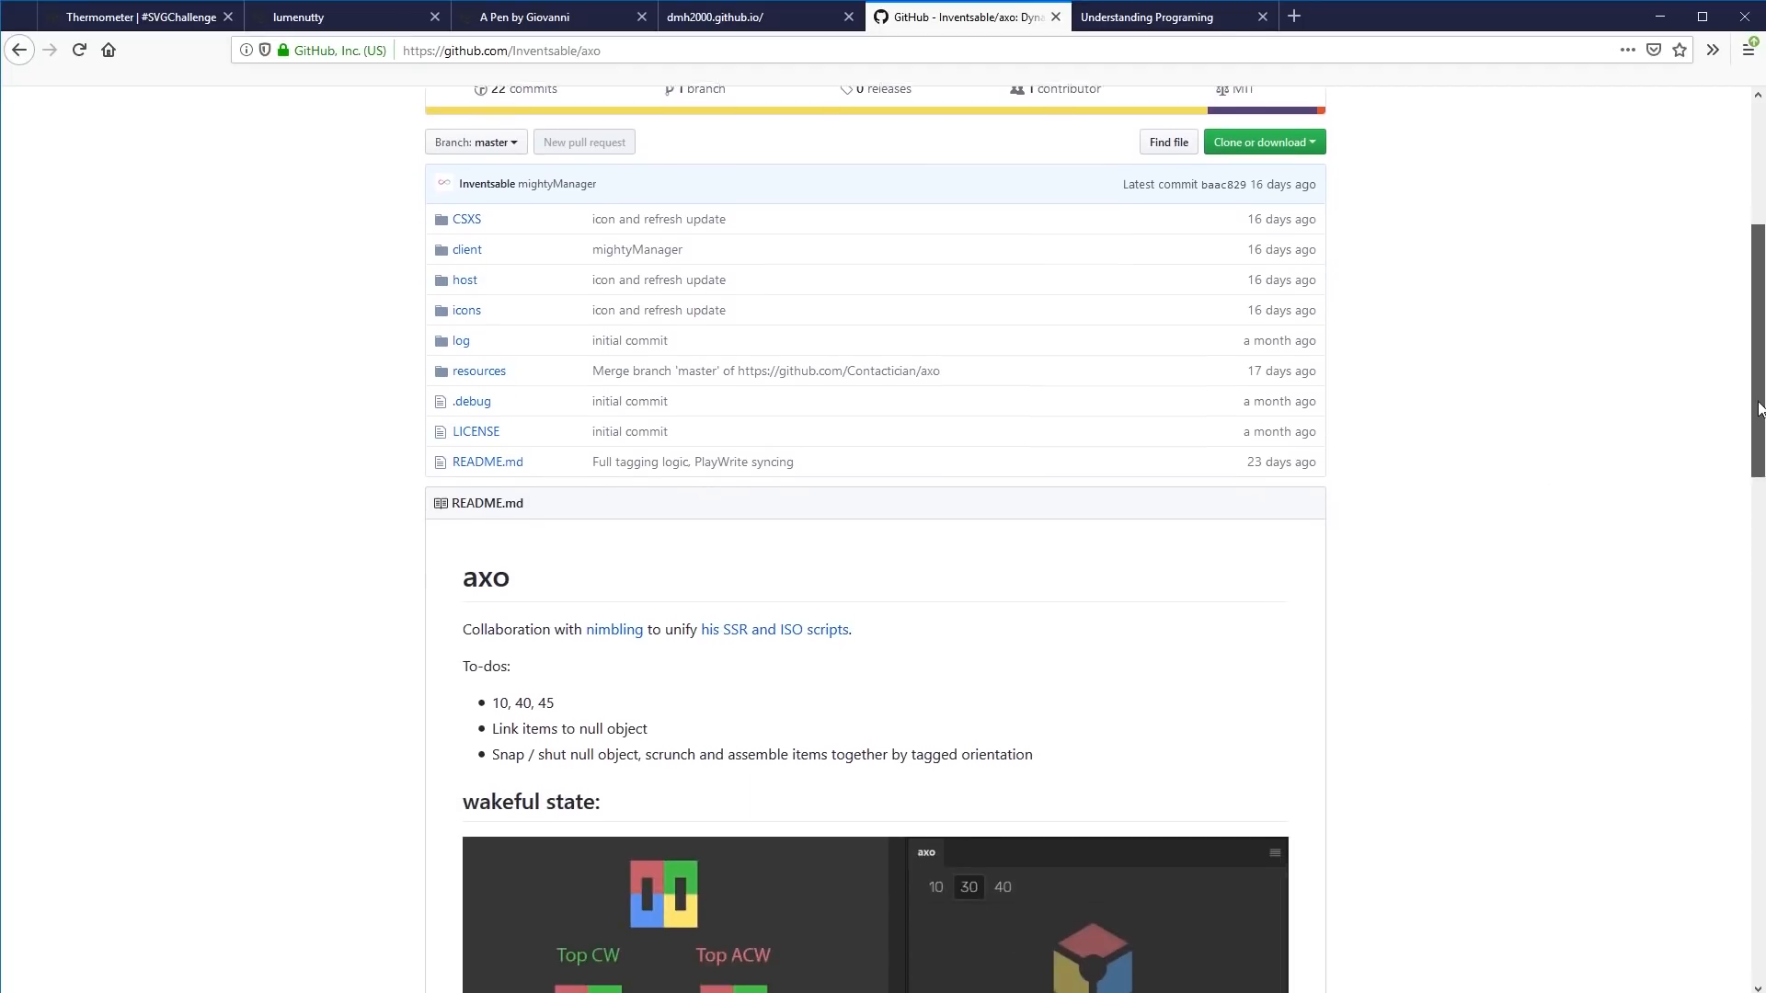
scroll("down", 3)
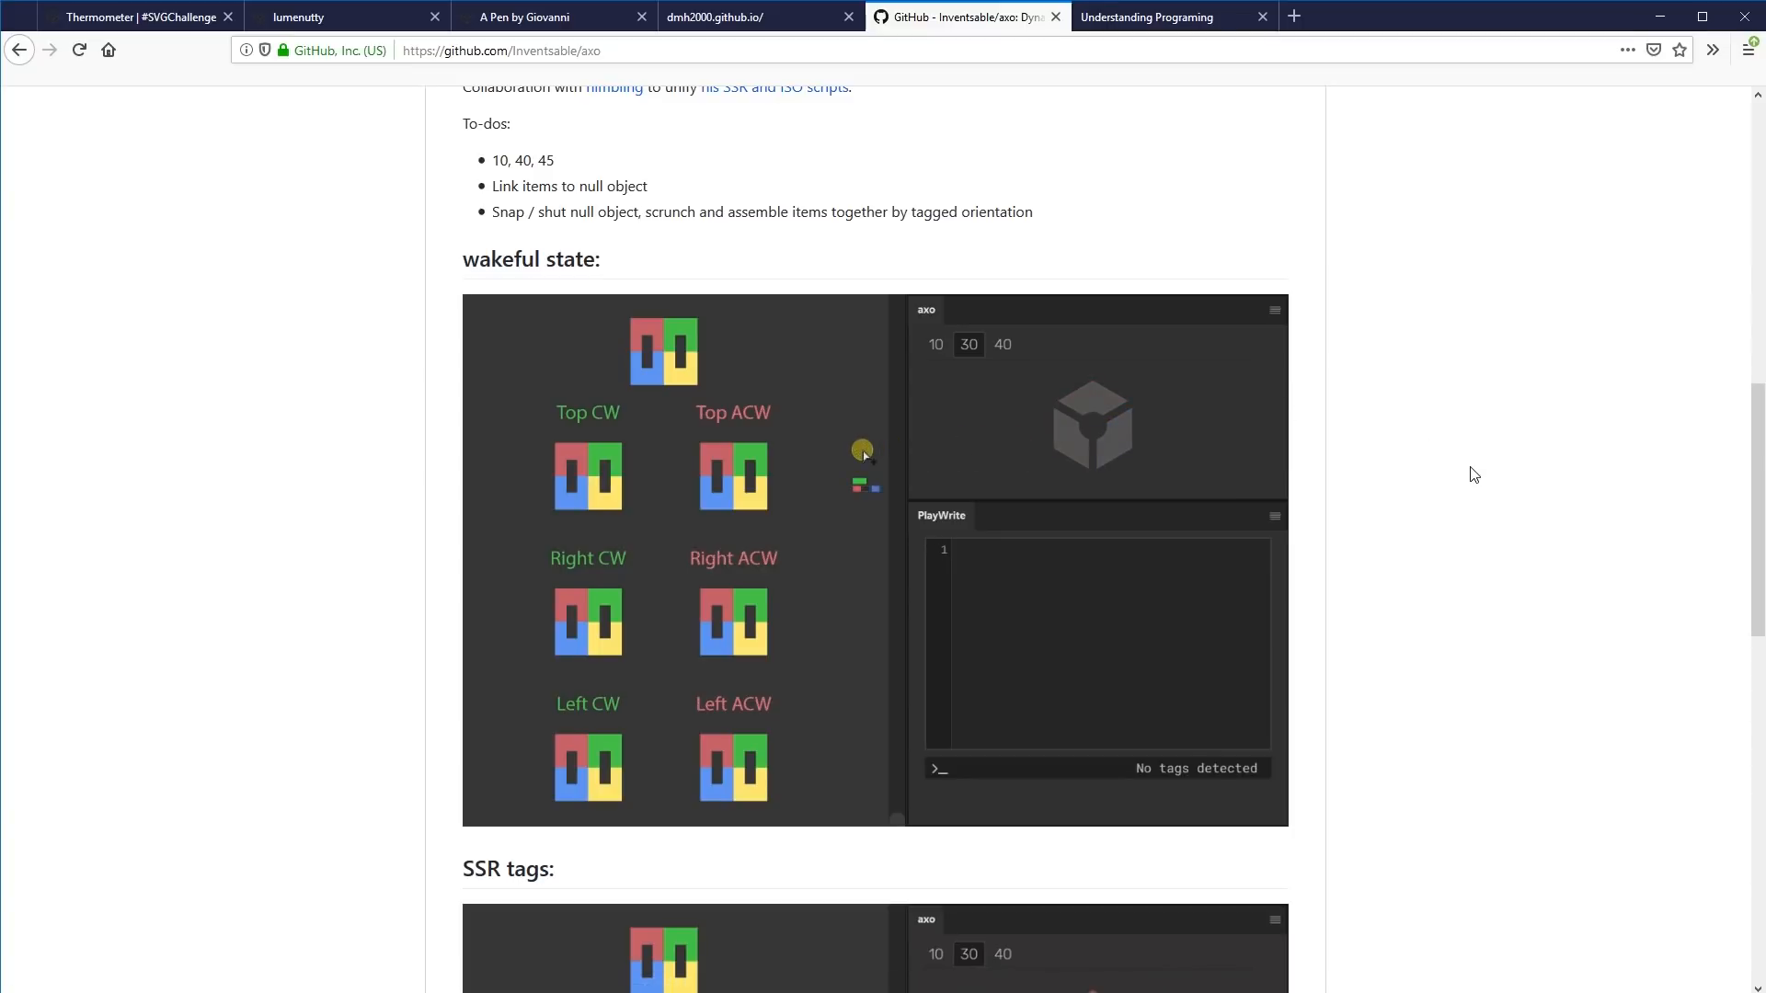
scroll("down", 3)
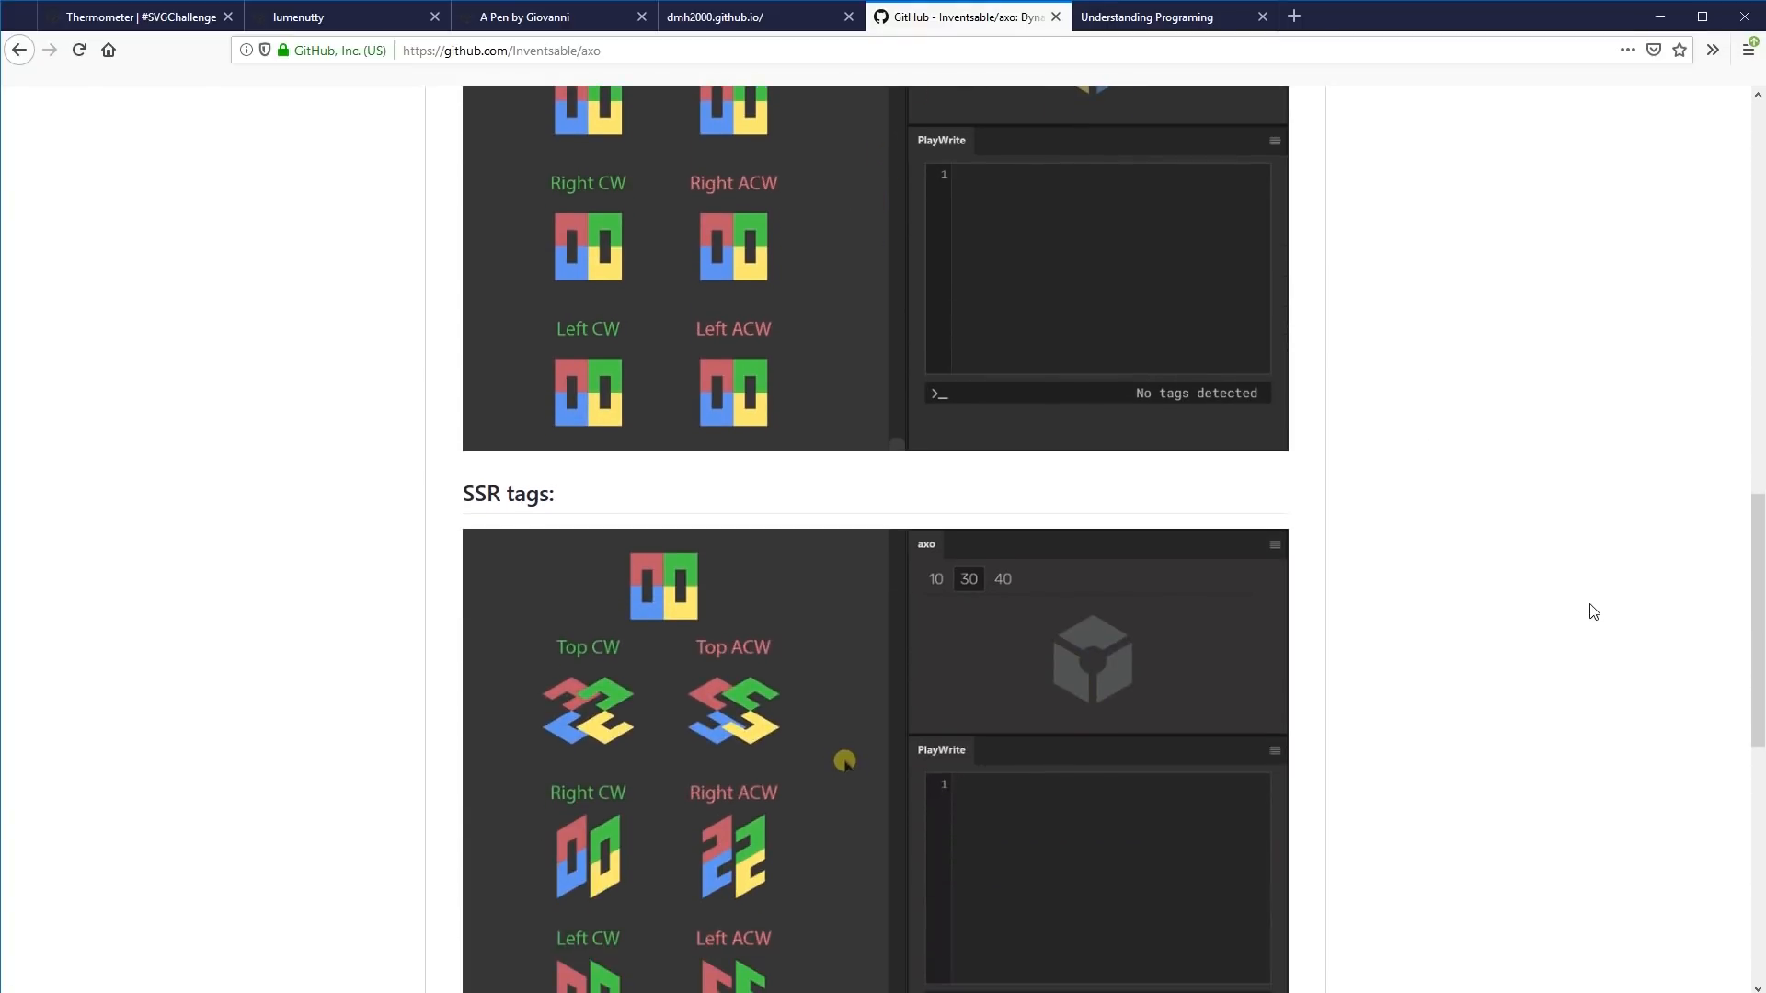
scroll("down", 3)
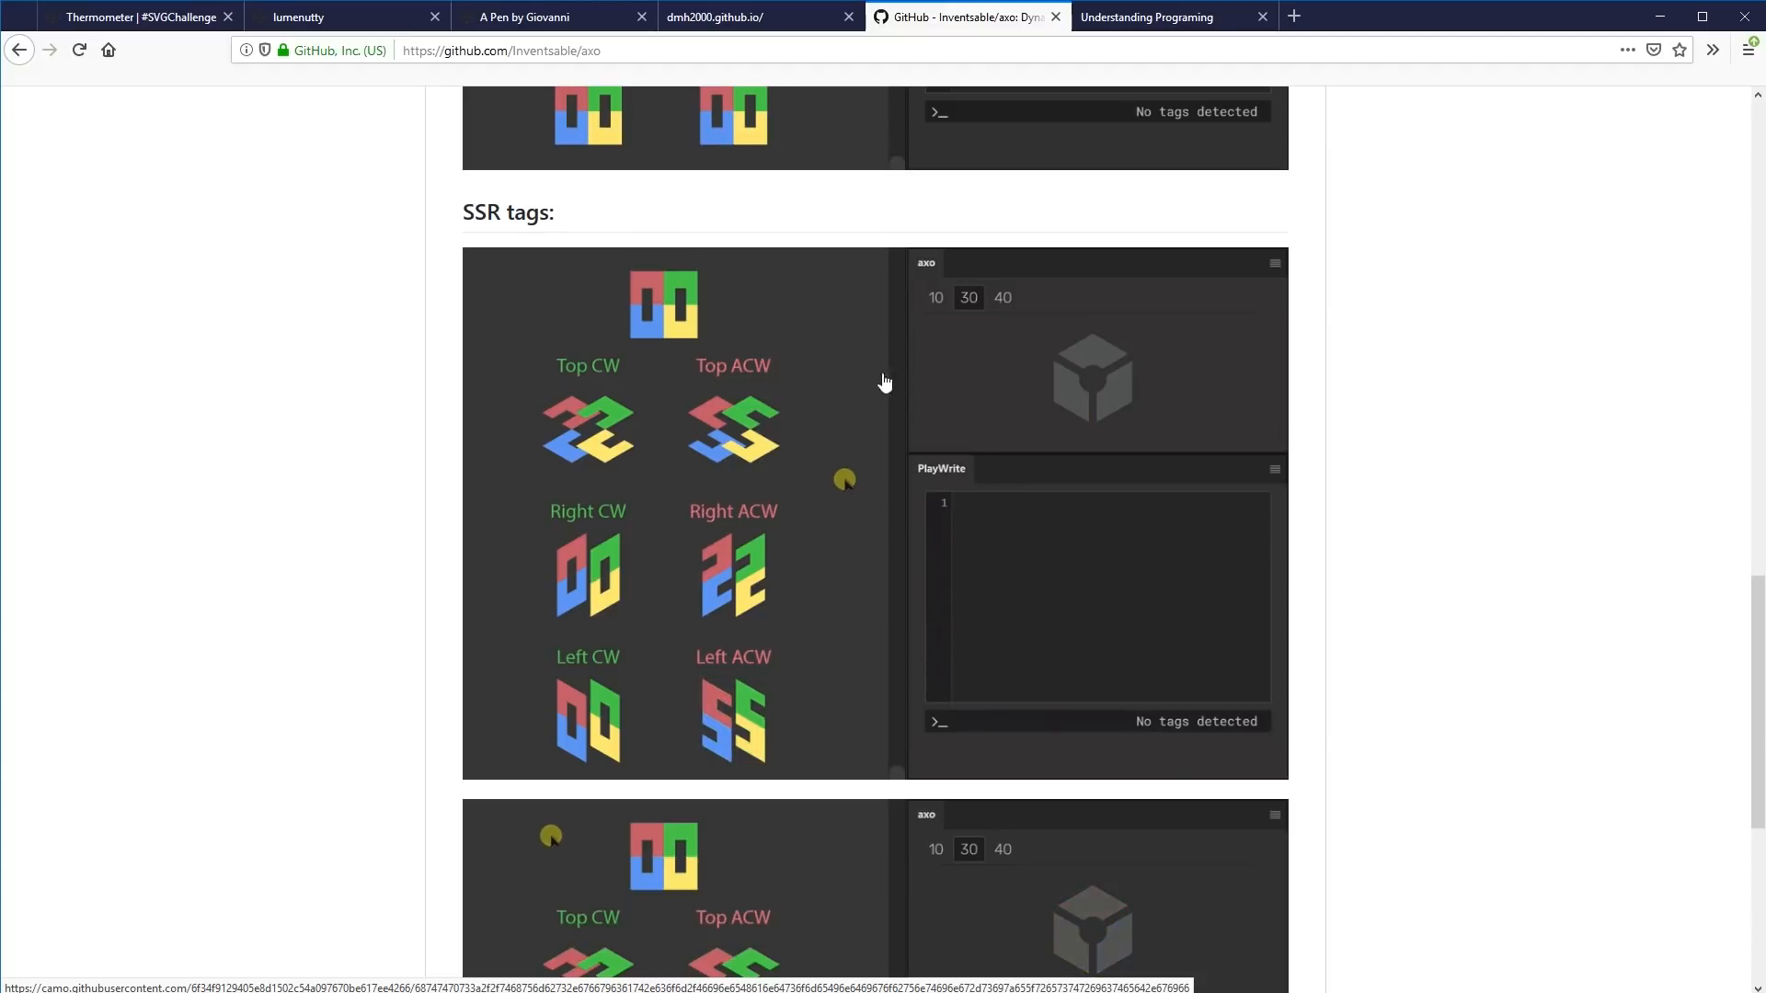
mouse_move(844, 532)
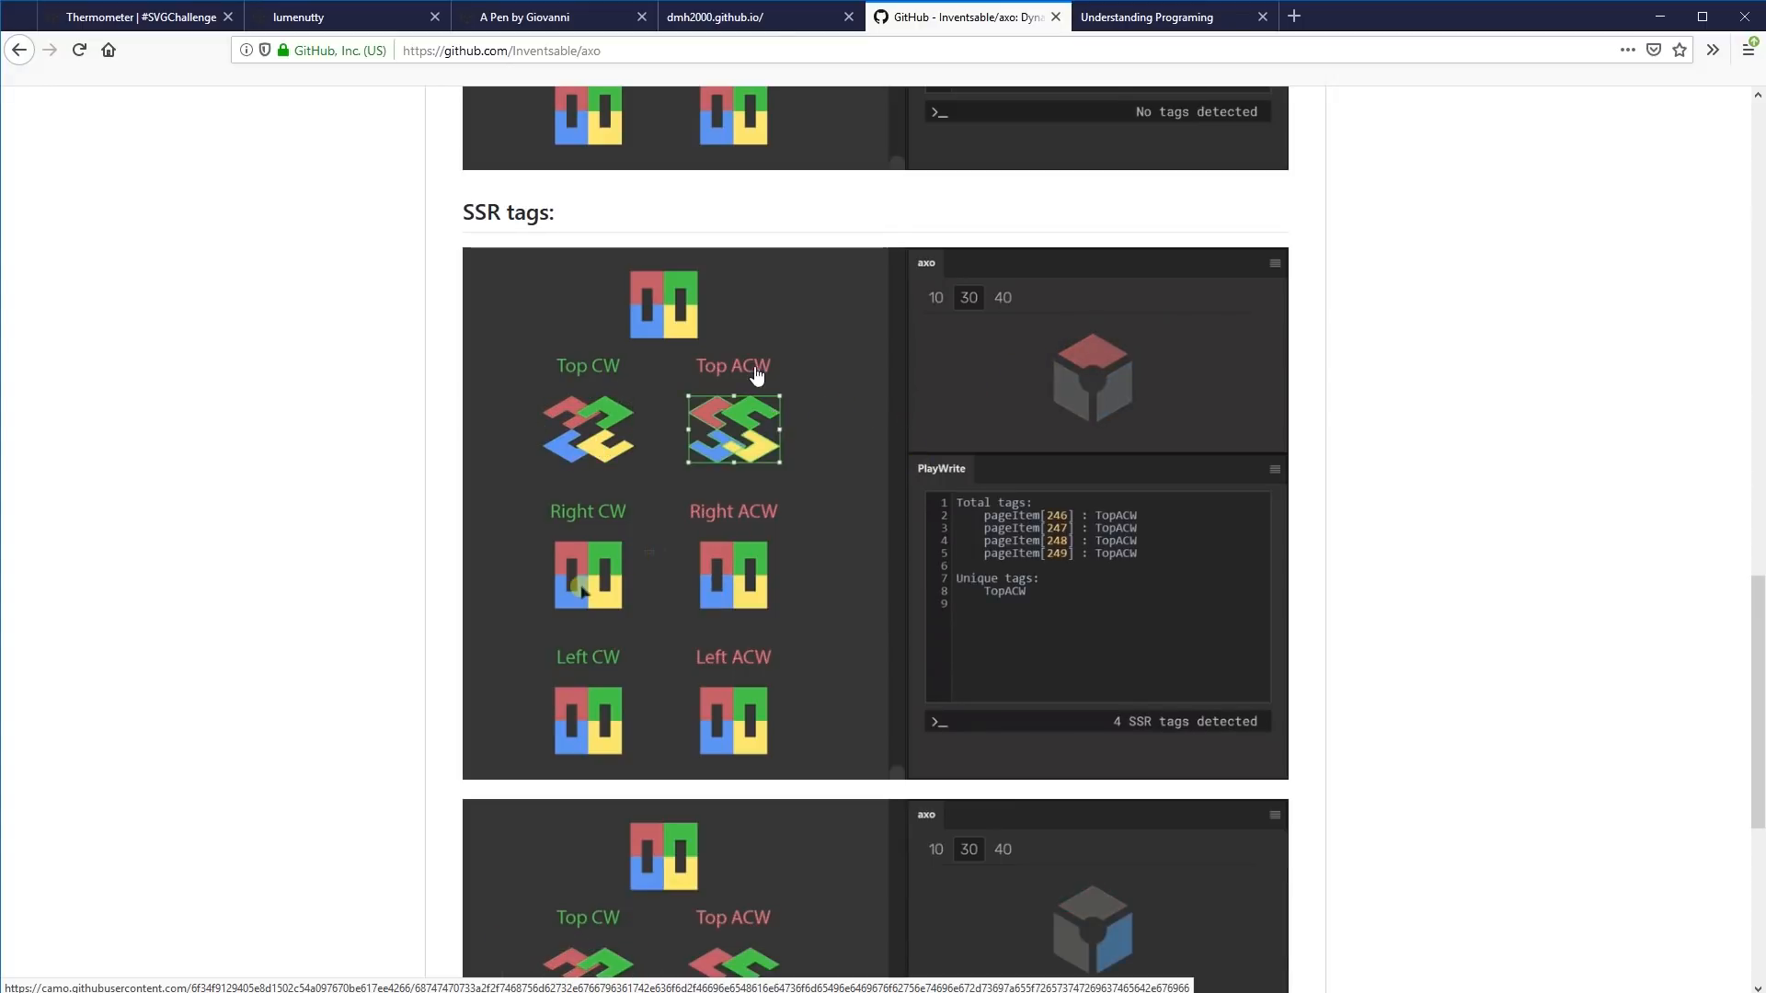
left_click(588, 575)
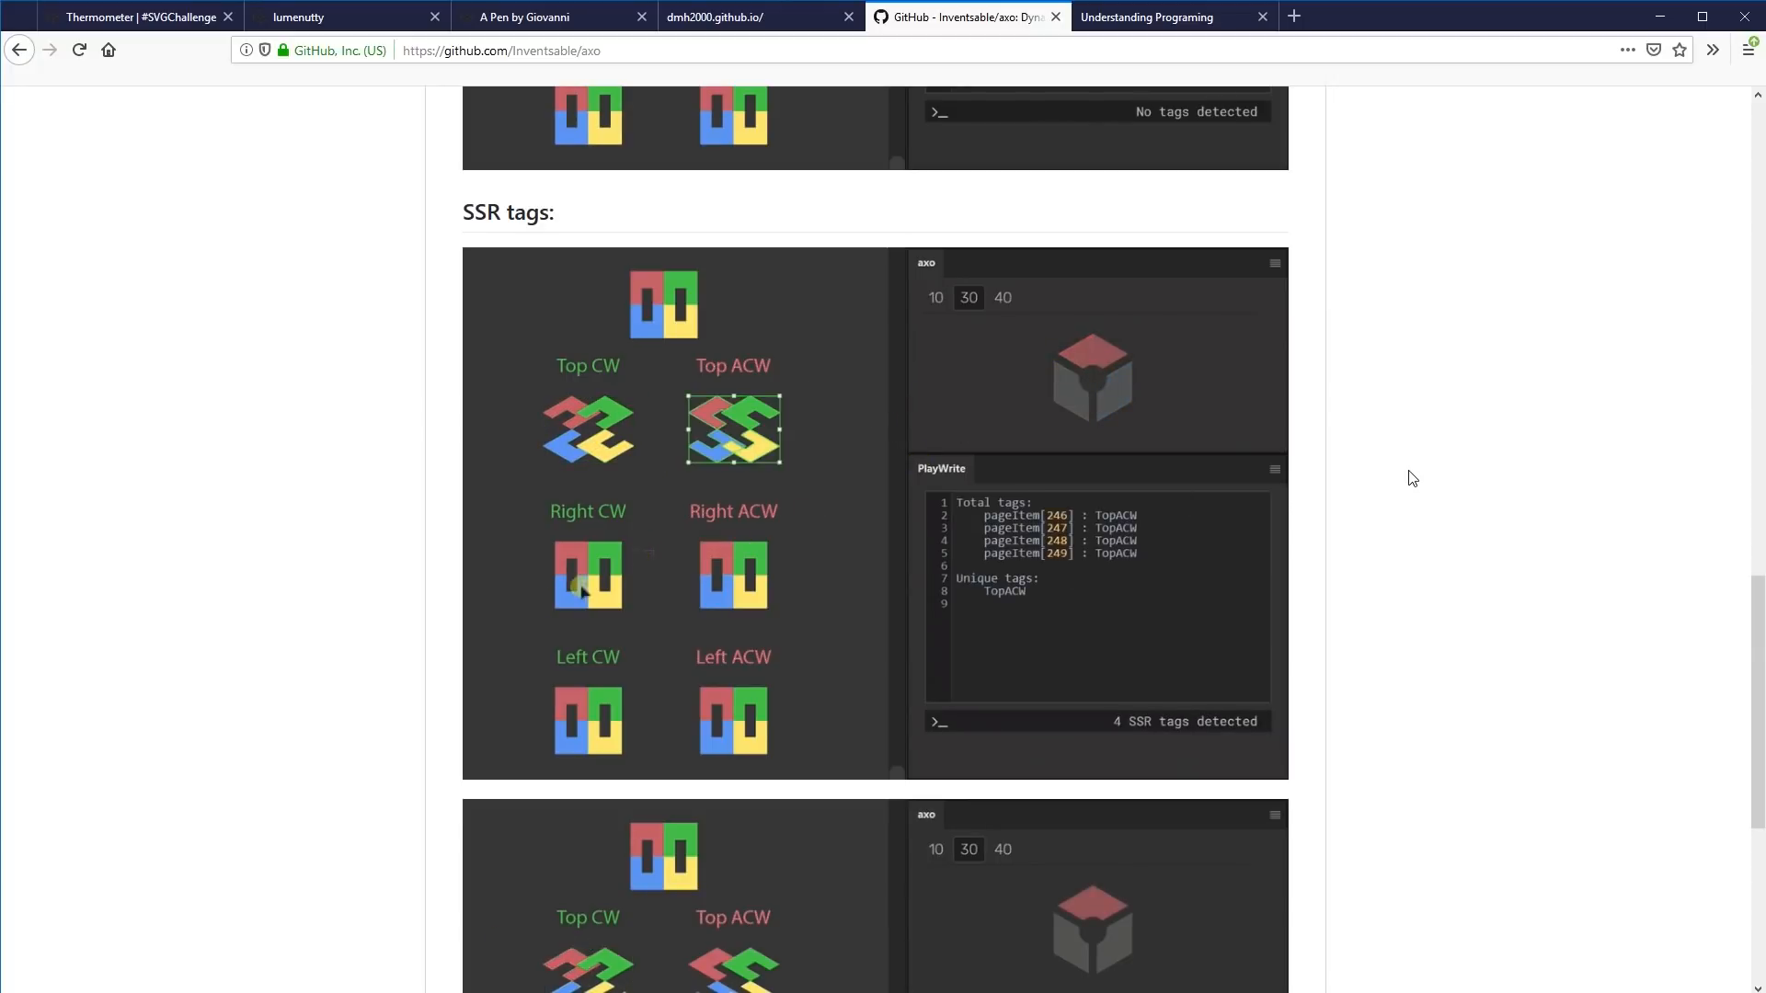
scroll("down", 3)
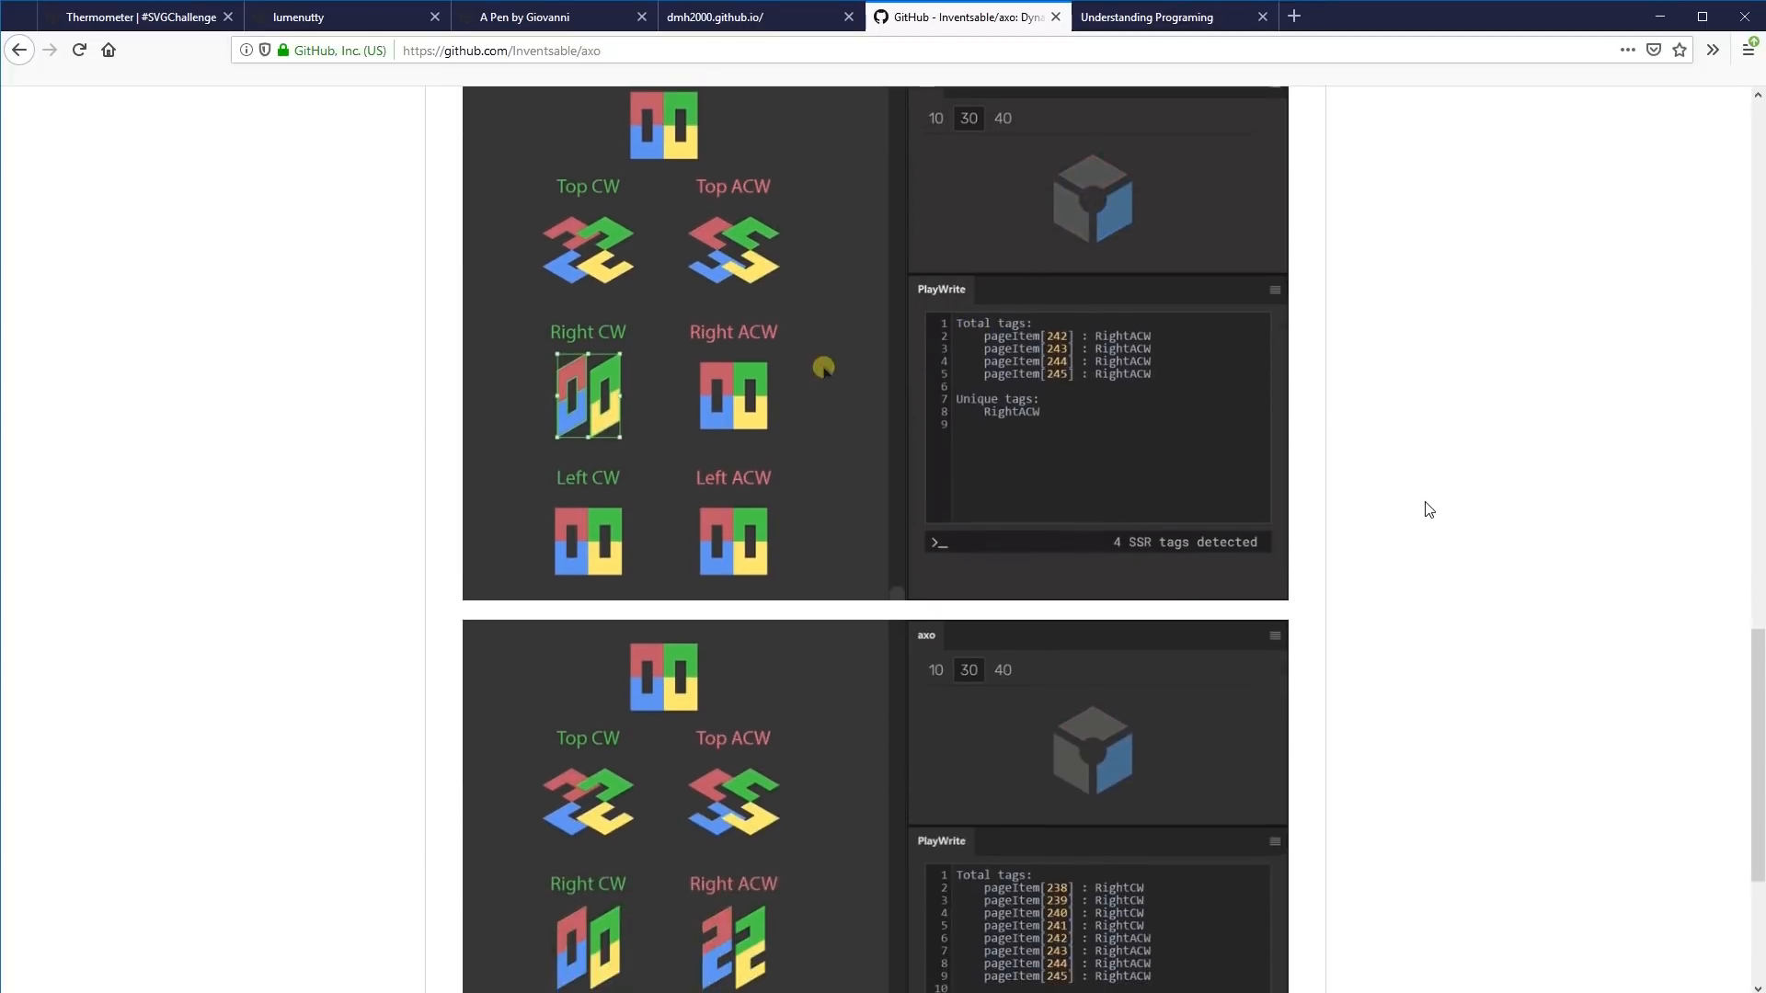
scroll("down", 3)
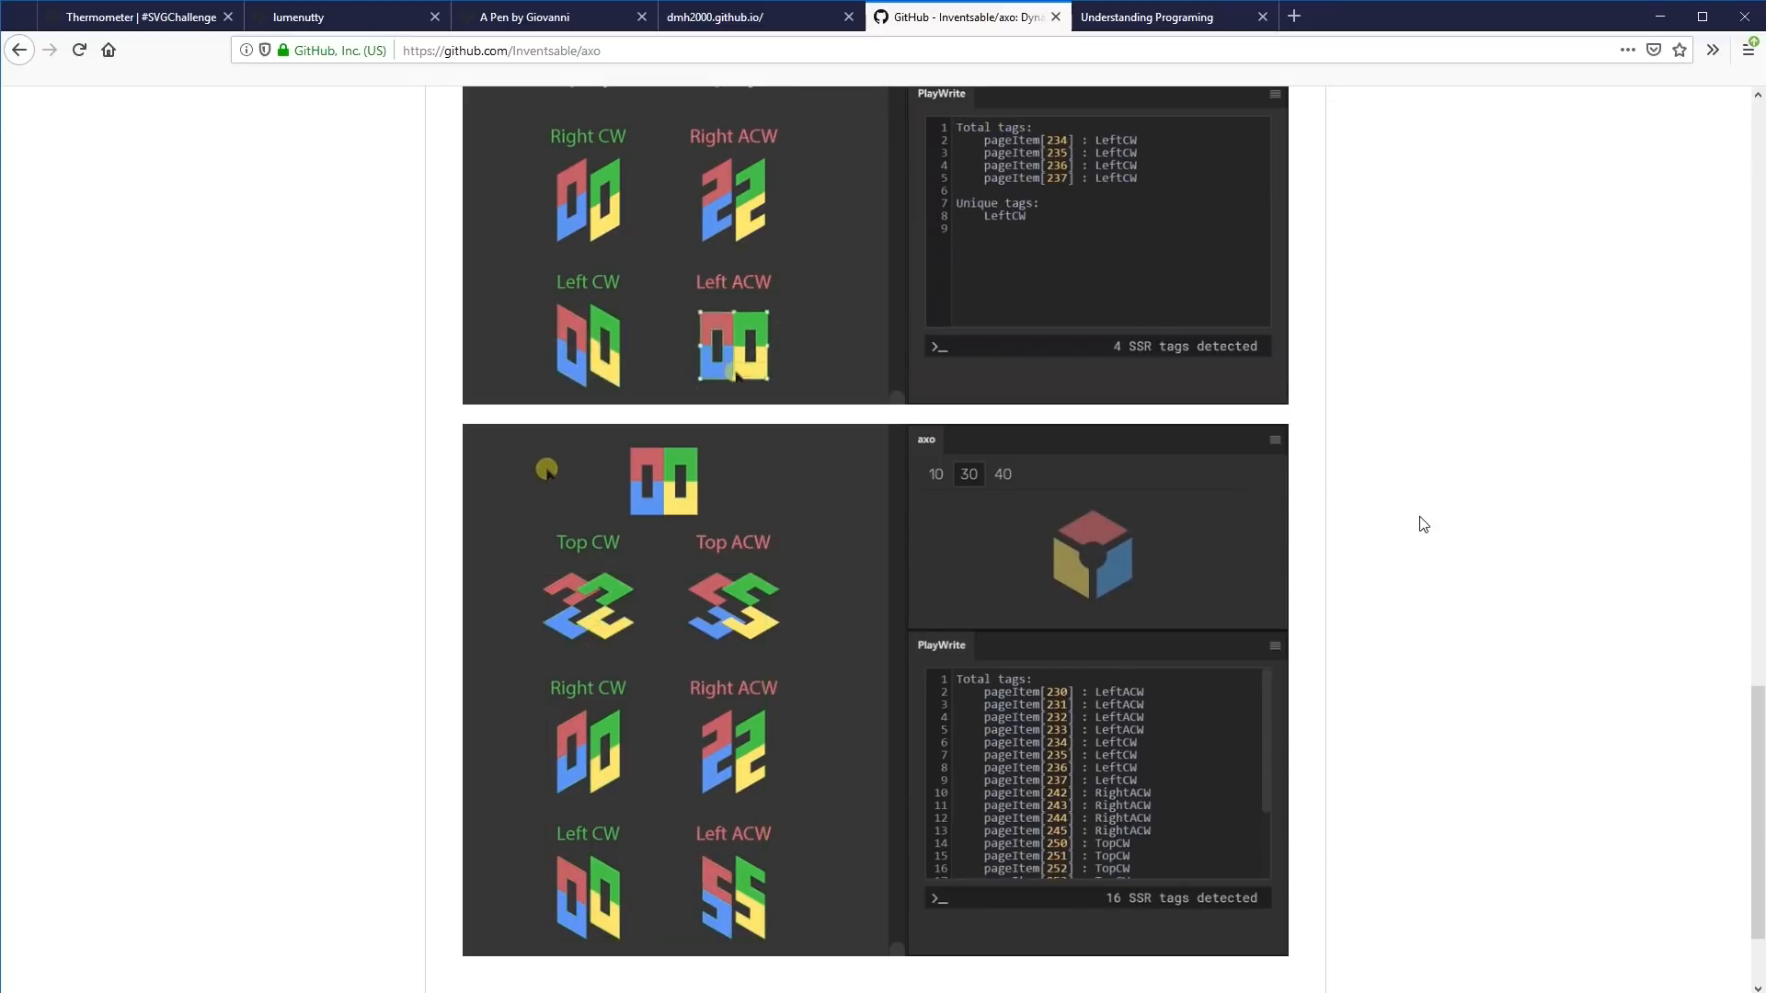
scroll("down", 3)
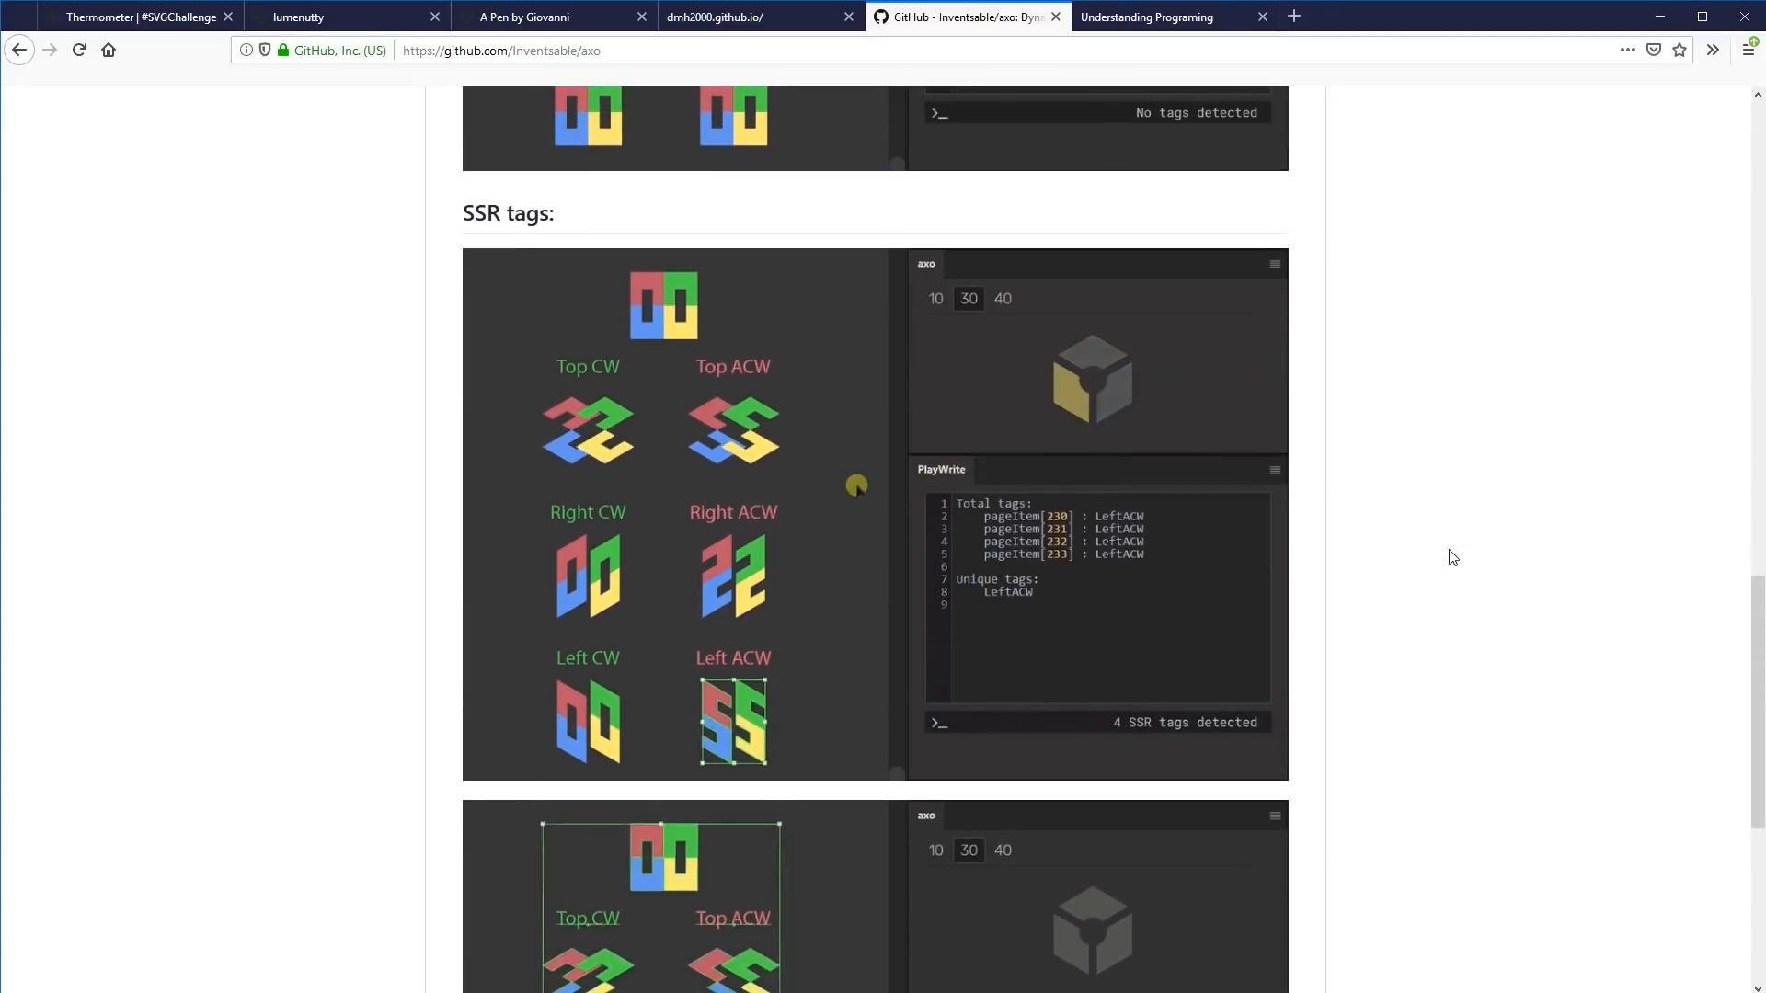
scroll("down", 3)
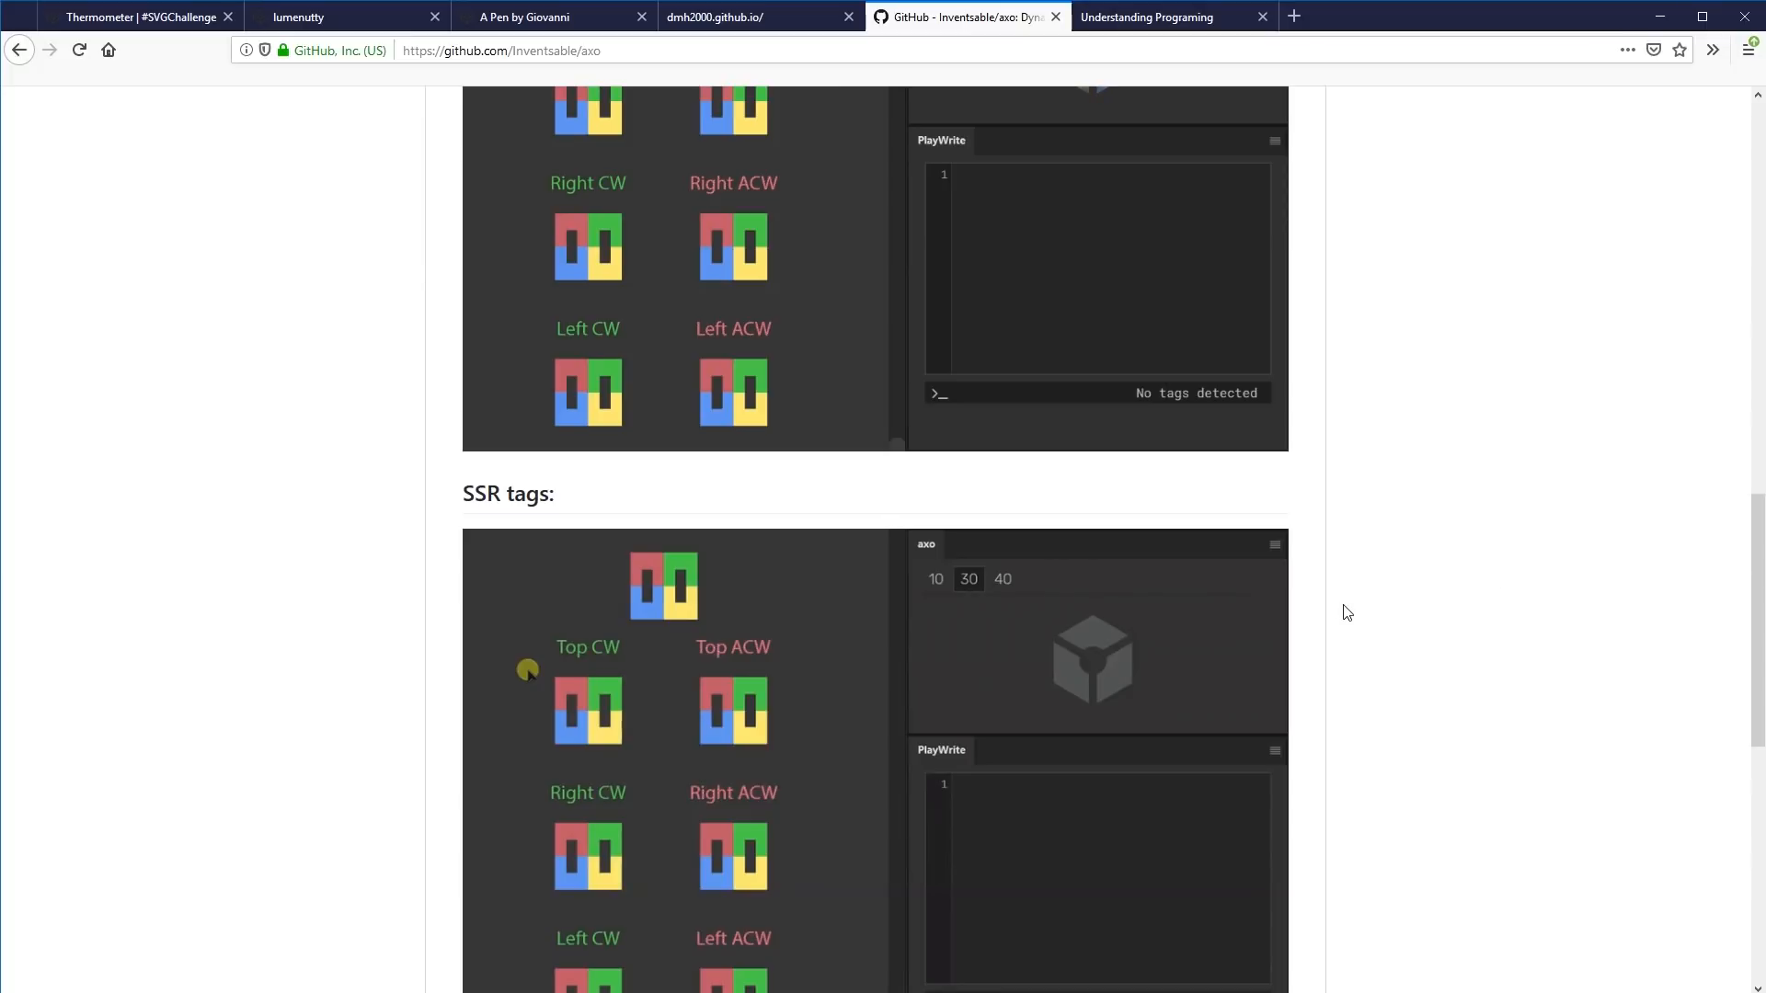
scroll("down", 3)
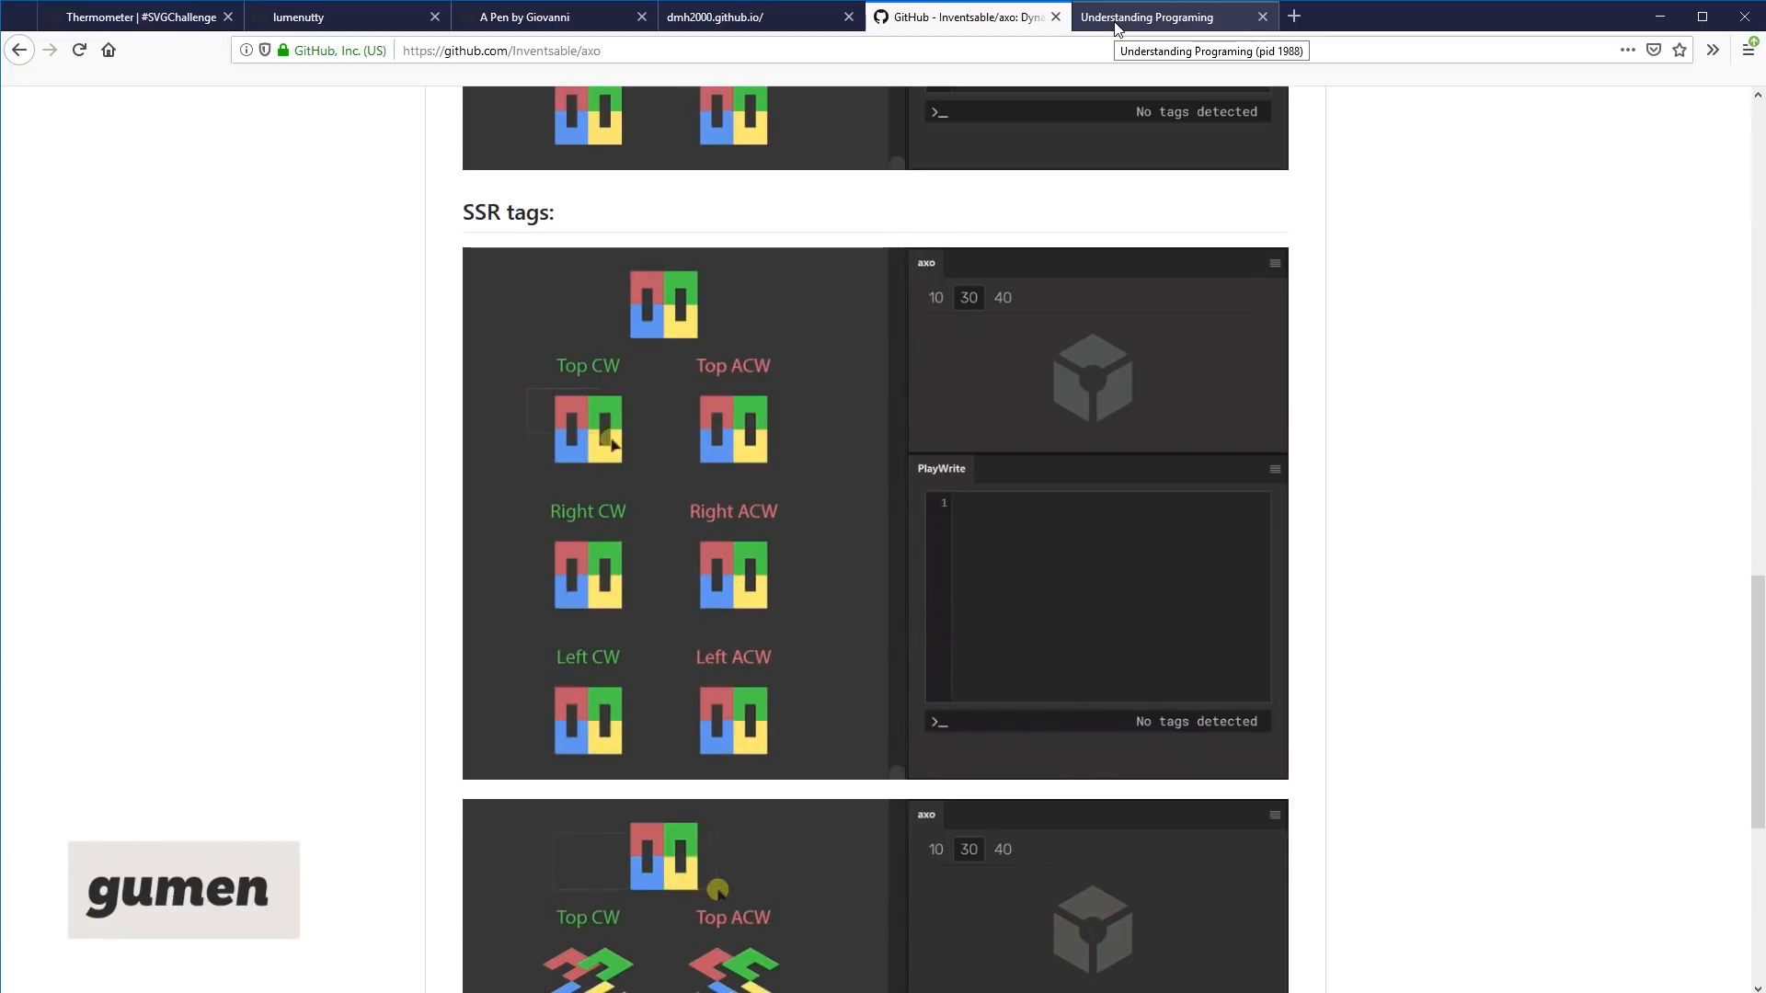
Show the gumen.pl lessons site and move from Witaj! to section 1, Algorytmika.
left_click(1164, 16)
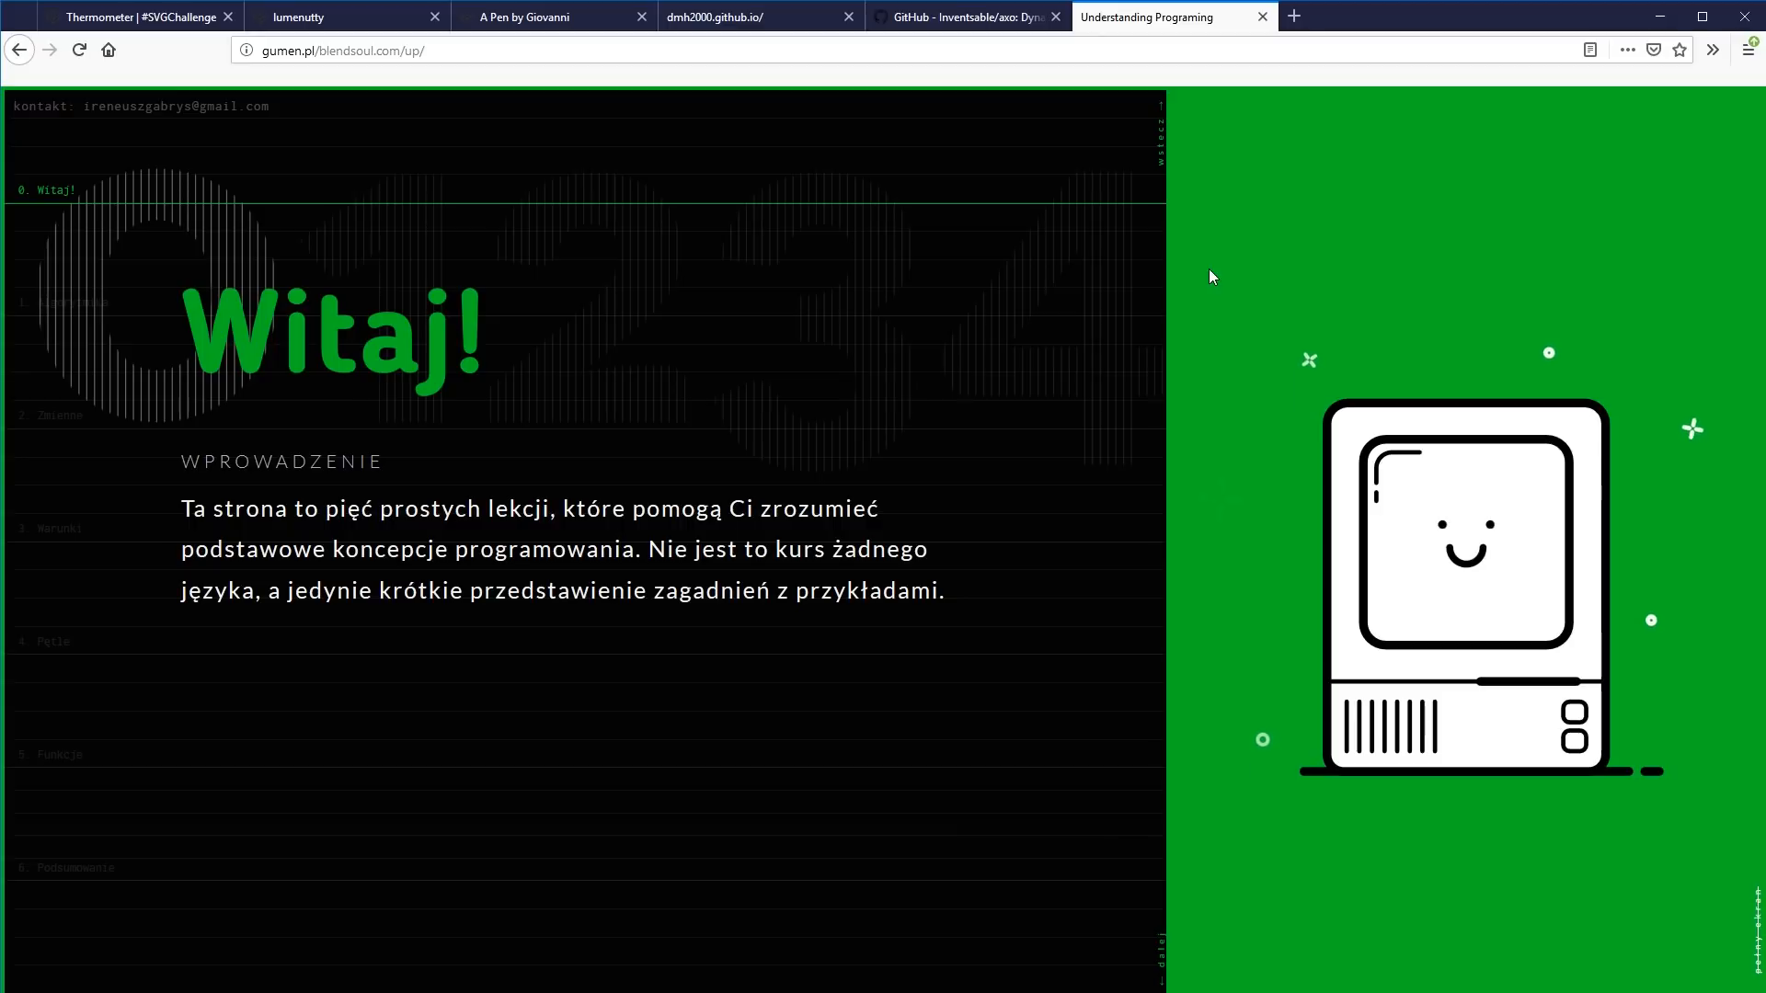
mouse_move(1262, 208)
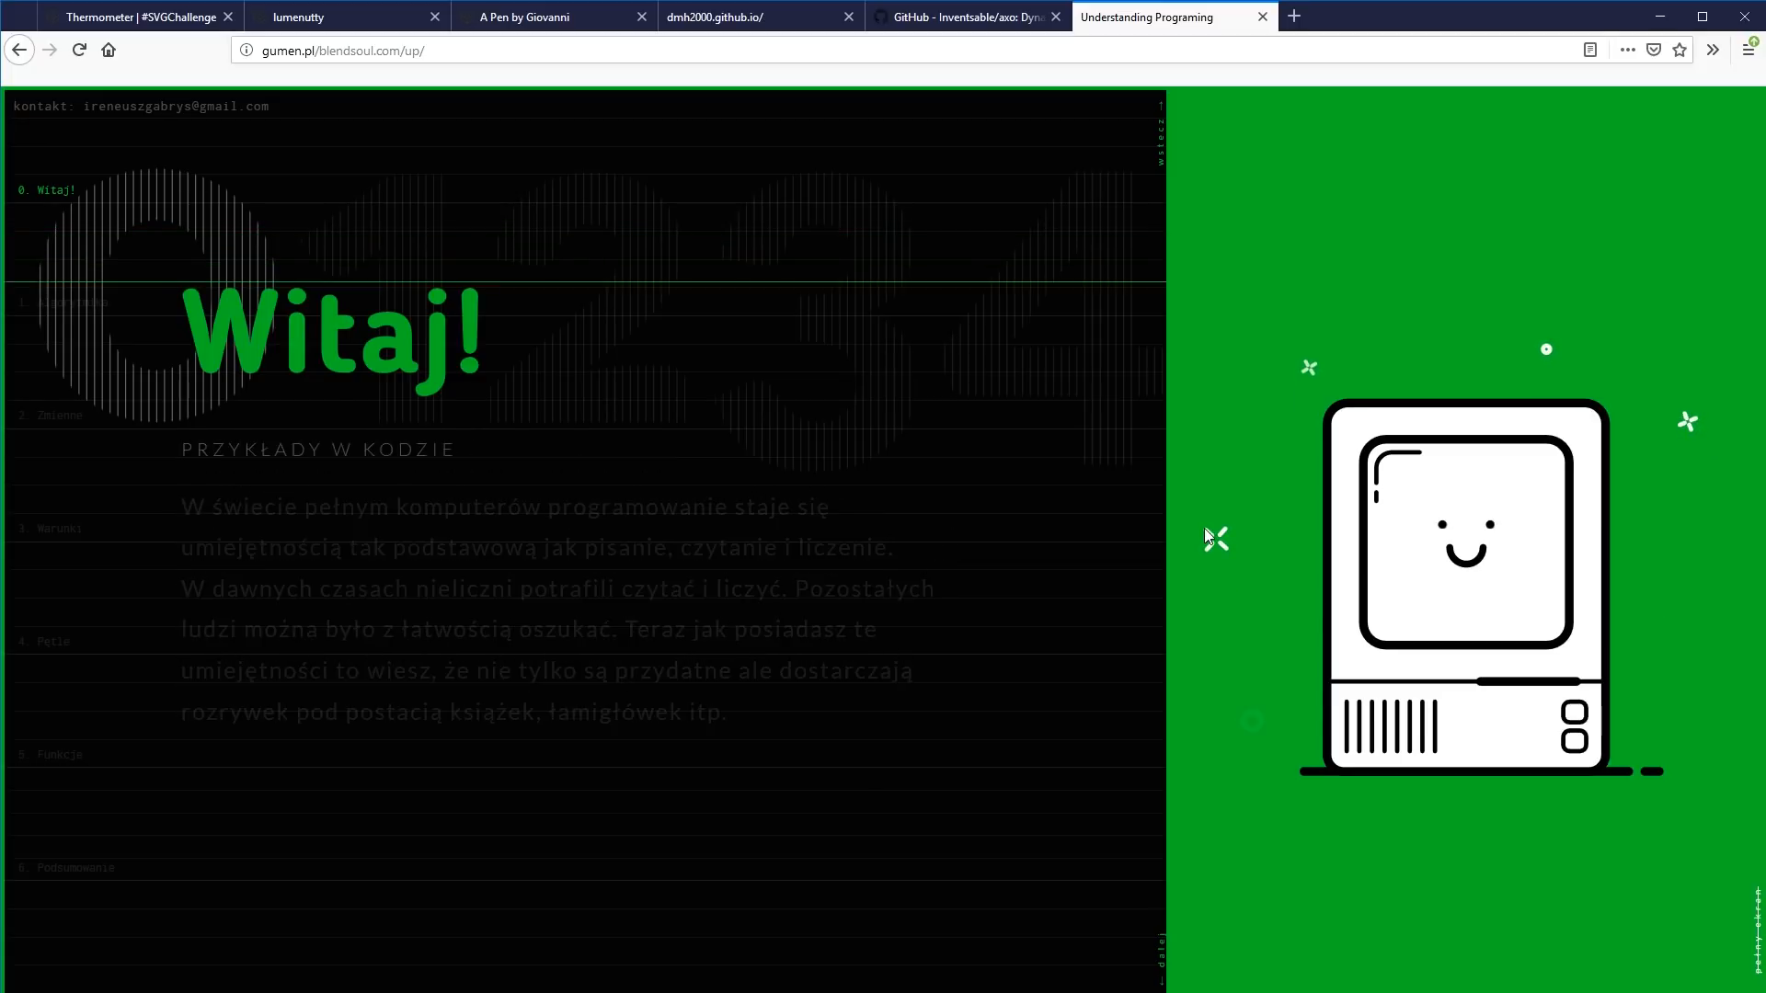
scroll("down", 3)
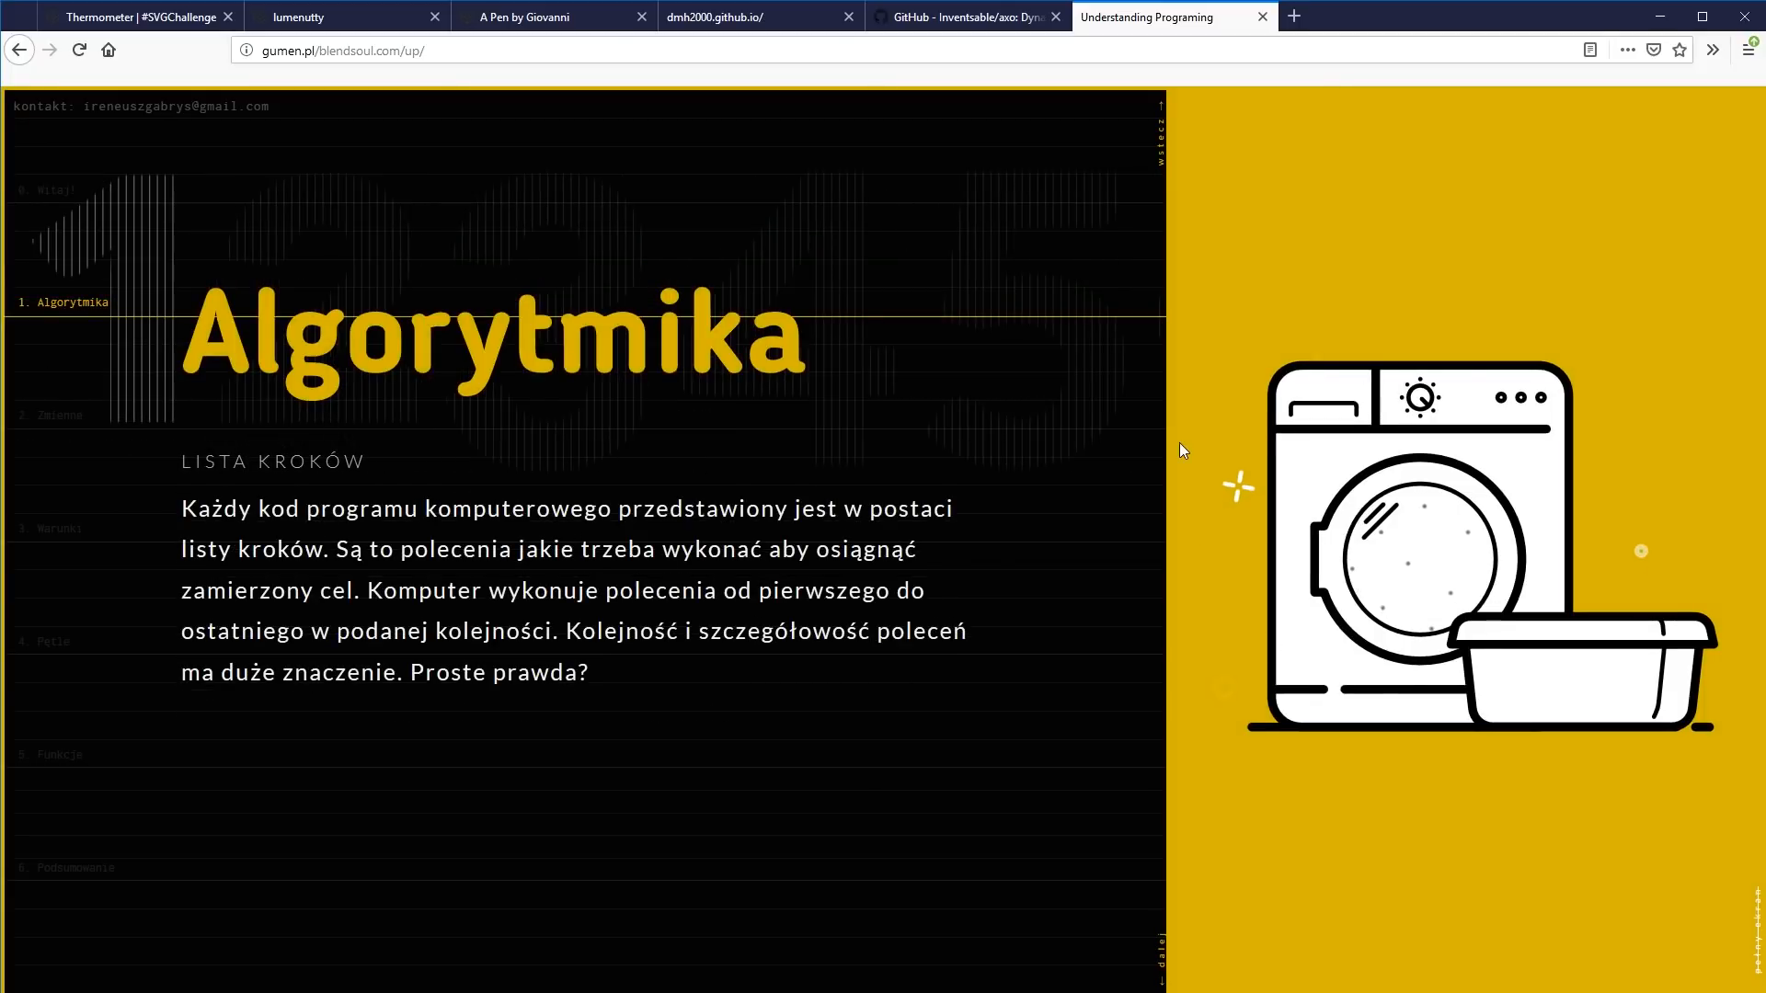
mouse_move(1354, 471)
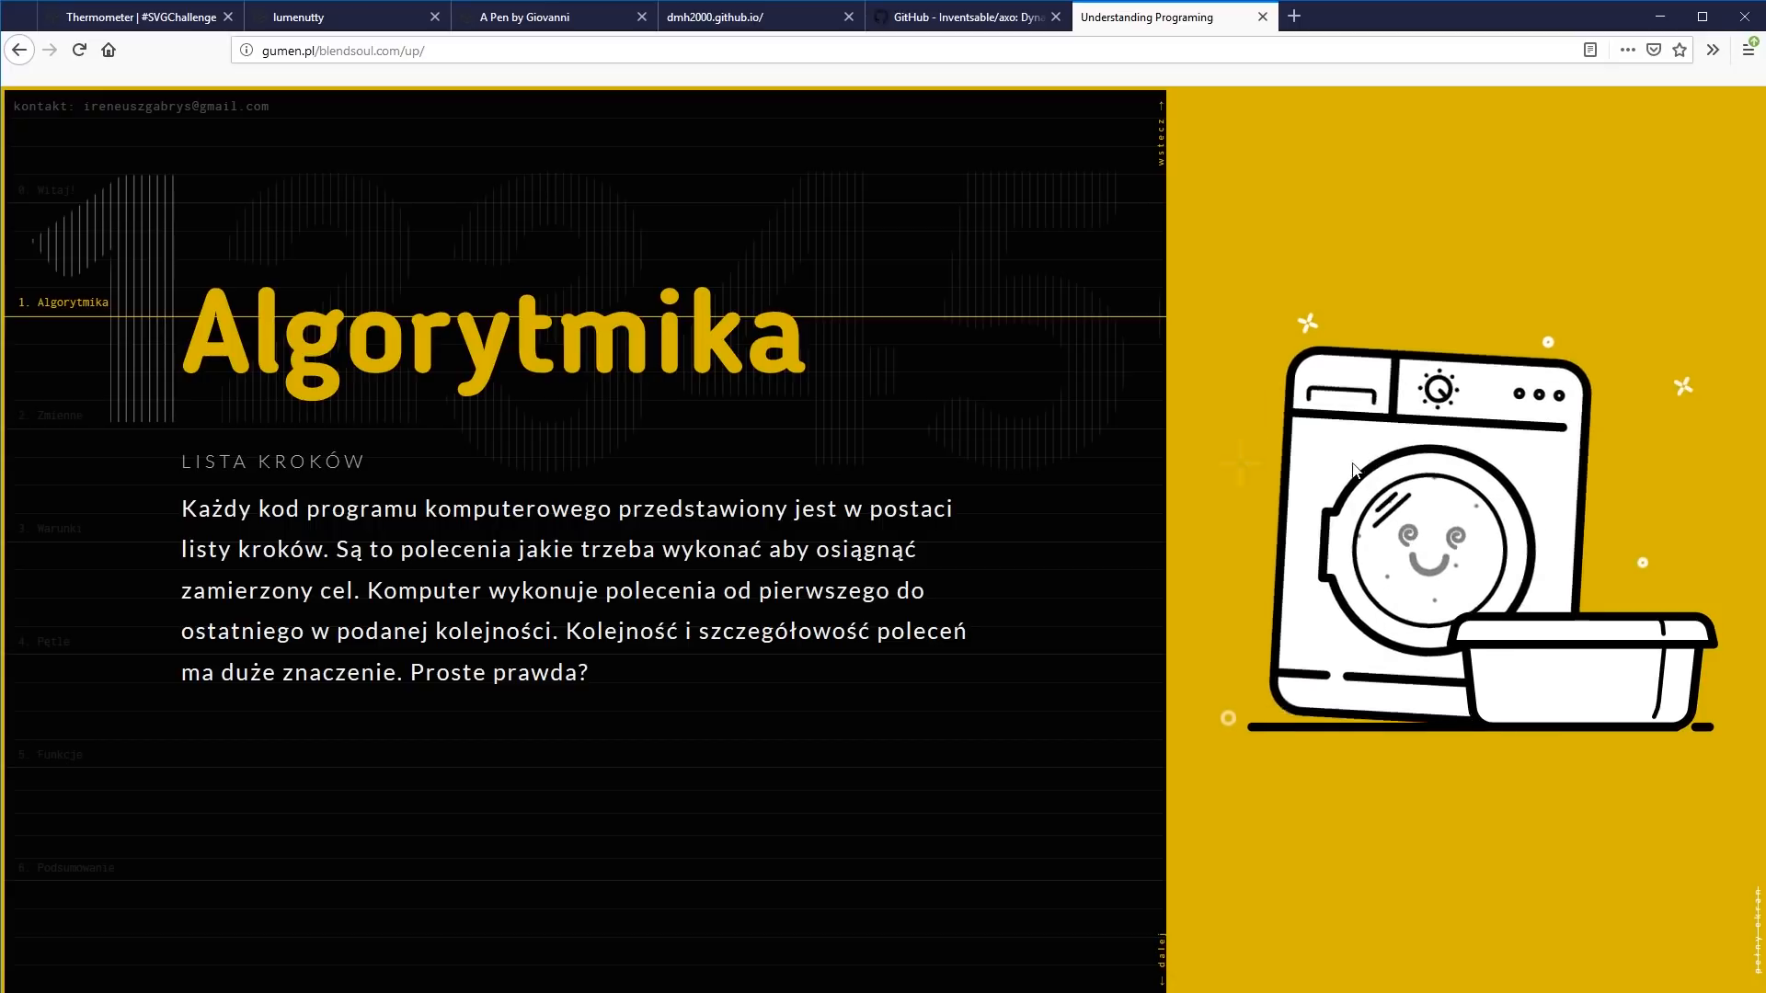